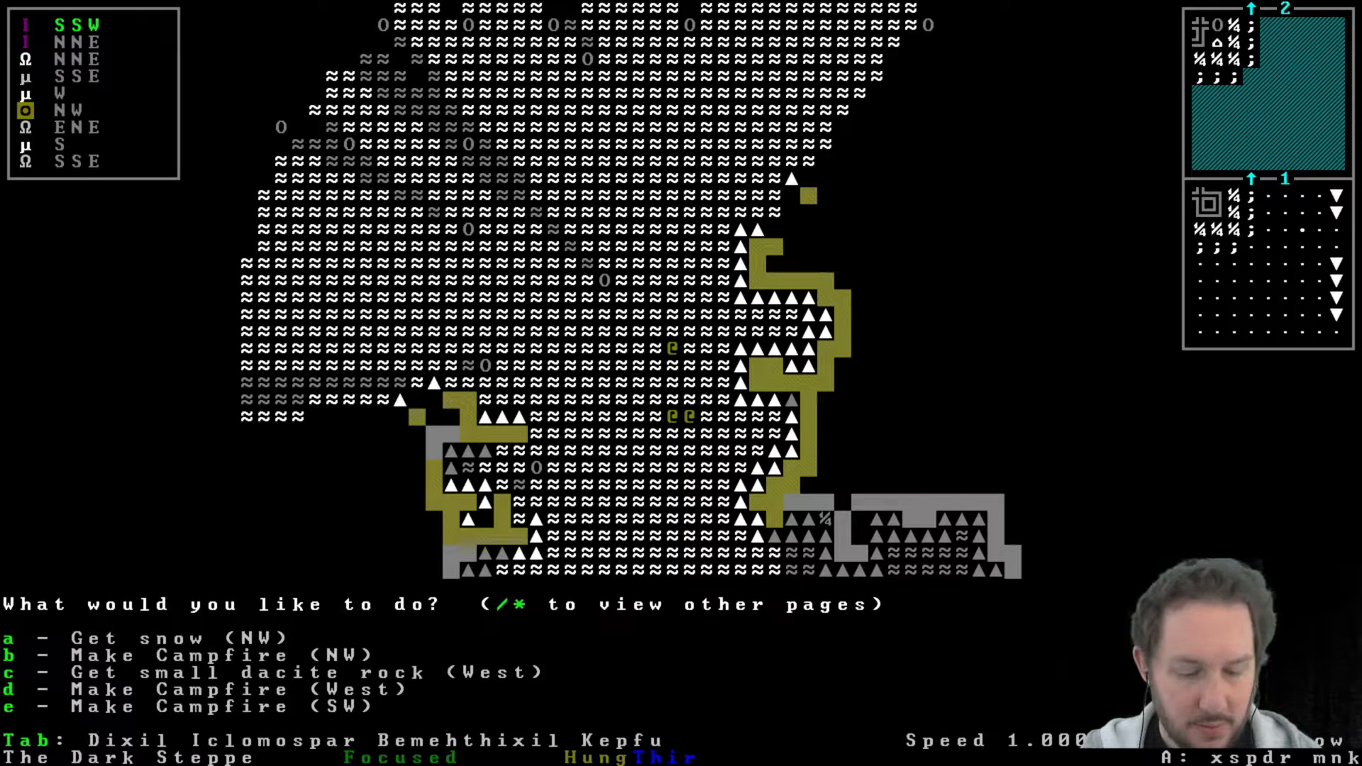
Melt gathered snow at the northwest campfire and drink the resulting water.
key(b)
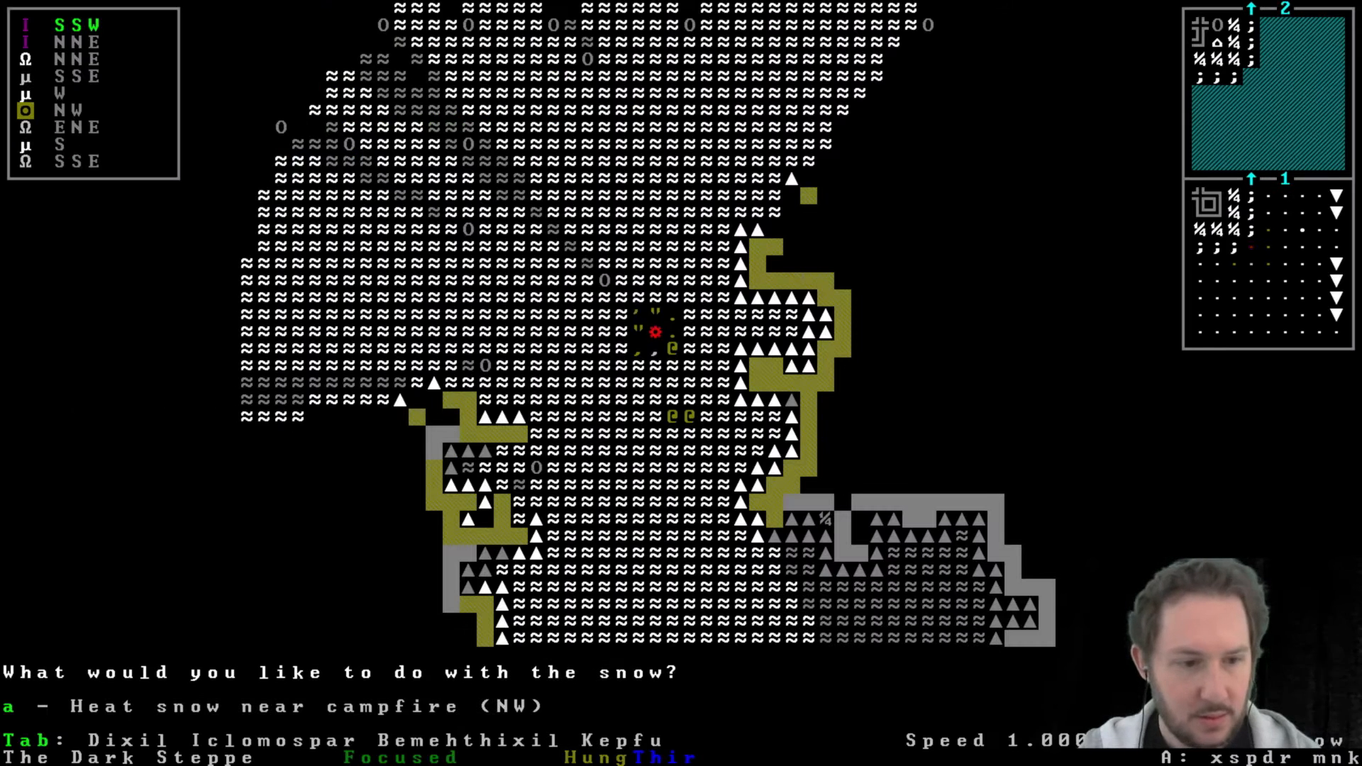
key(a)
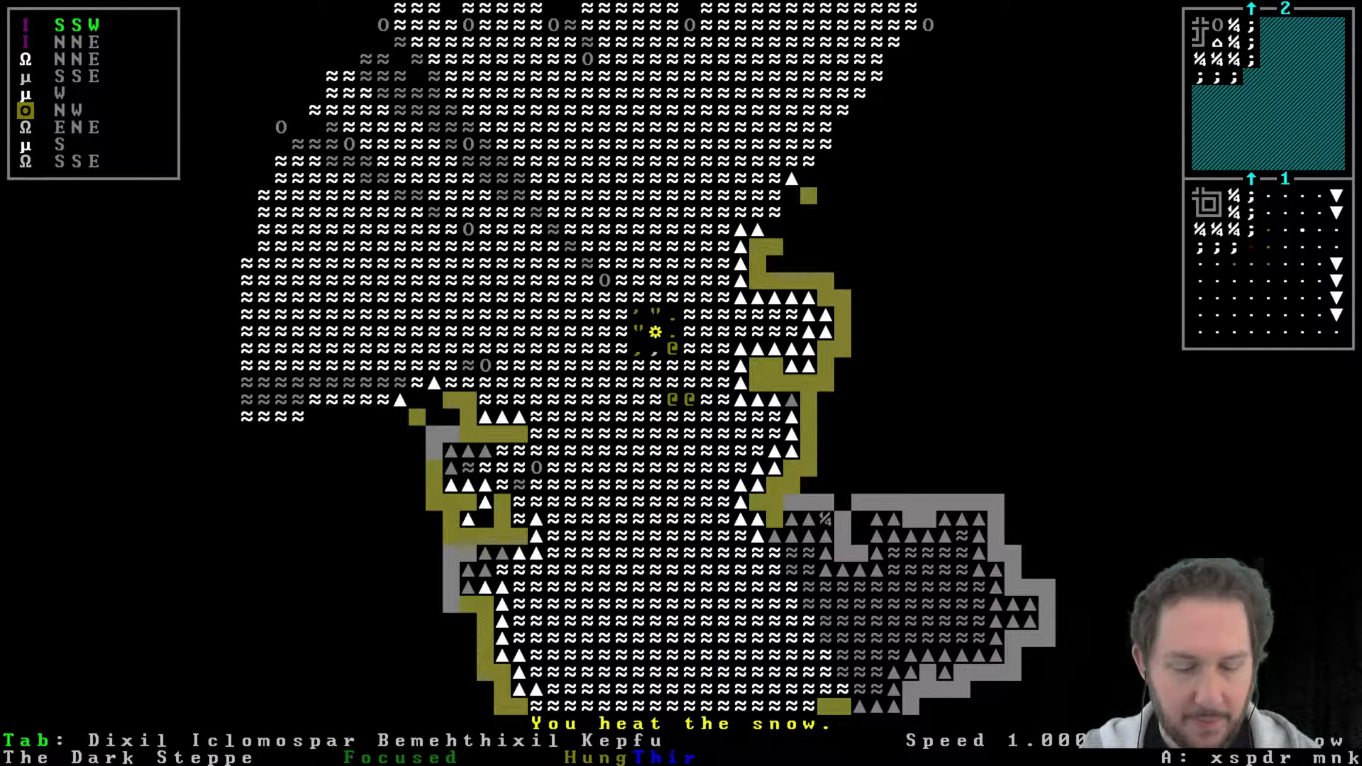
key(E)
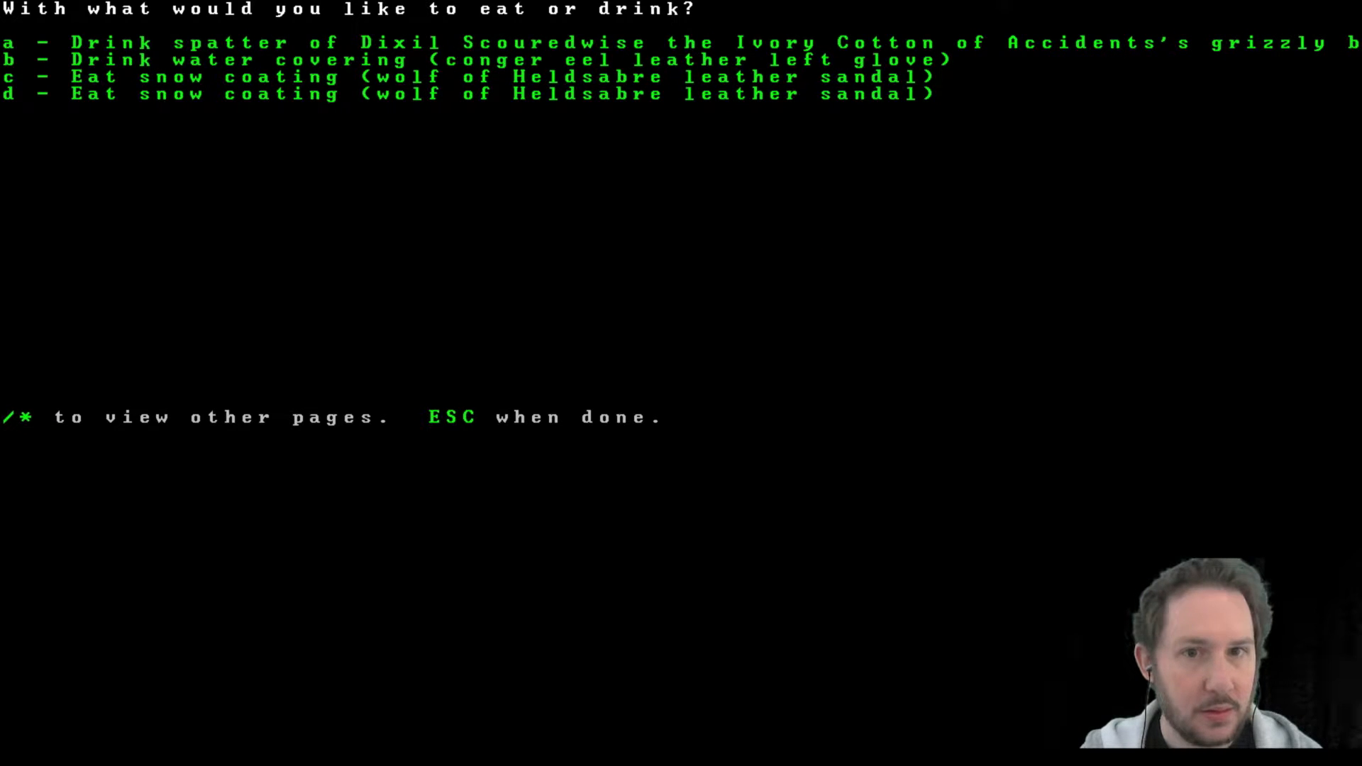
key(b)
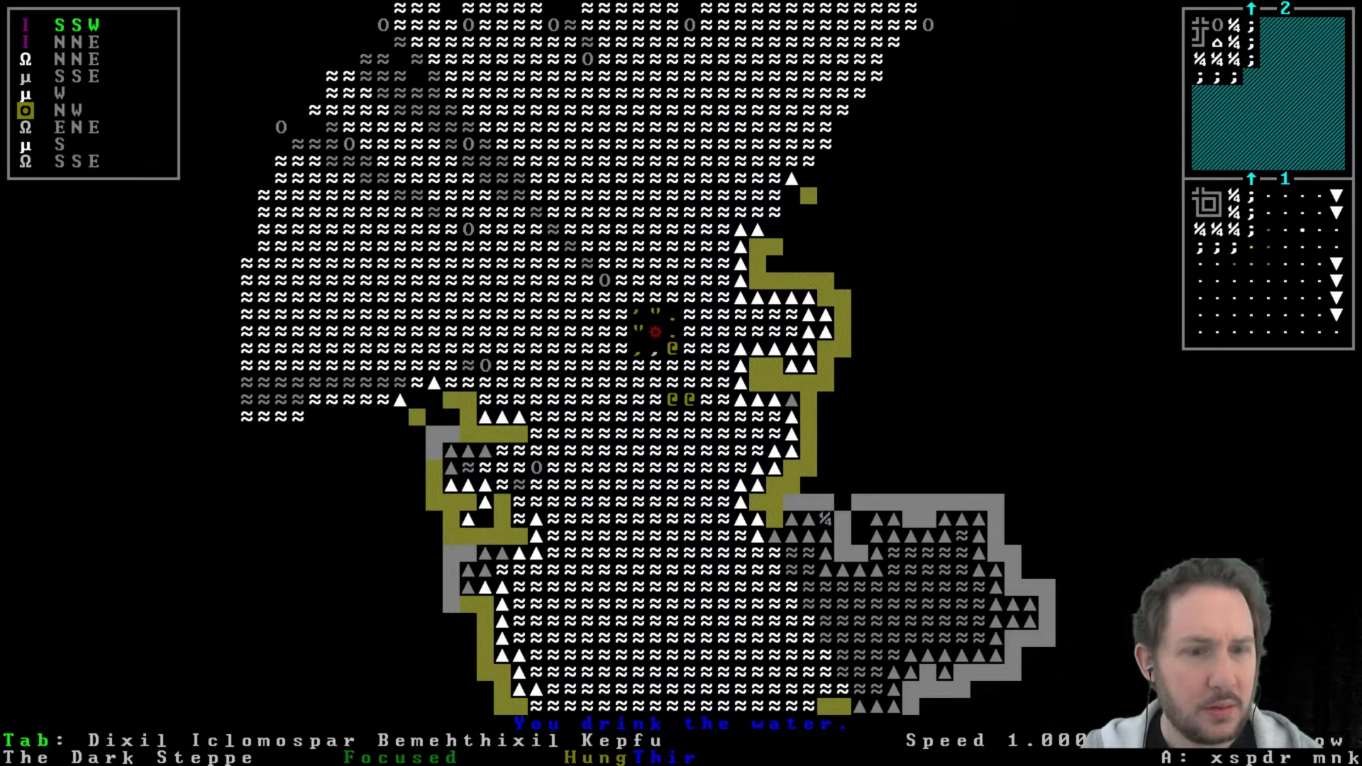
key(E)
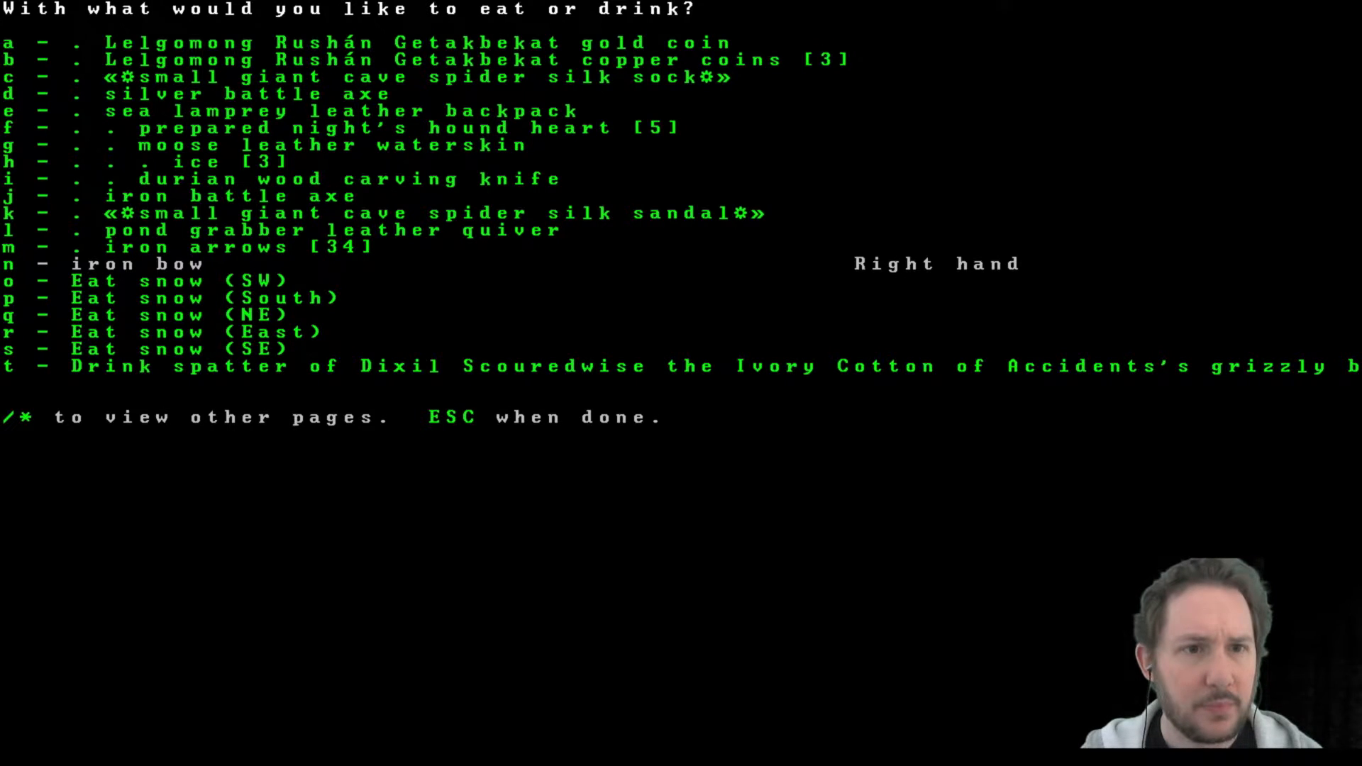
key(*)
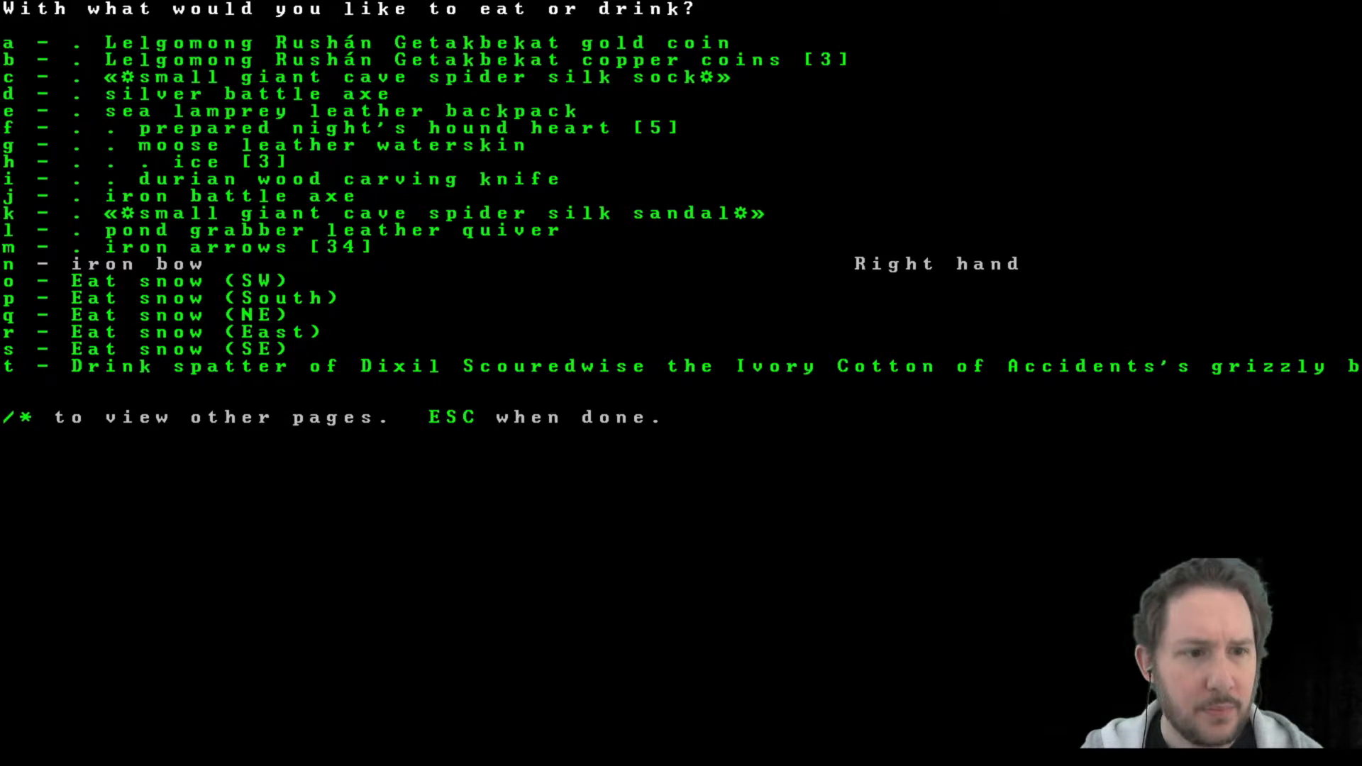
key(Escape)
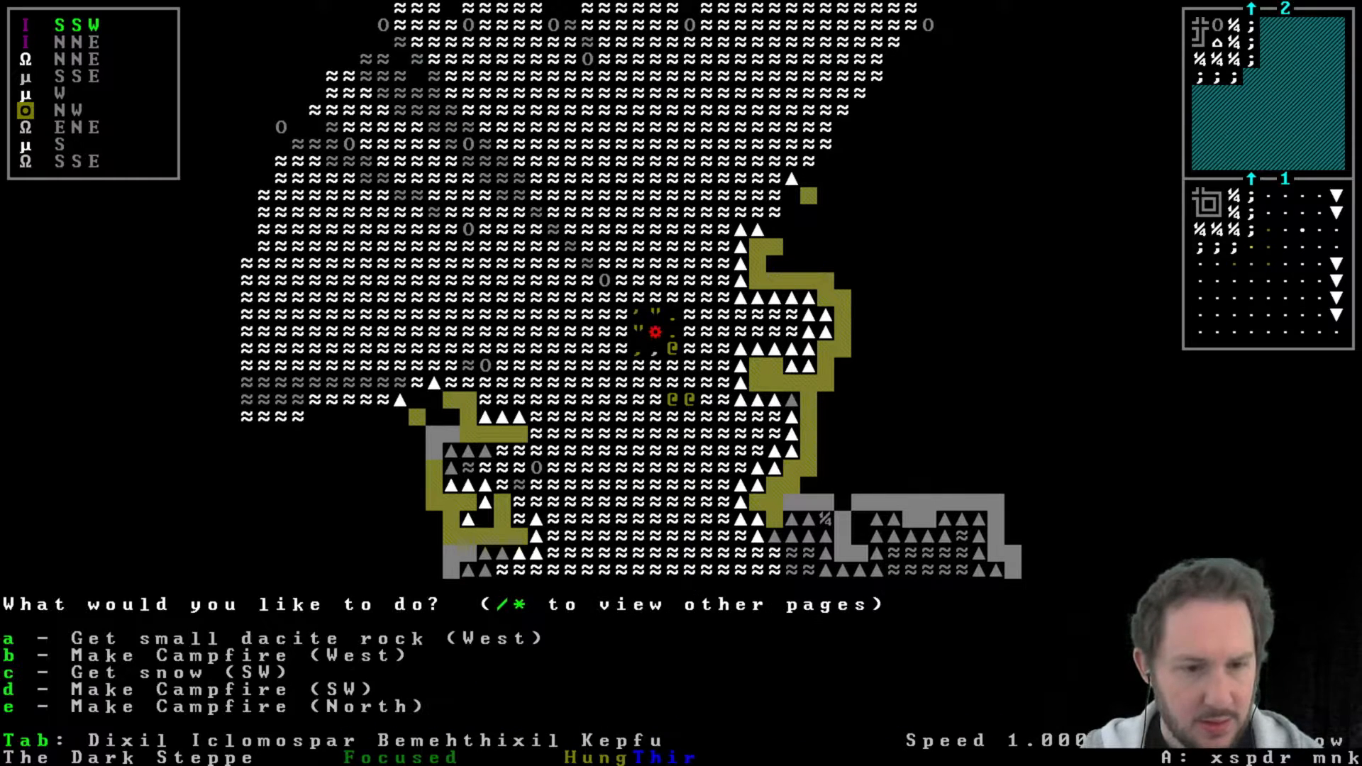
key(c)
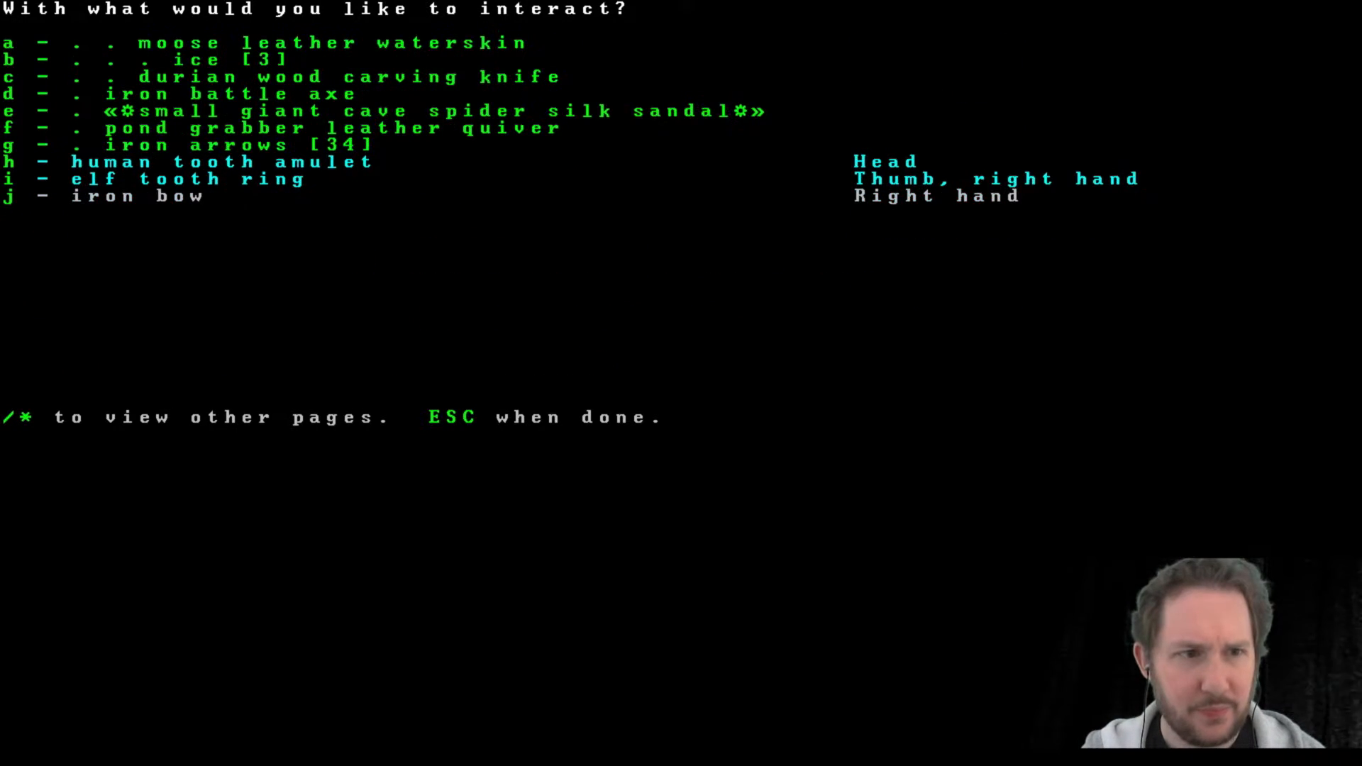
key(Escape)
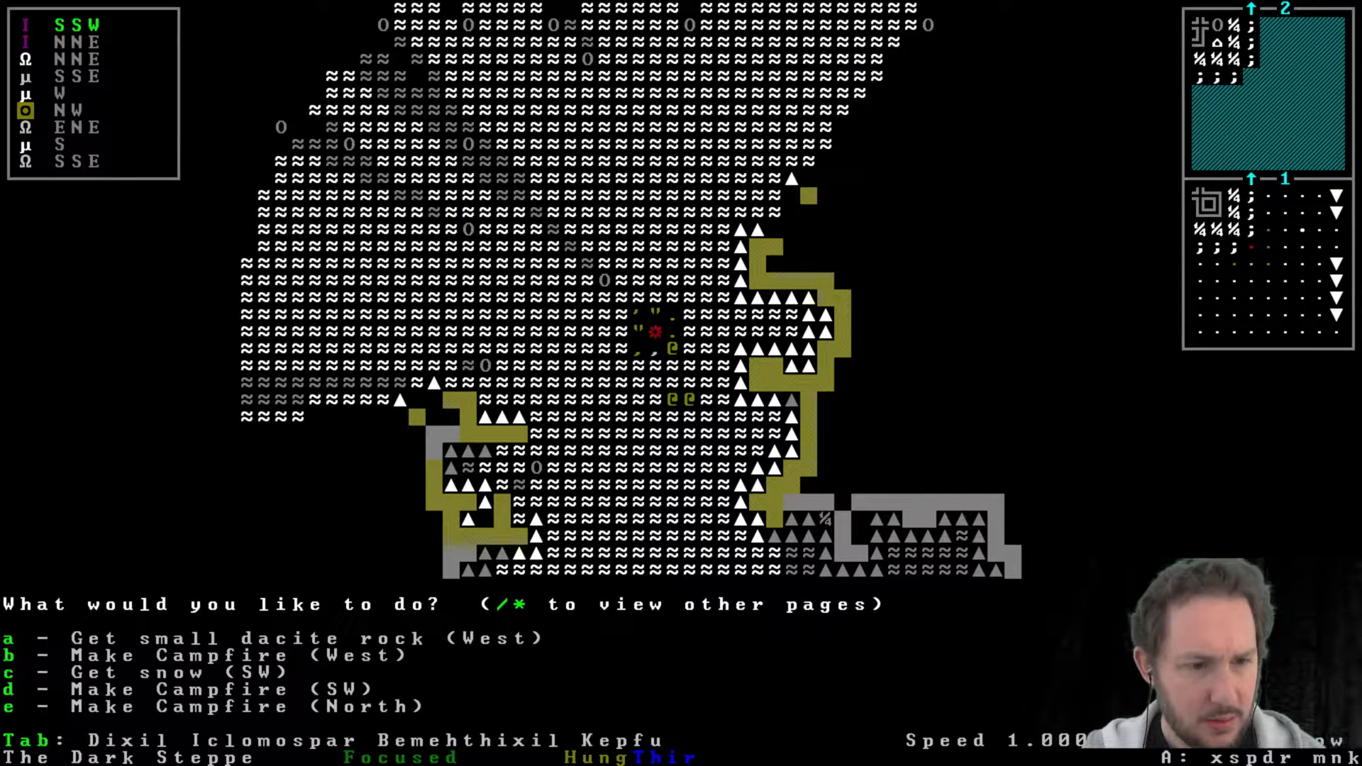
key(c)
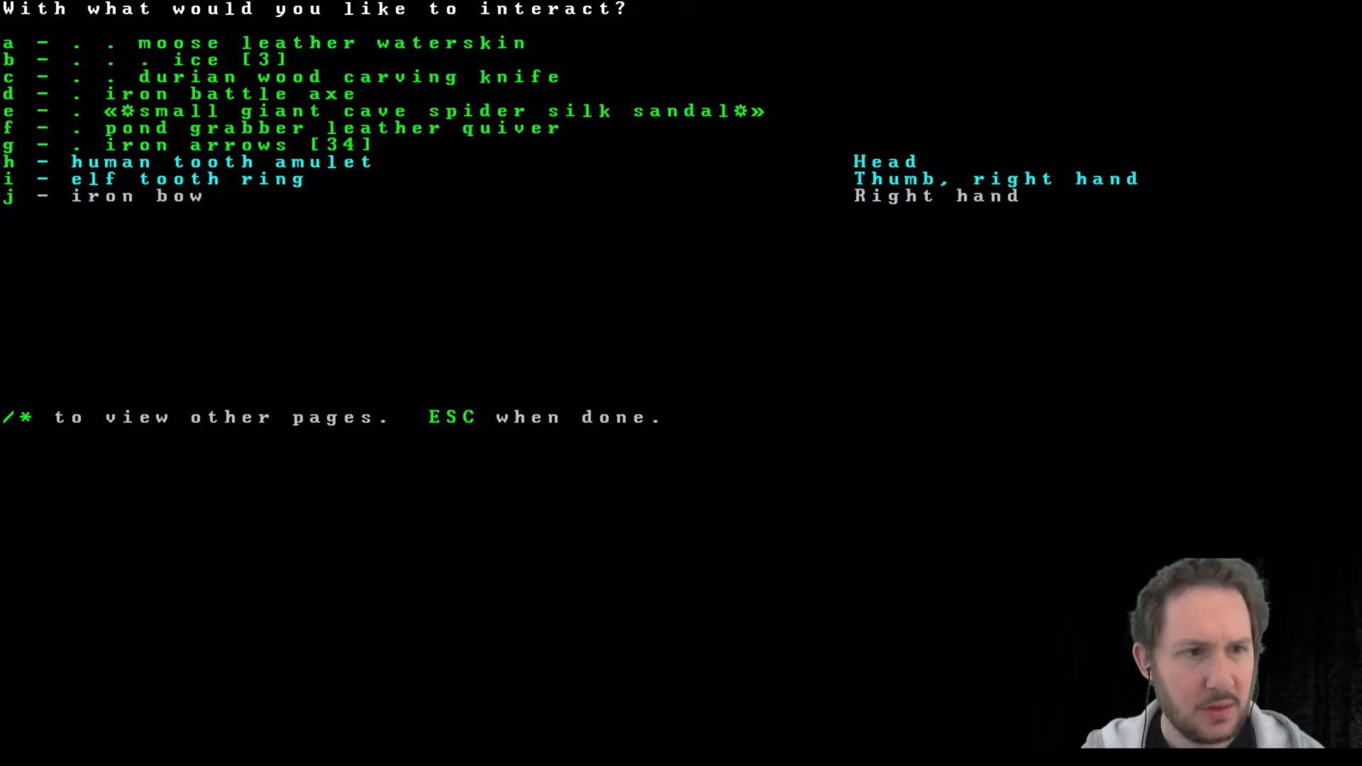
key(*)
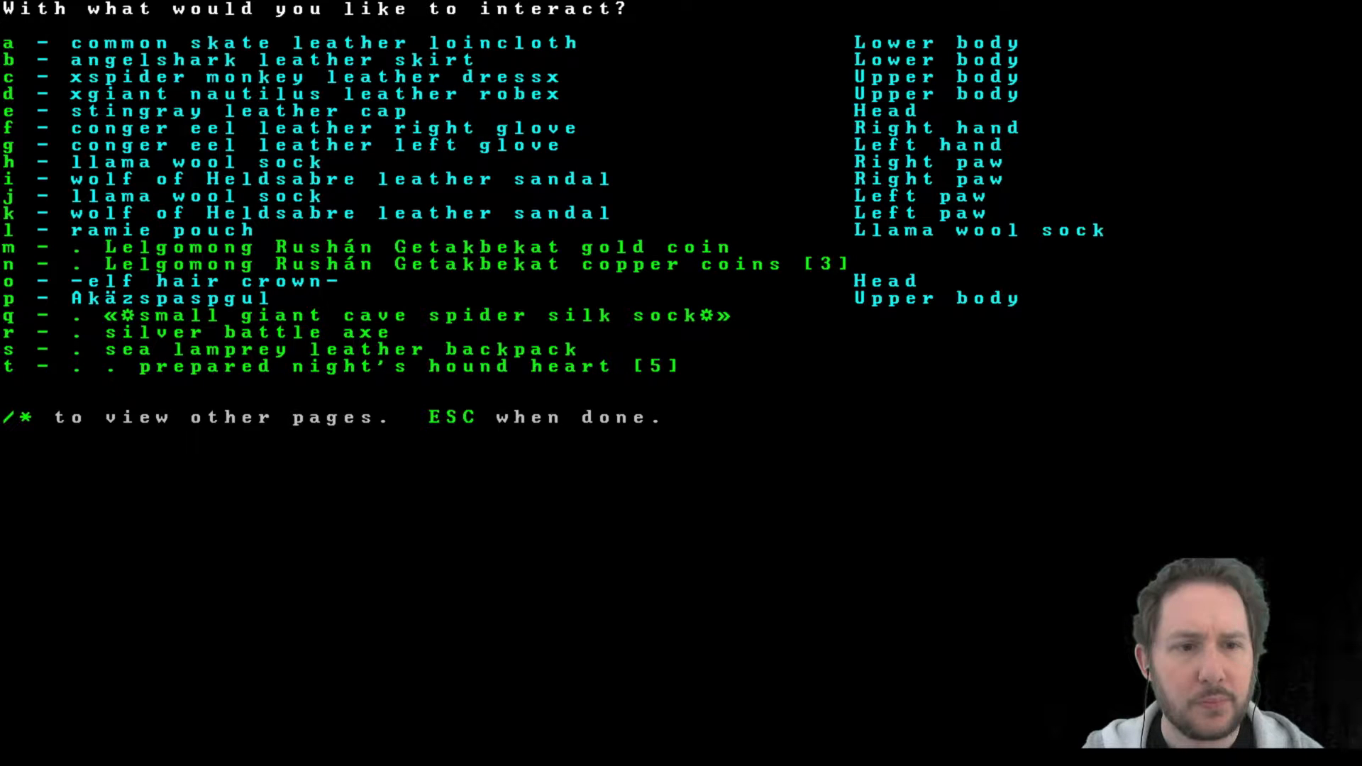
key(Escape)
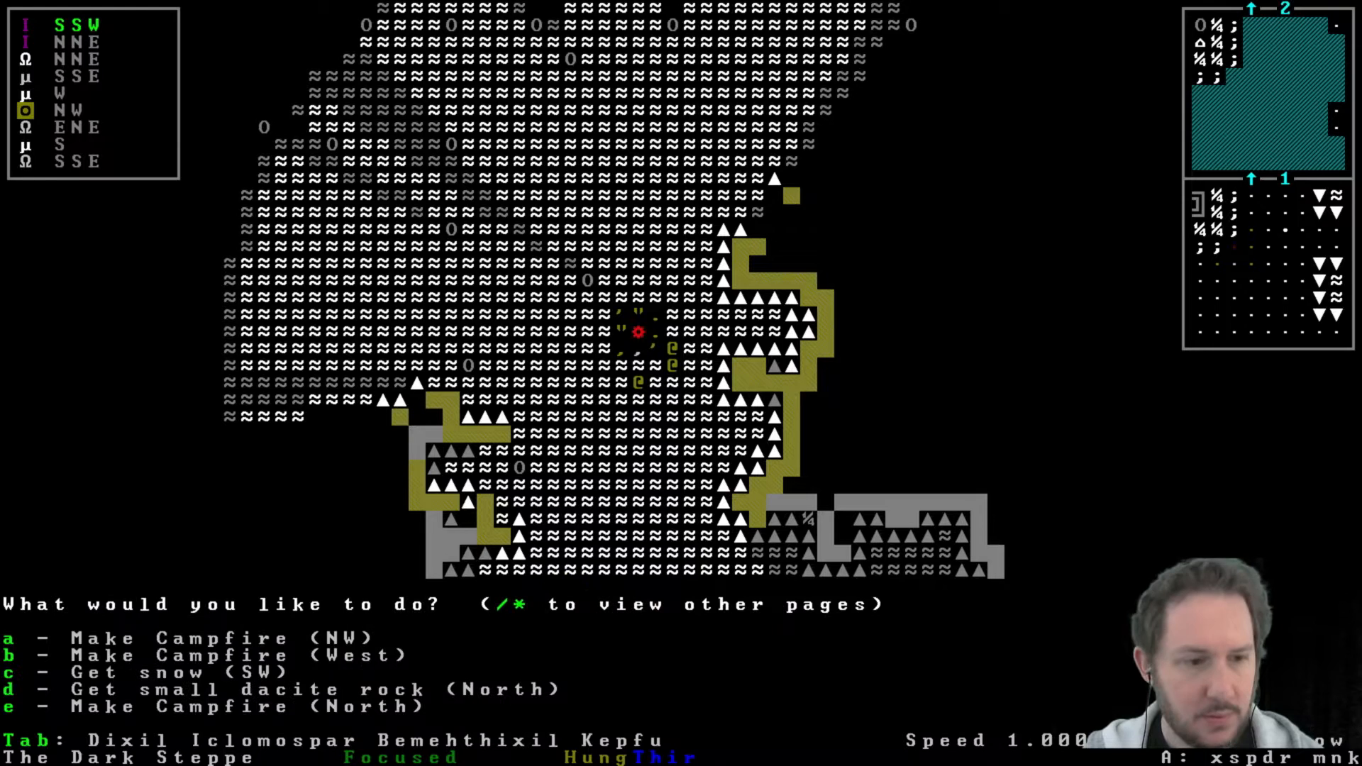
Gather more snow and put it into the pond grabber leather quiver.
key(c)
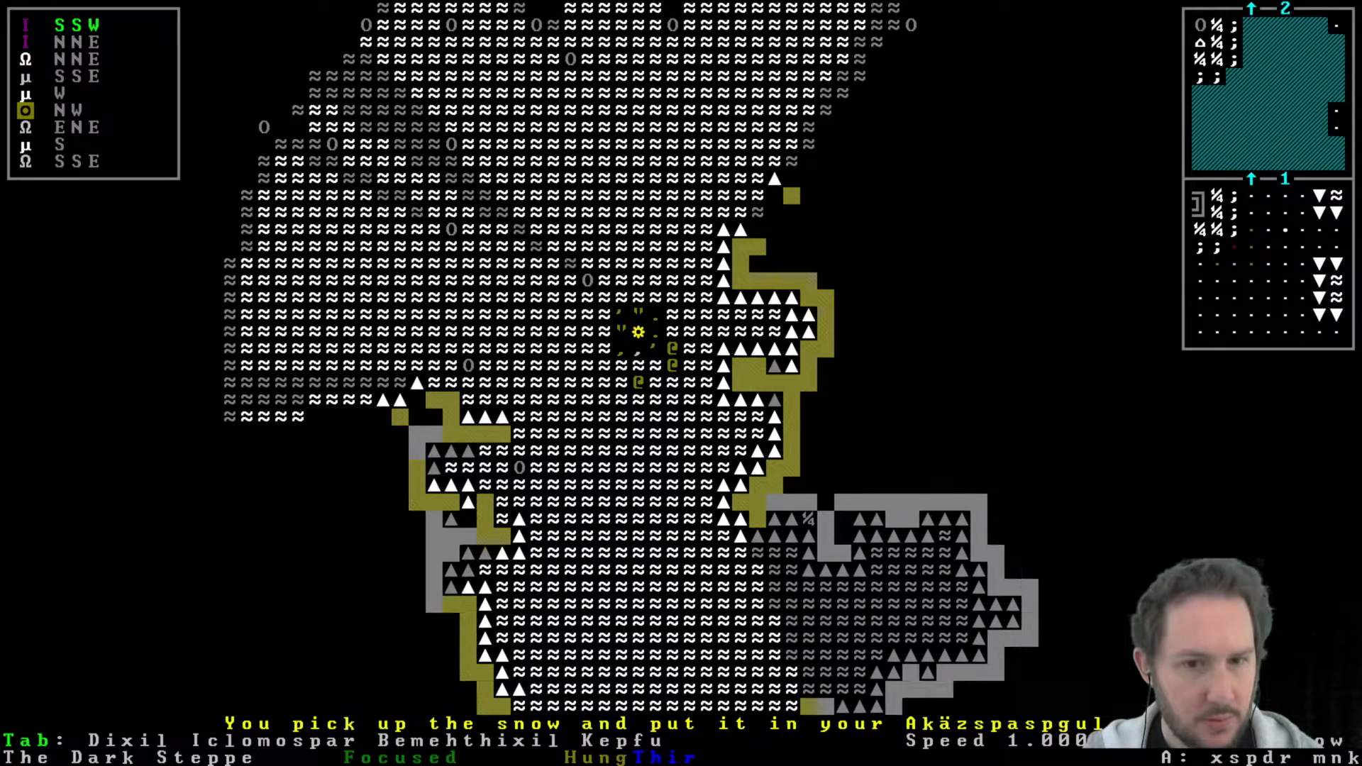
key(i)
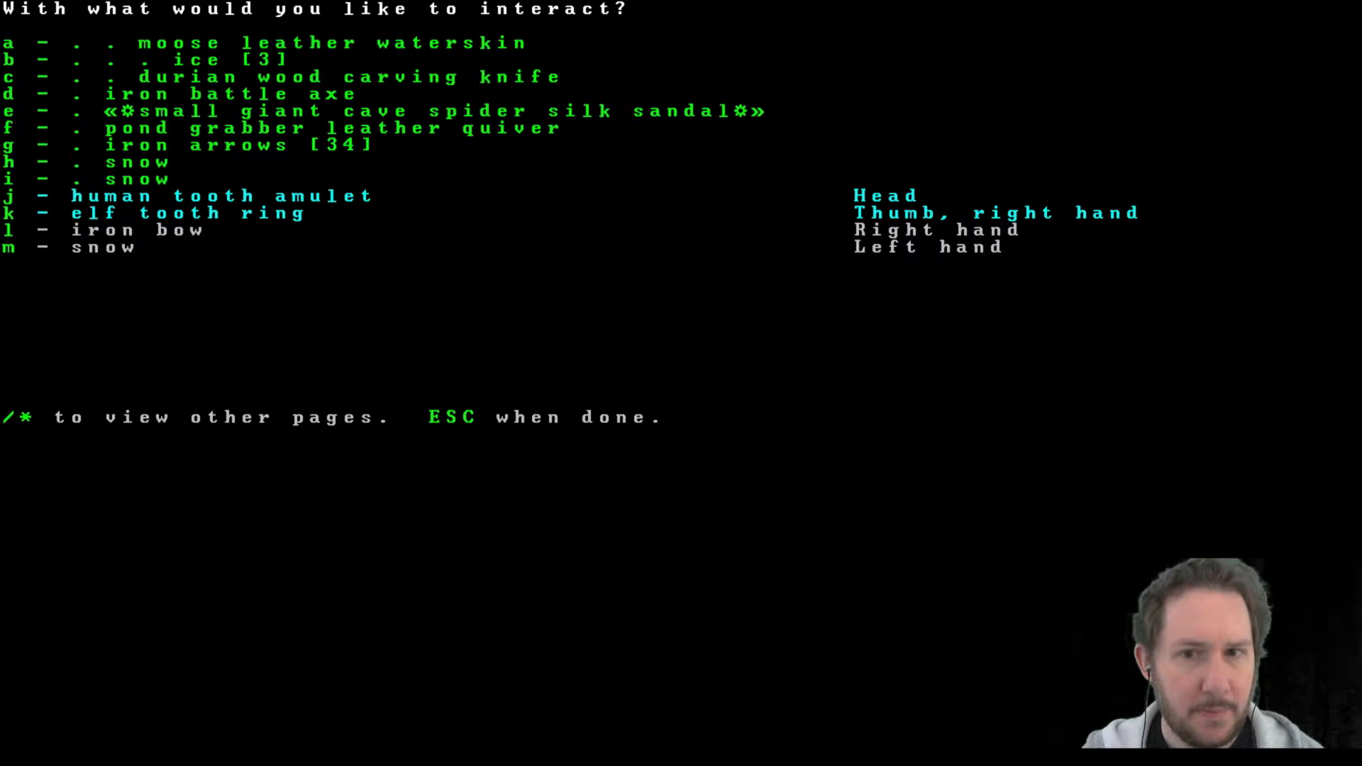
key(Escape)
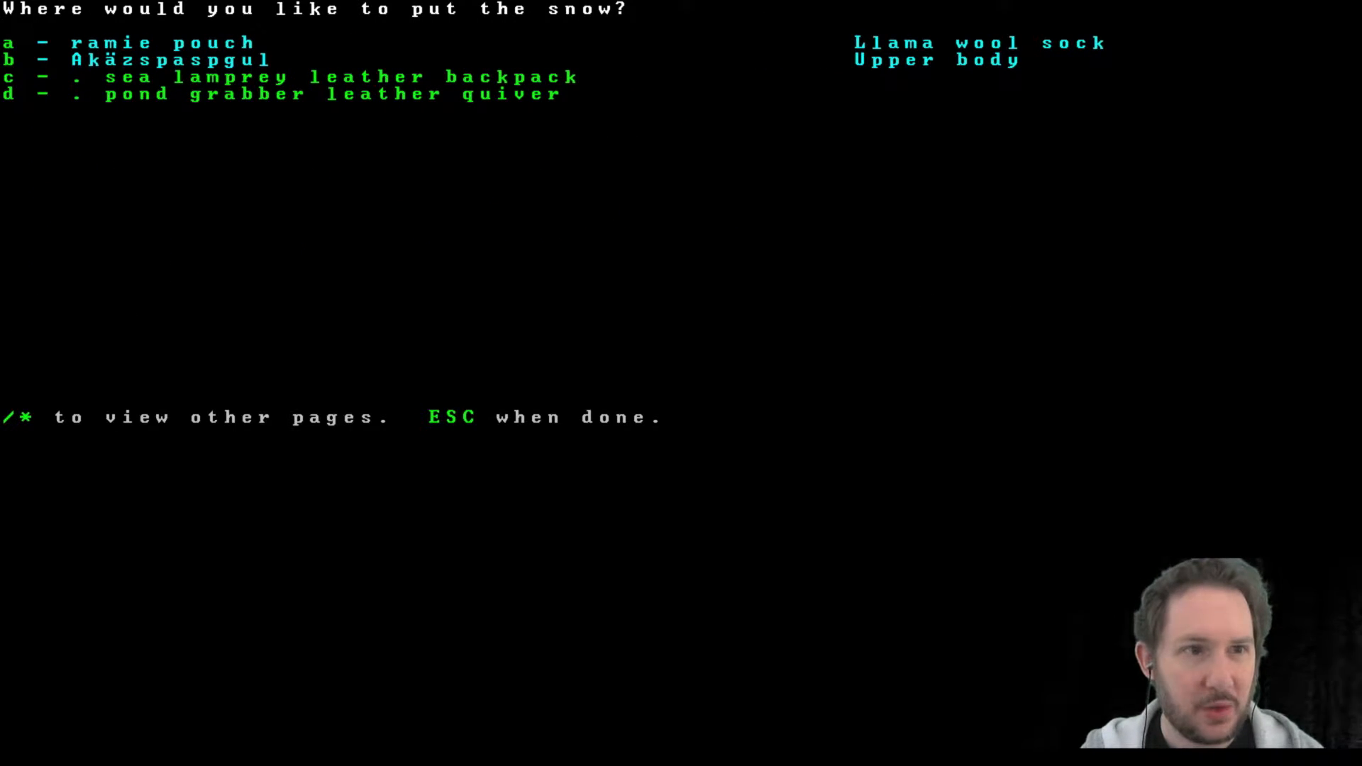
key(a)
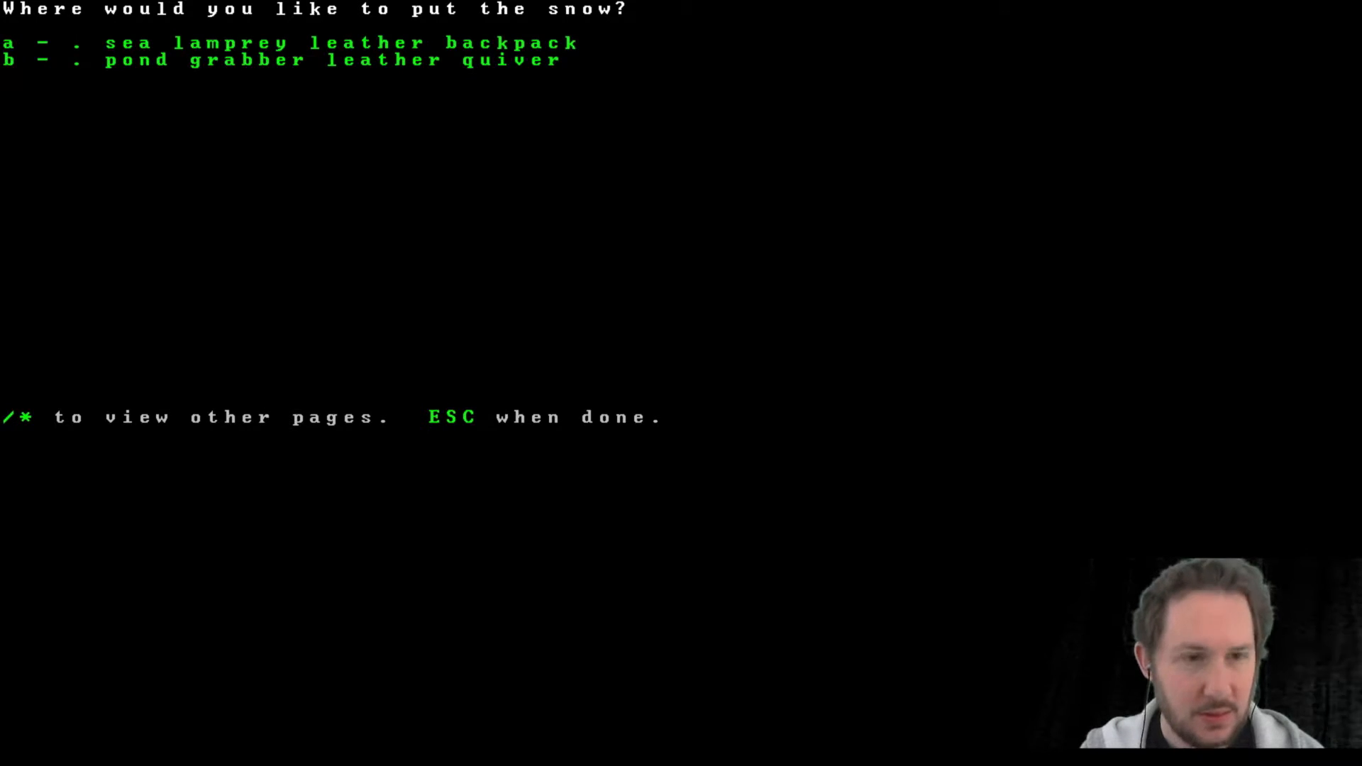
key(b)
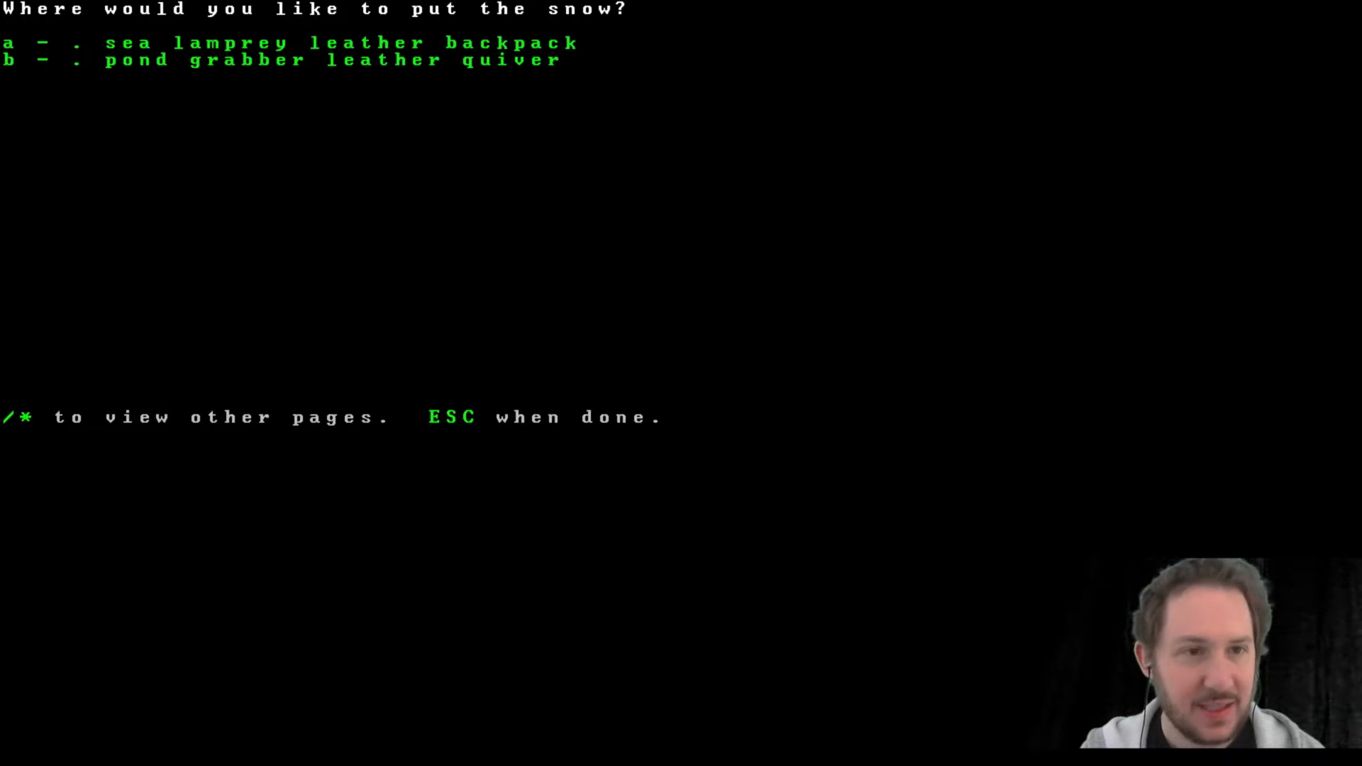
key(b)
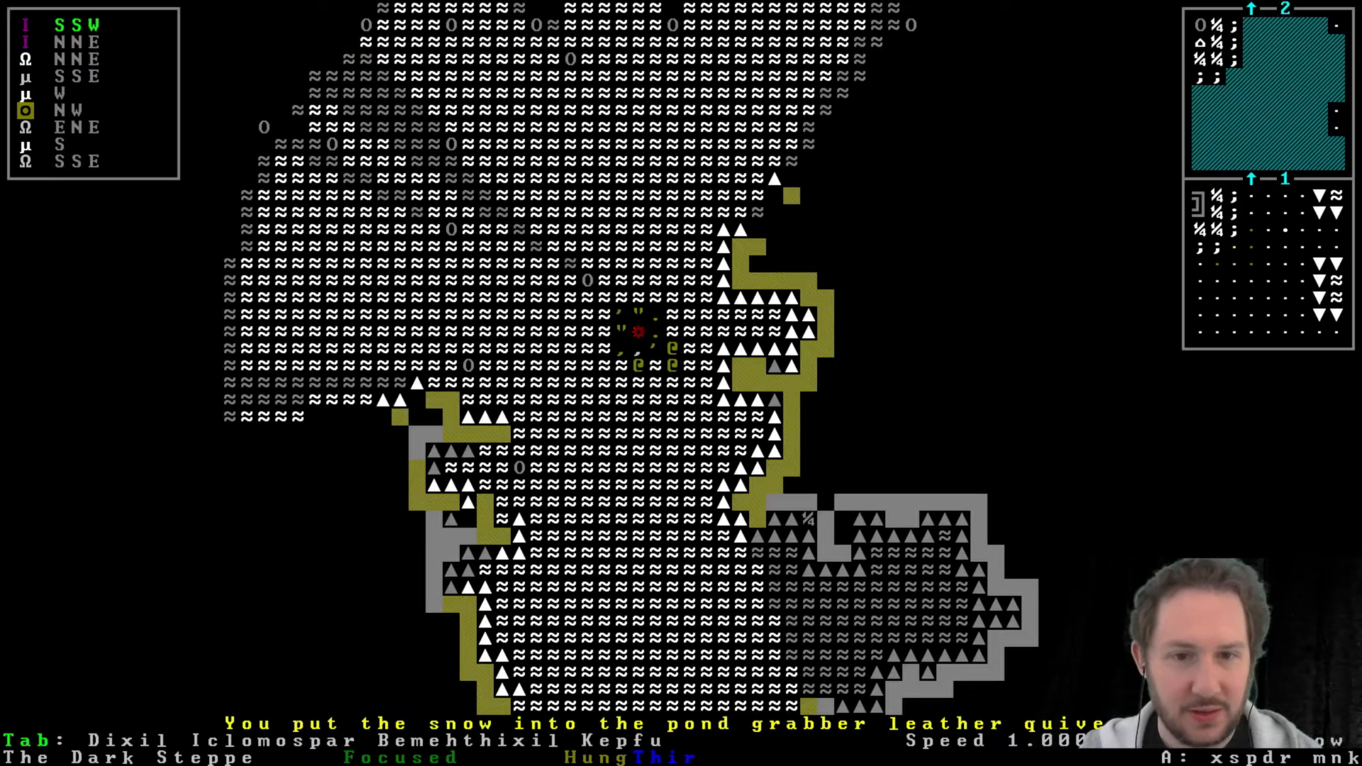
Heat two more batches of carried snow at the campfire, then leave the eat-or-drink list.
key(i)
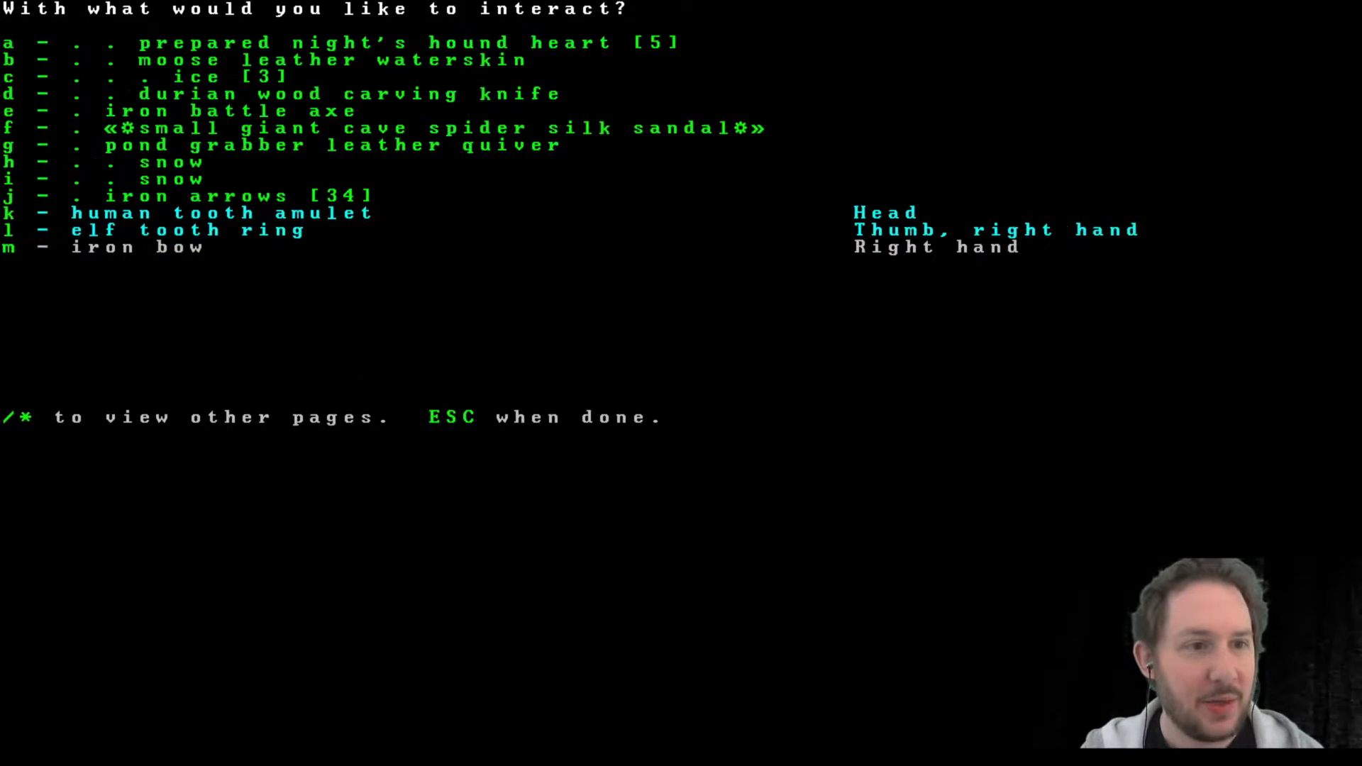
key(h)
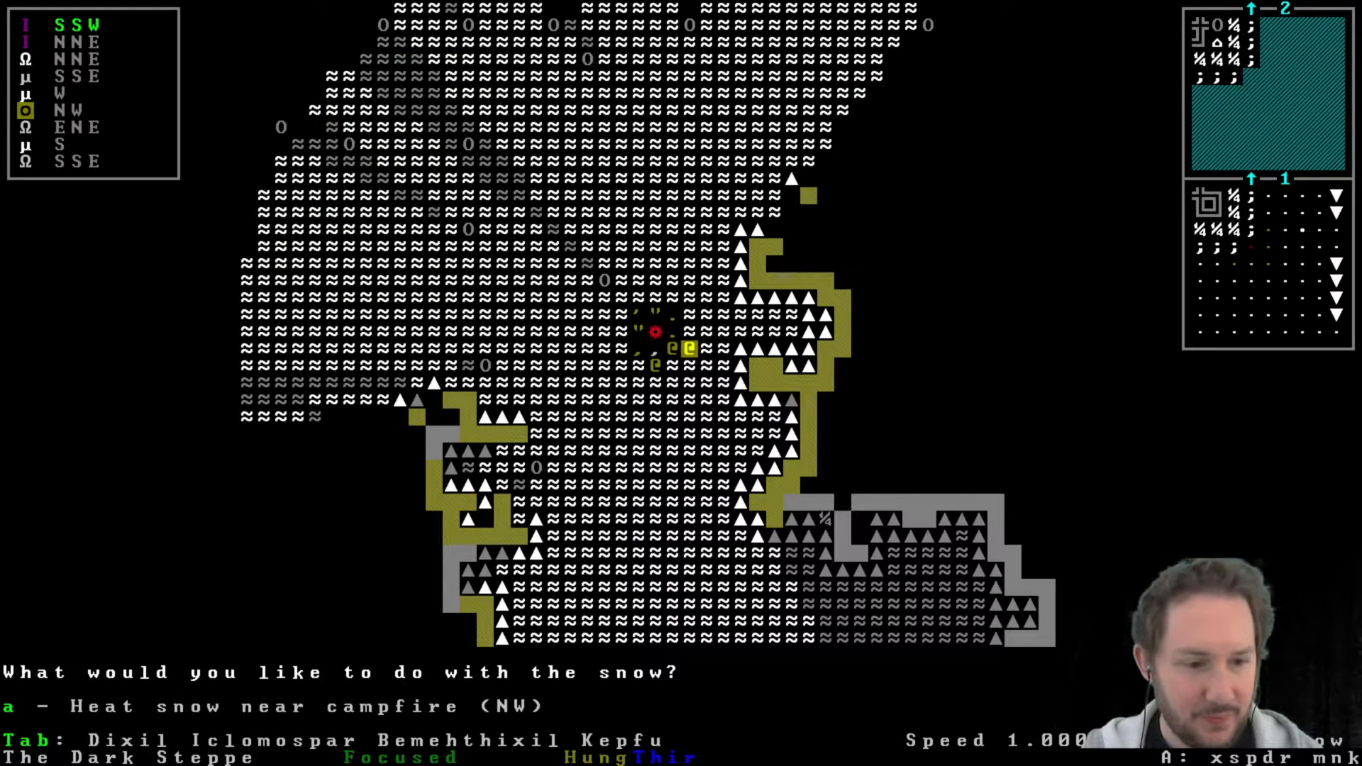
key(a)
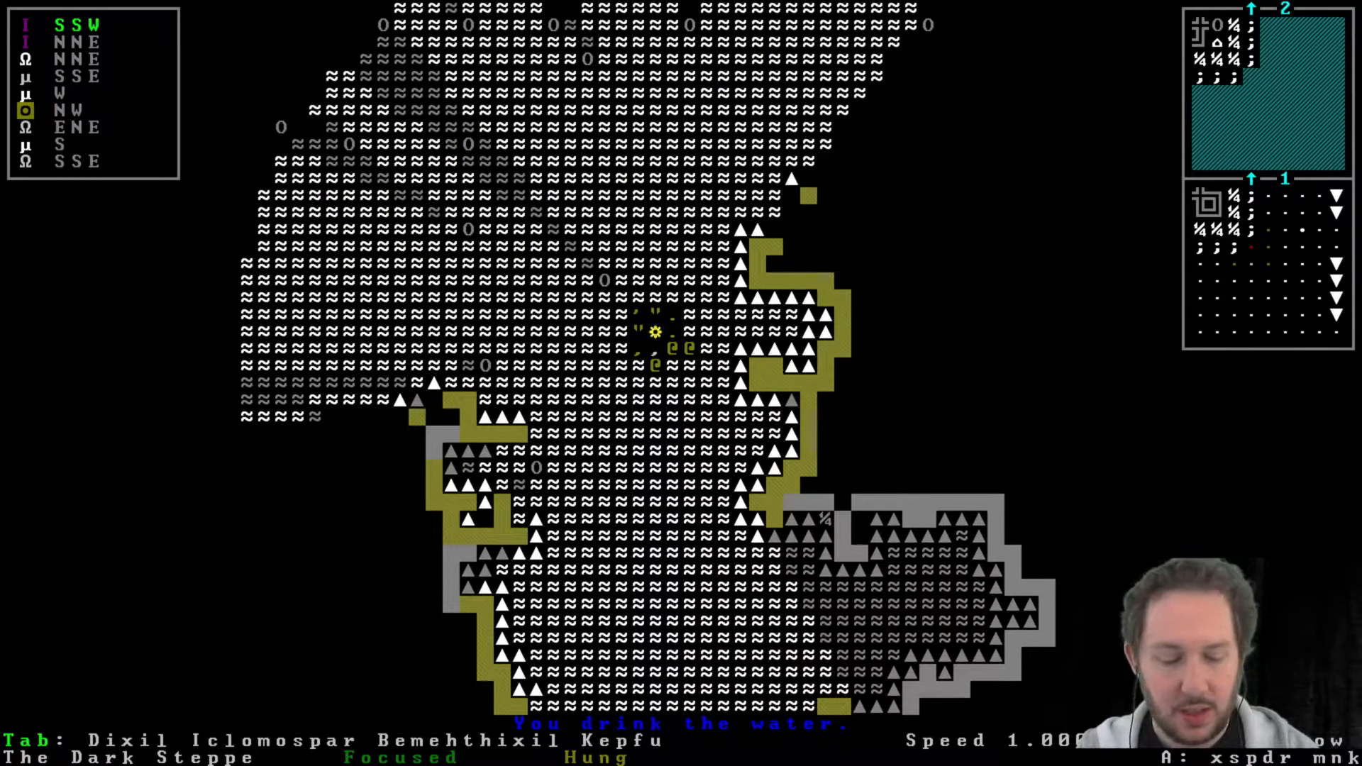
key(i)
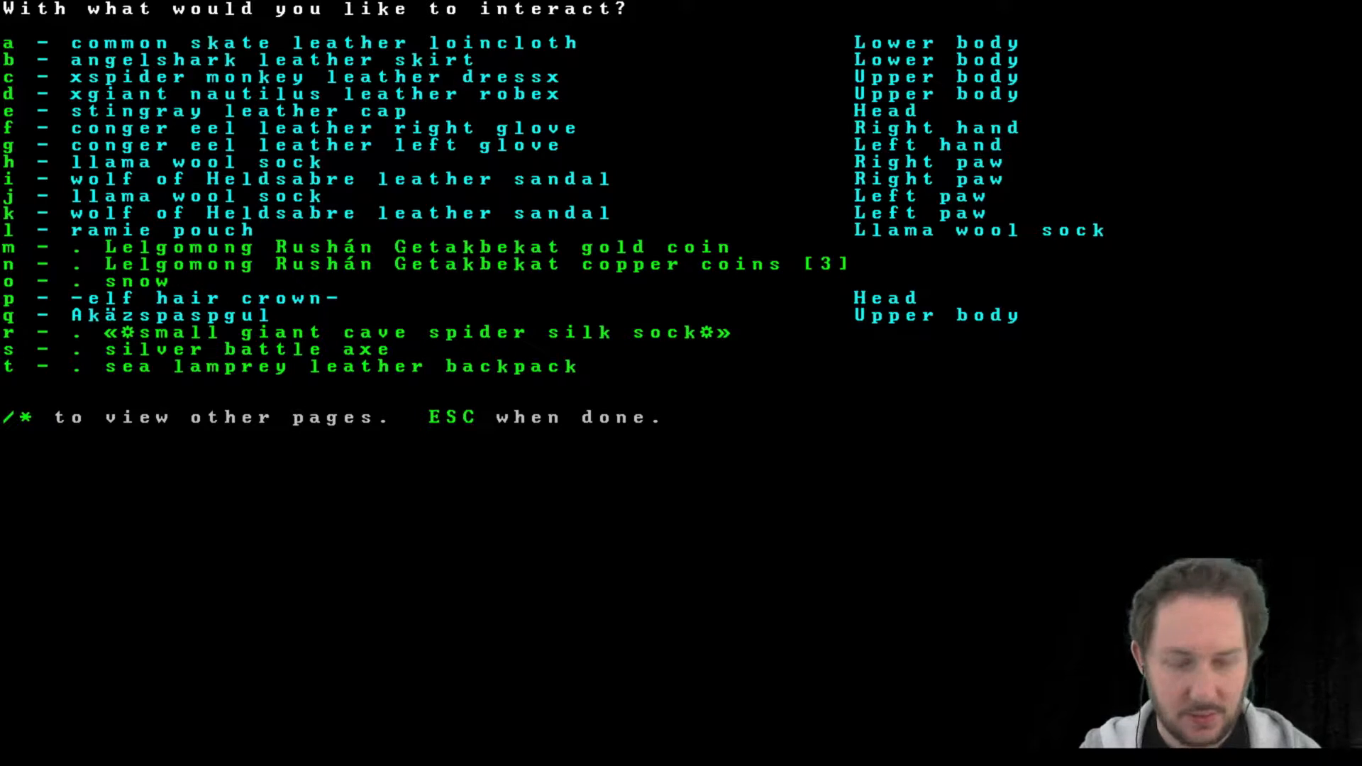
key(Escape)
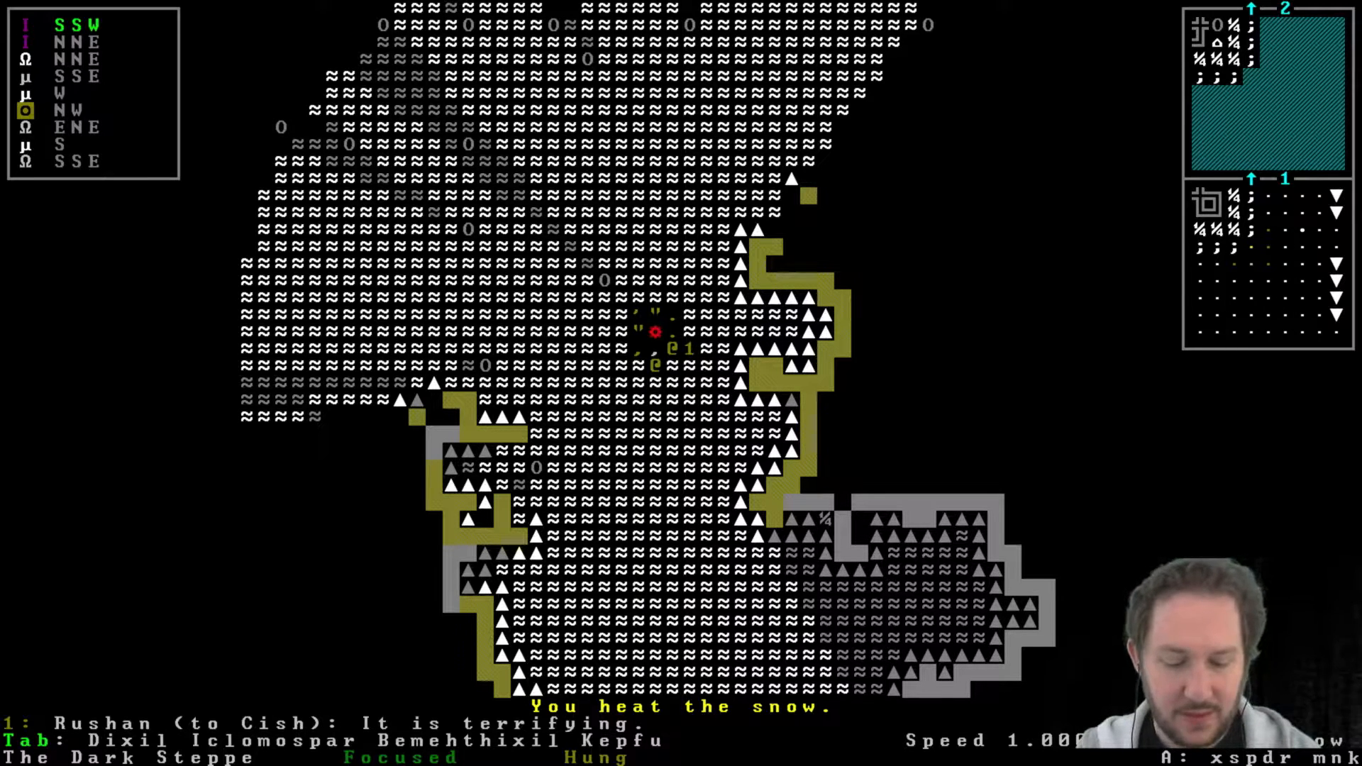
key(i)
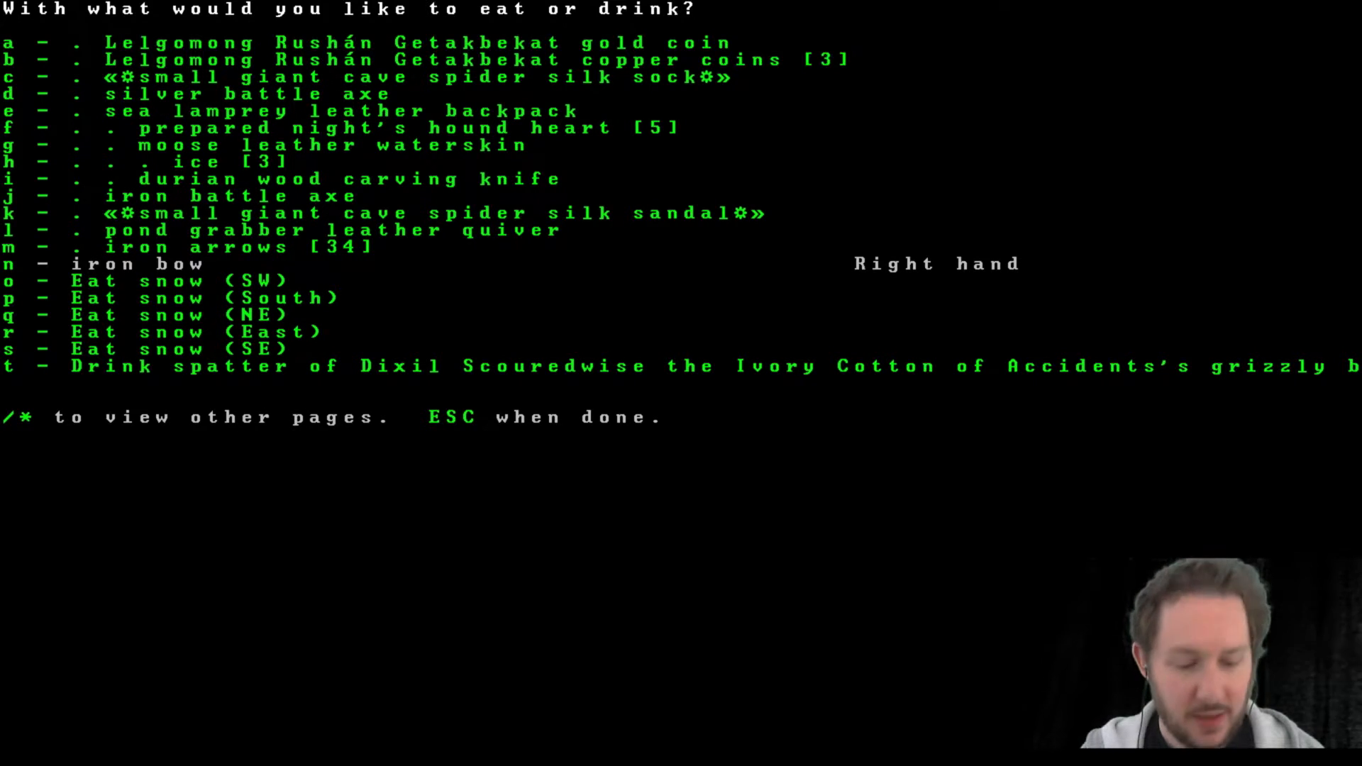
key(f)
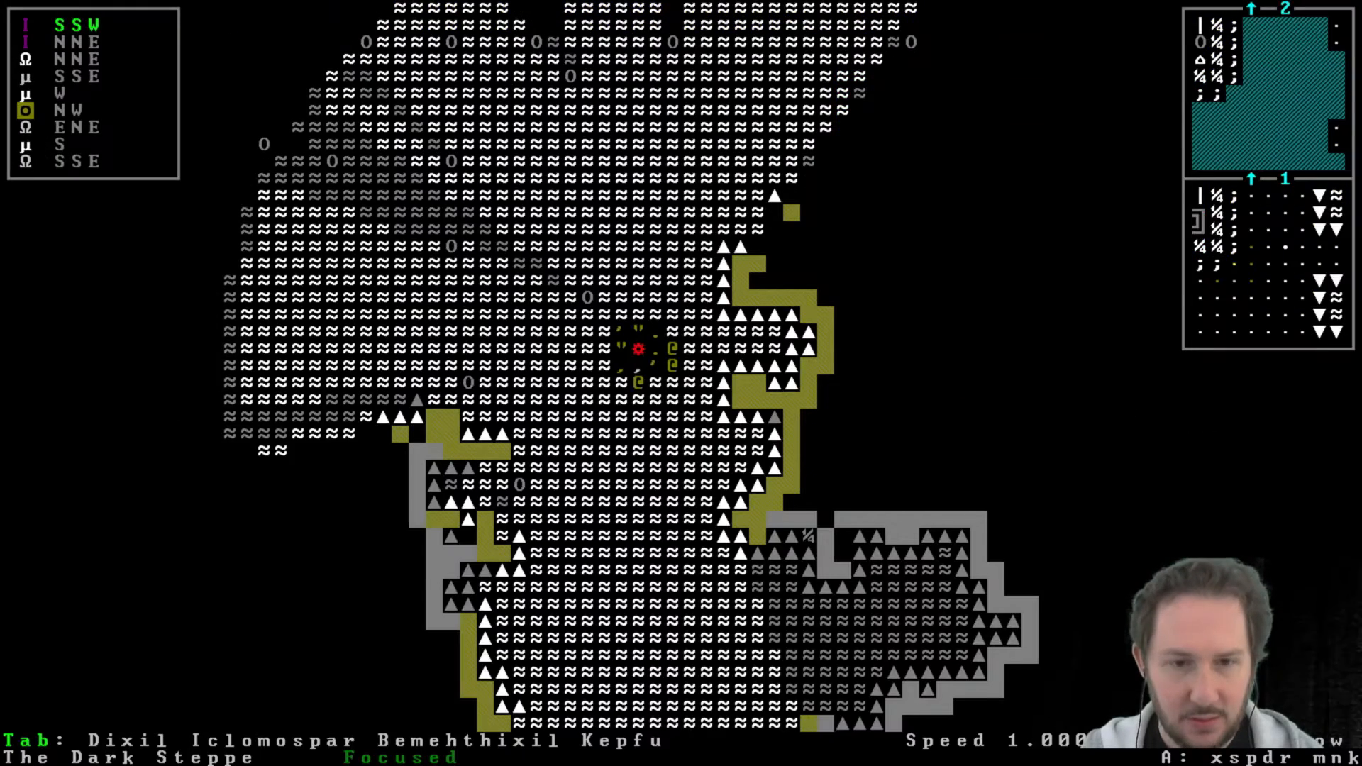
Resume the game from the options menu and move the party near the walled structures.
scroll(down, 3)
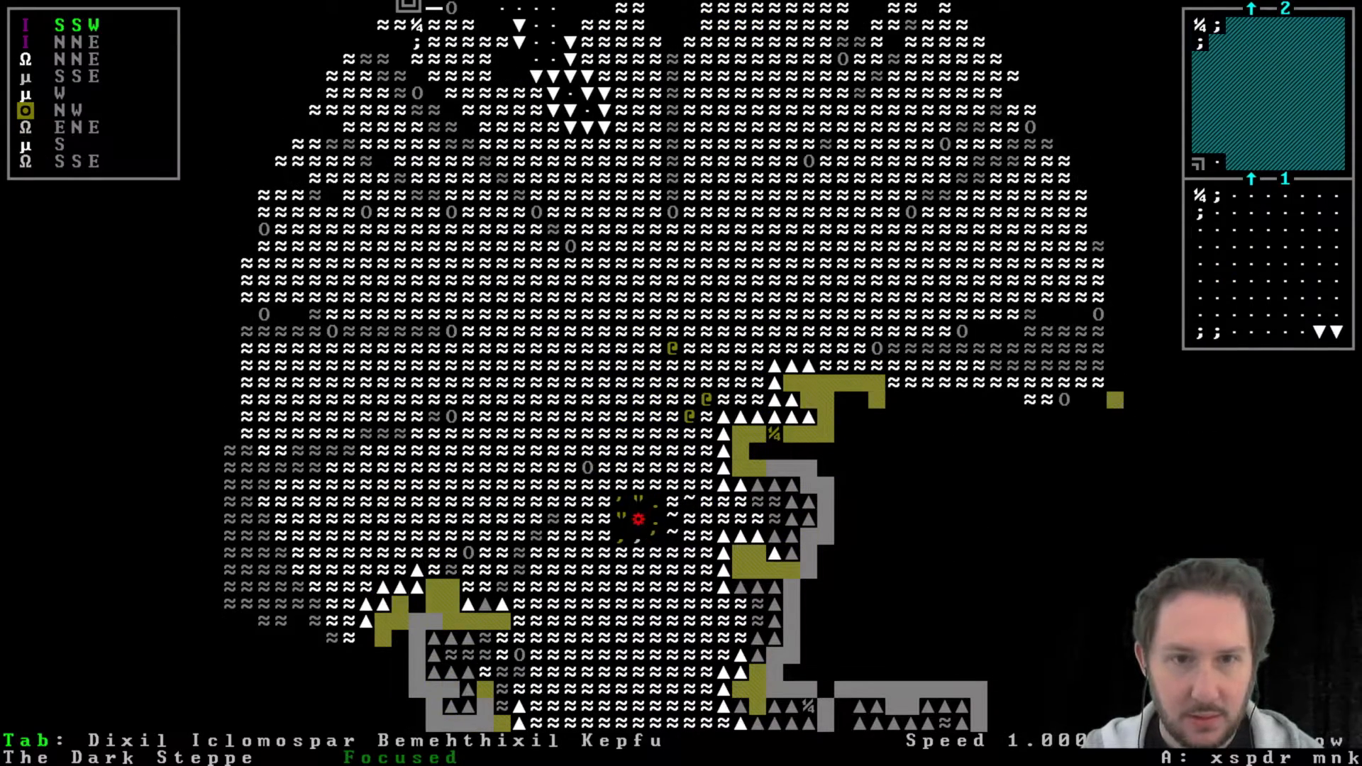
key(Escape)
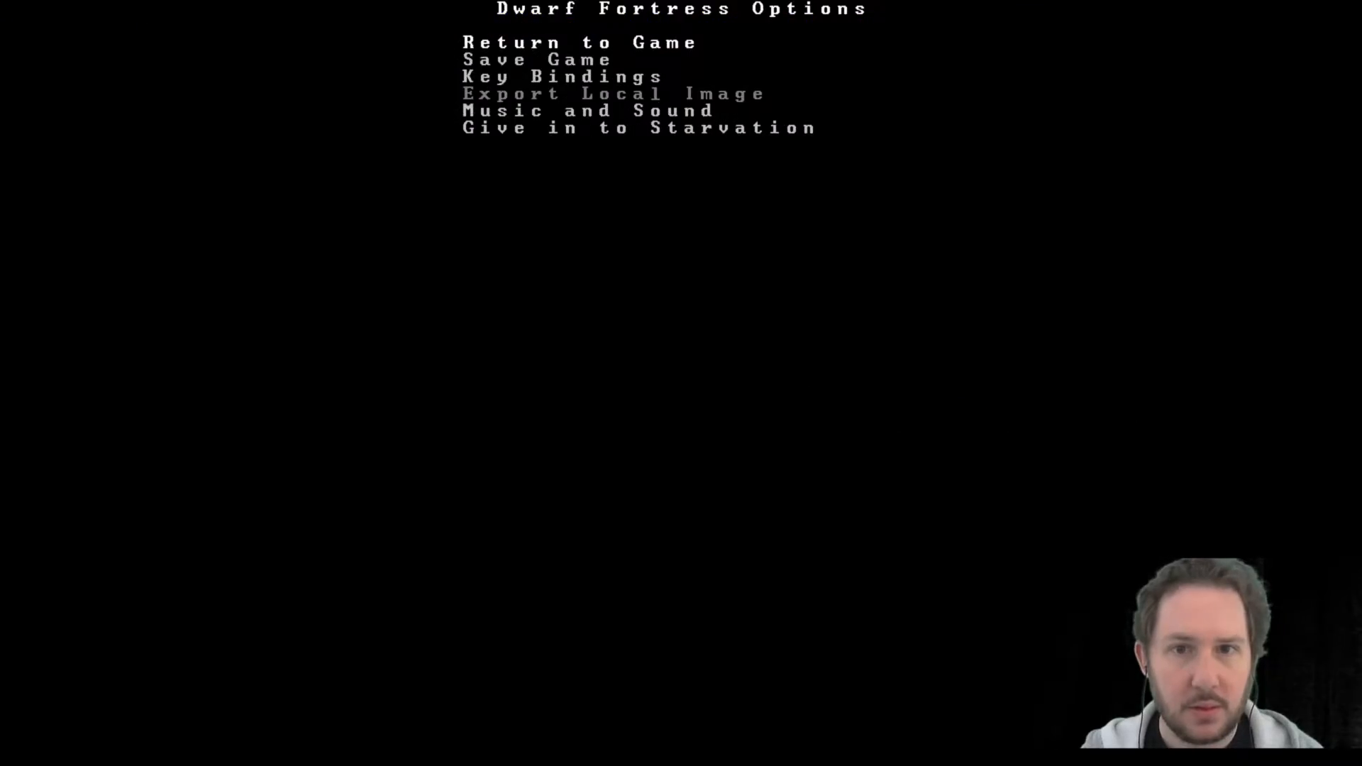
click(579, 42)
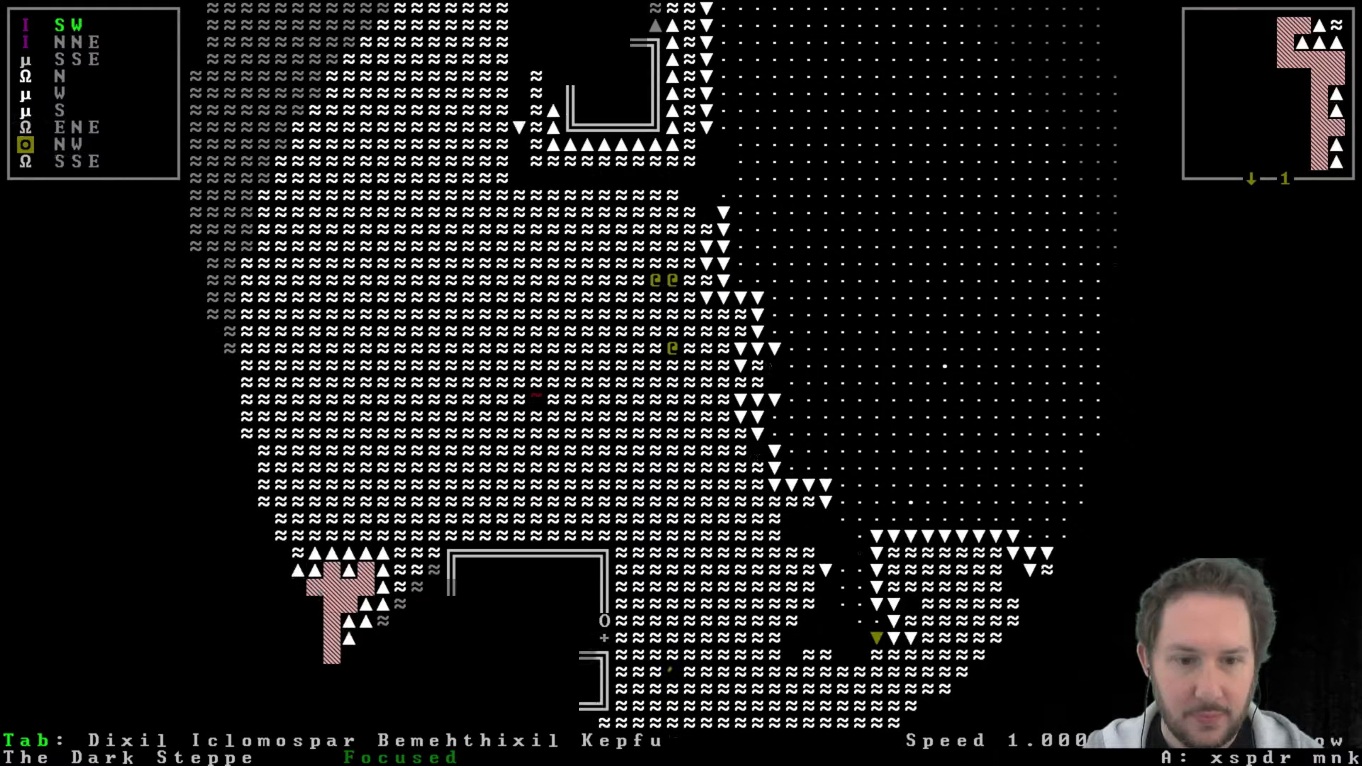
Scroll through the manual's Adventure Mode Key Bindings page.
scroll(down, 3)
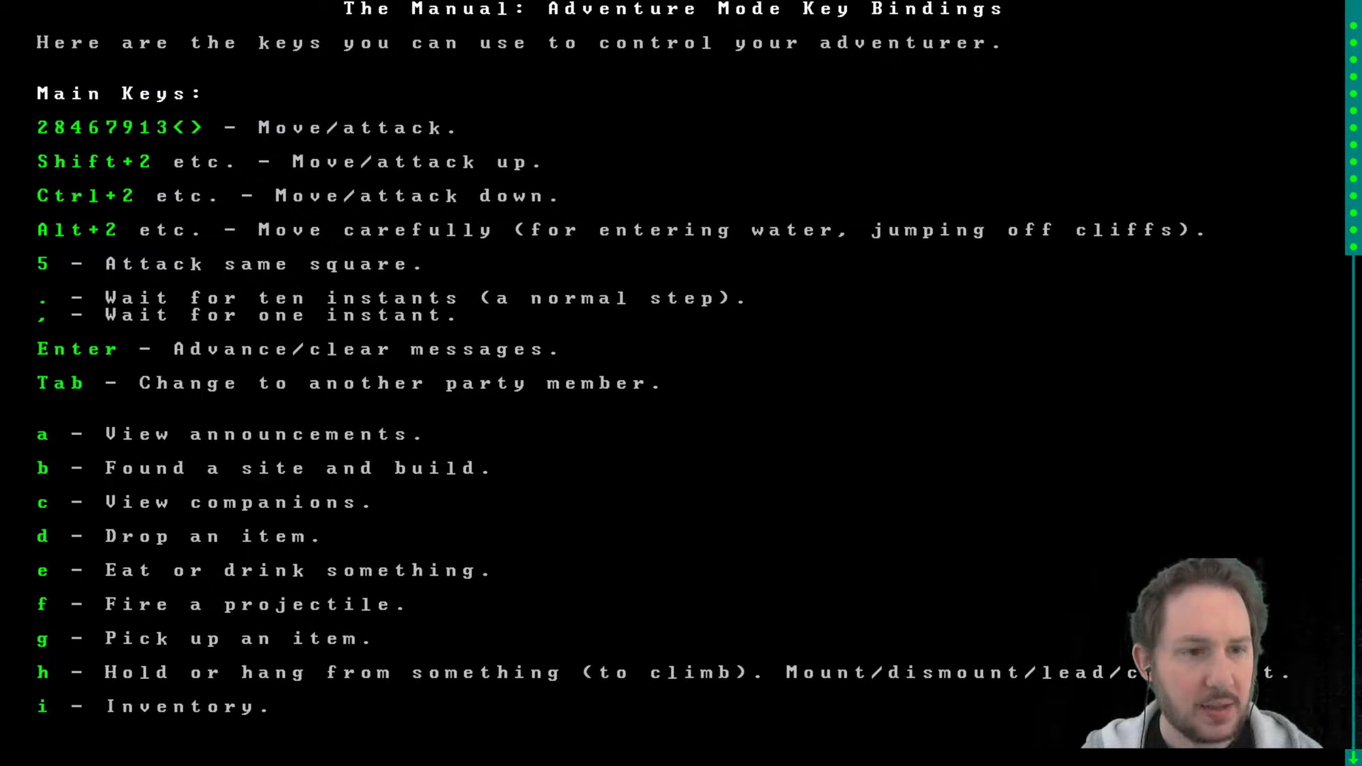
scroll(down, 3)
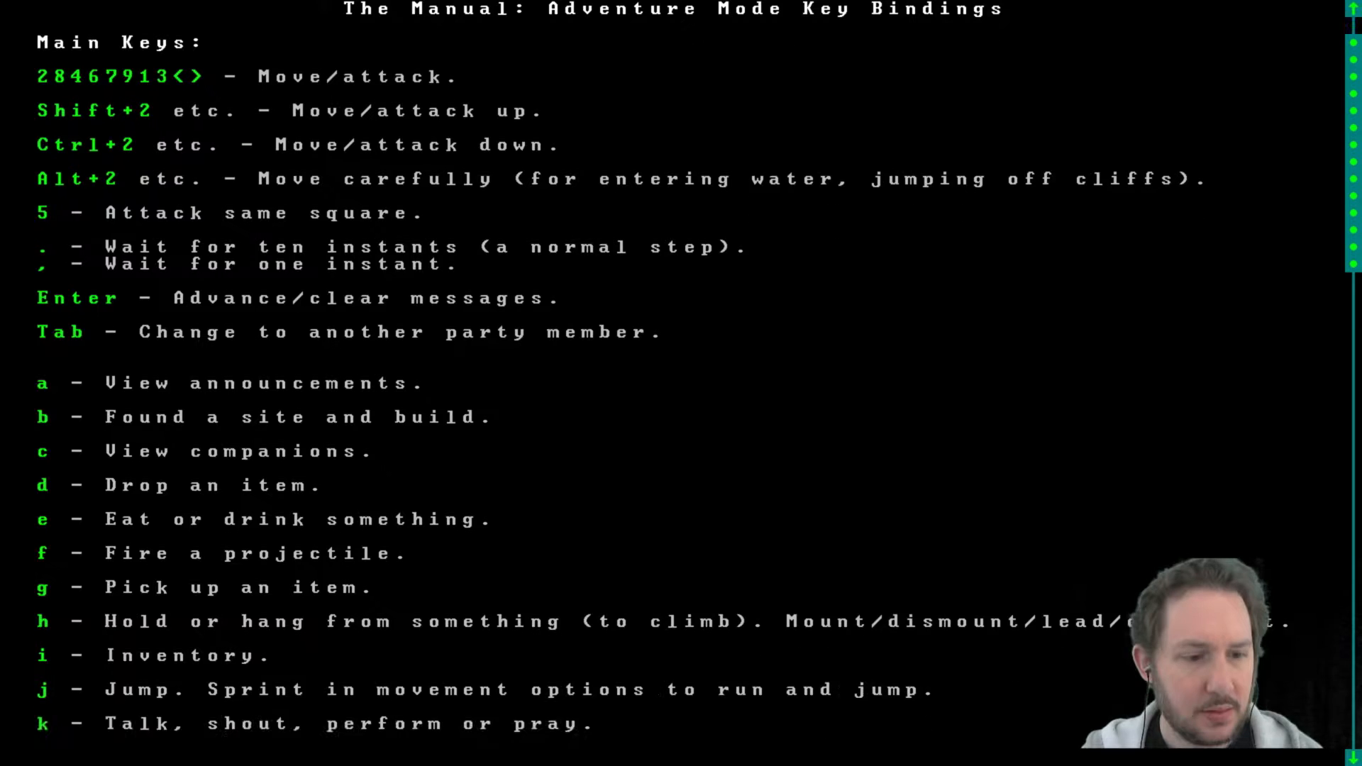
scroll(down, 3)
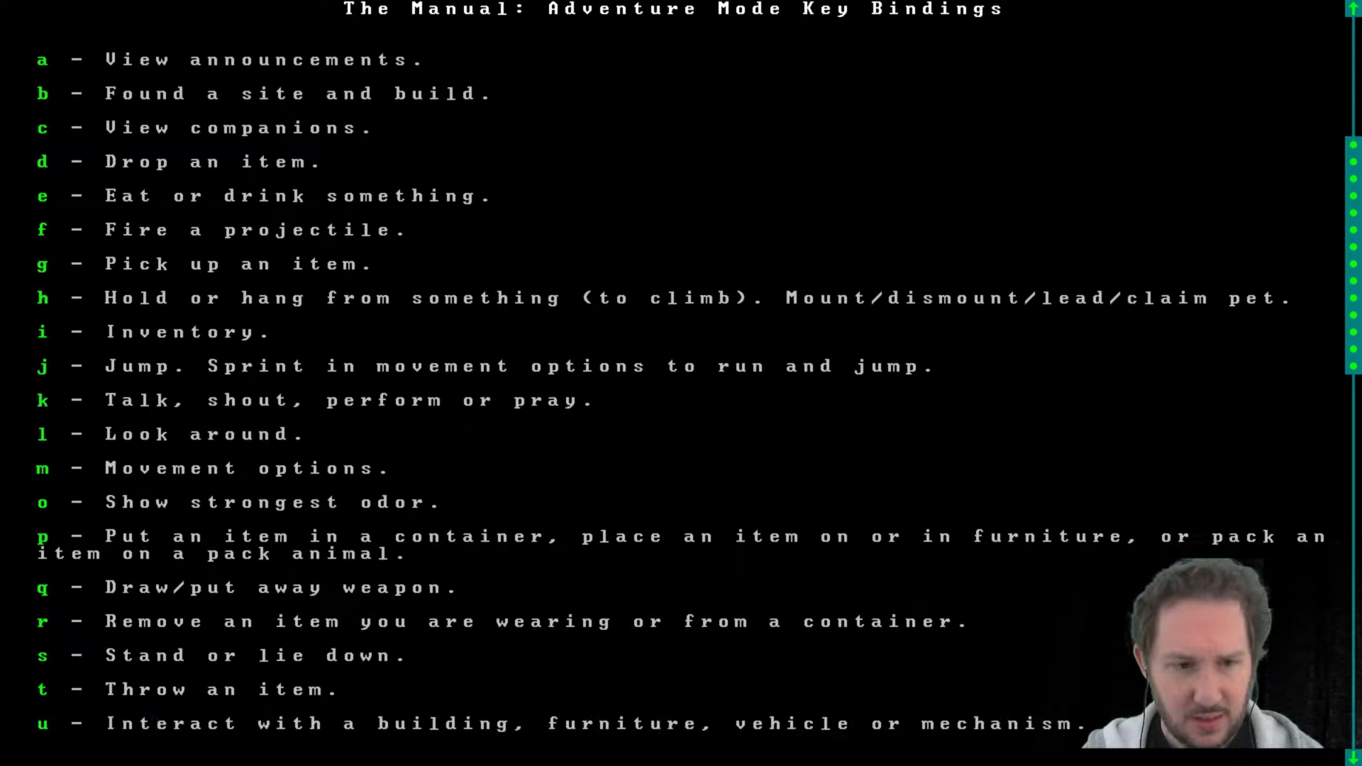
scroll(down, 3)
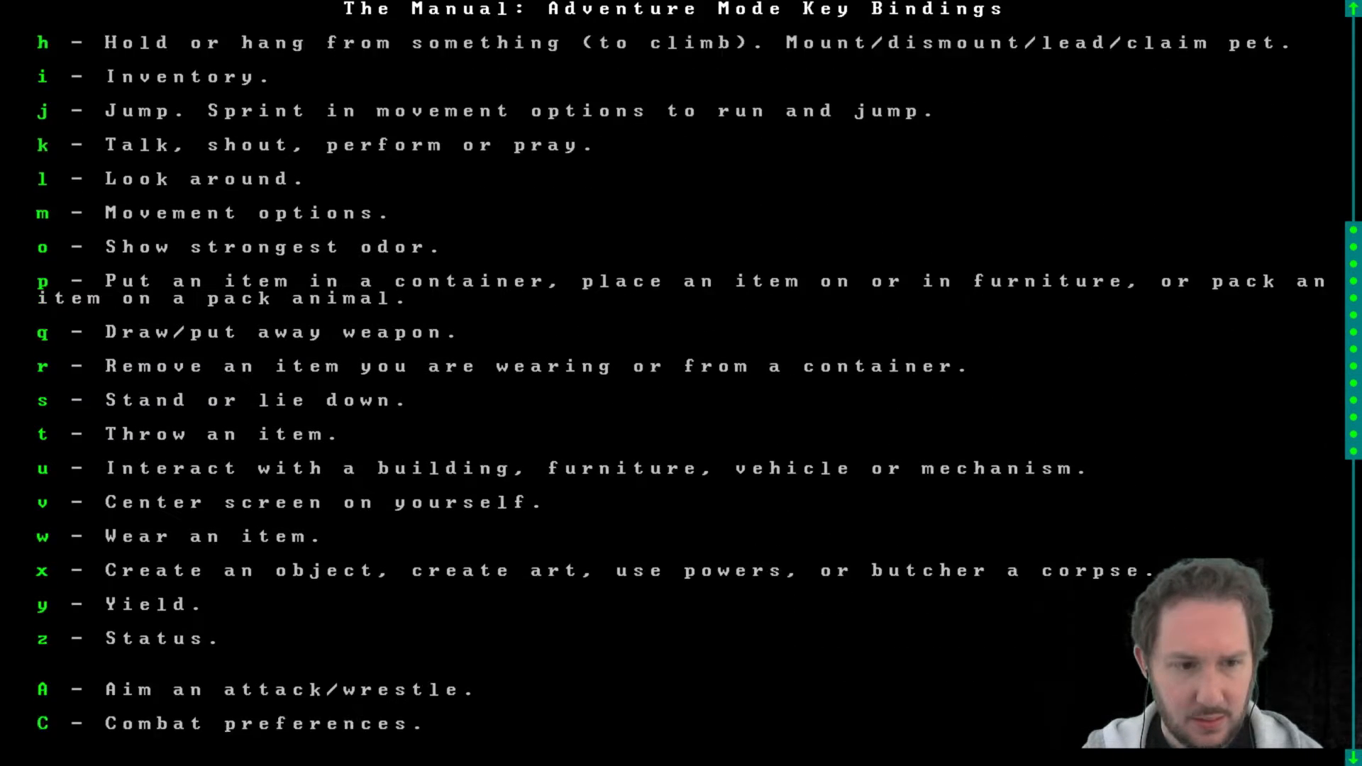
scroll(down, 3)
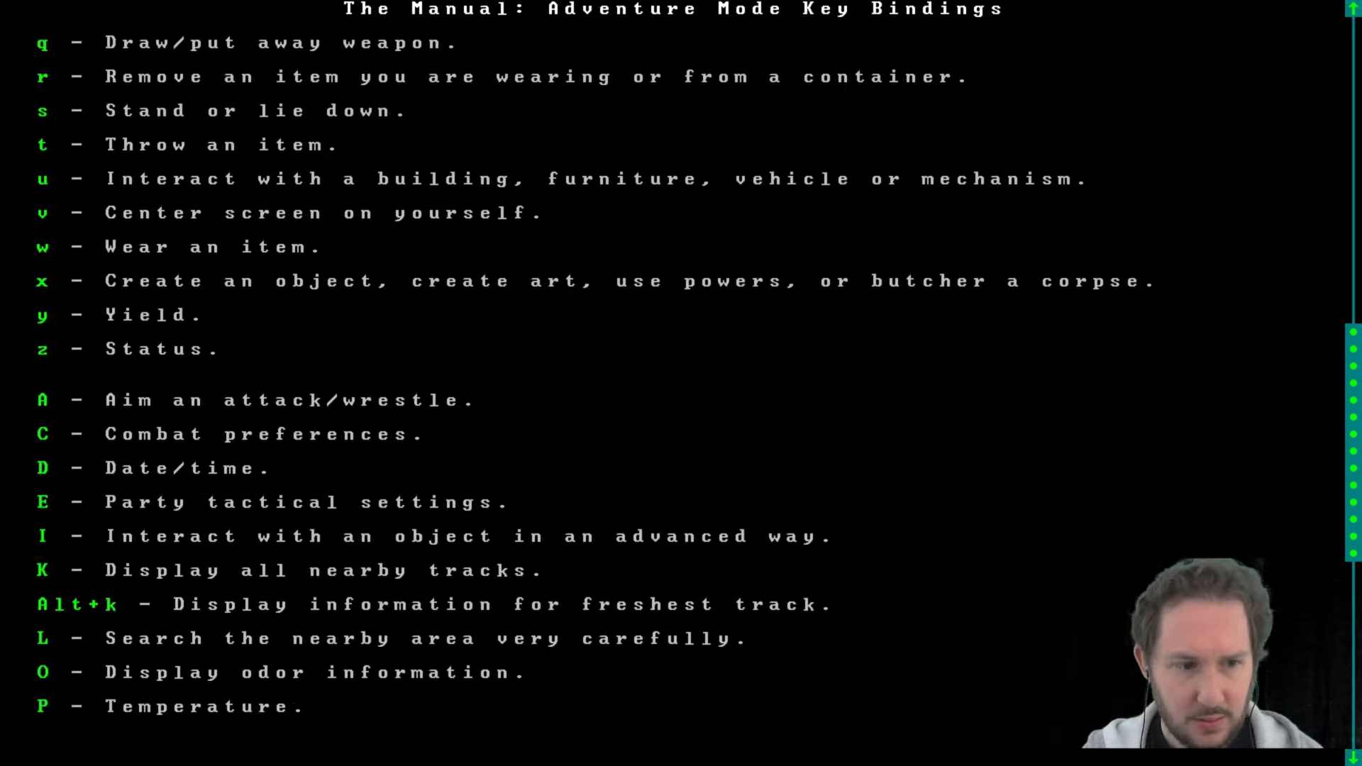
scroll(down, 3)
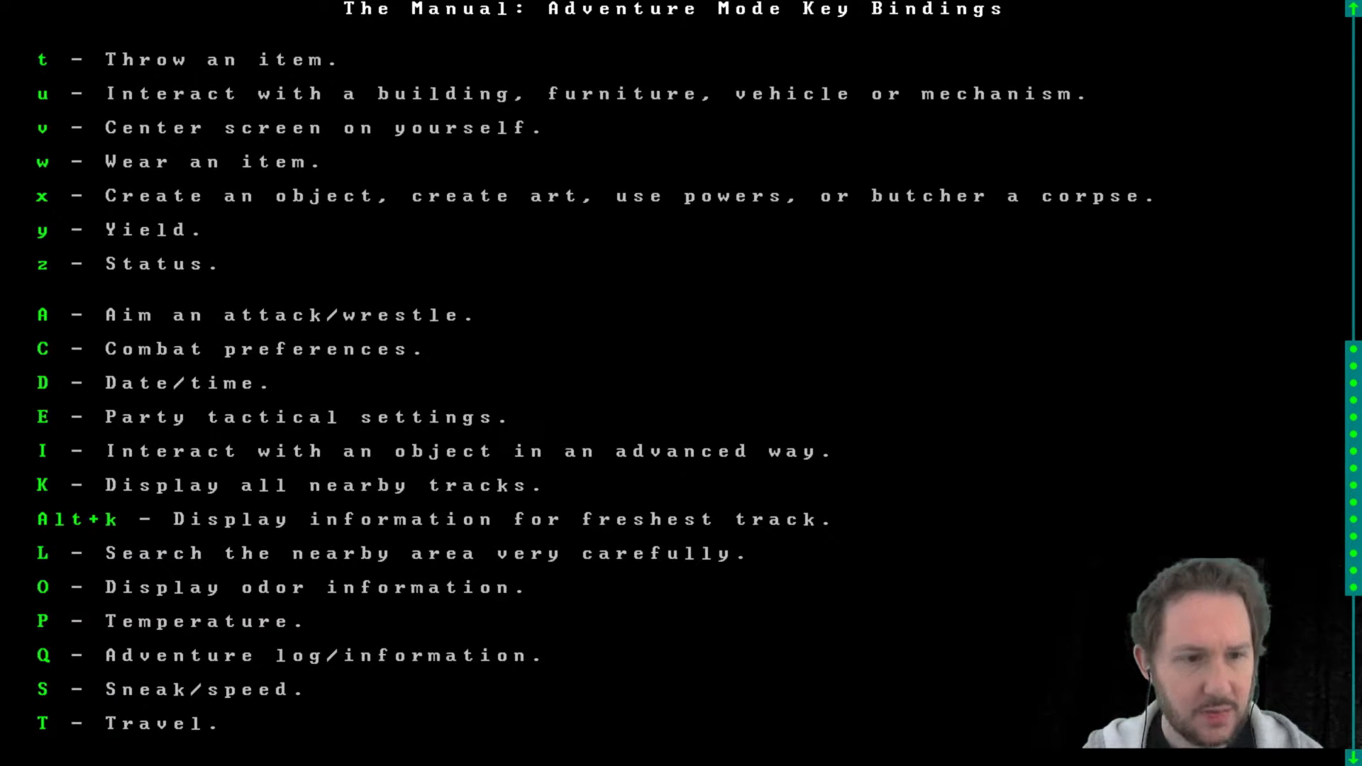
scroll(down, 3)
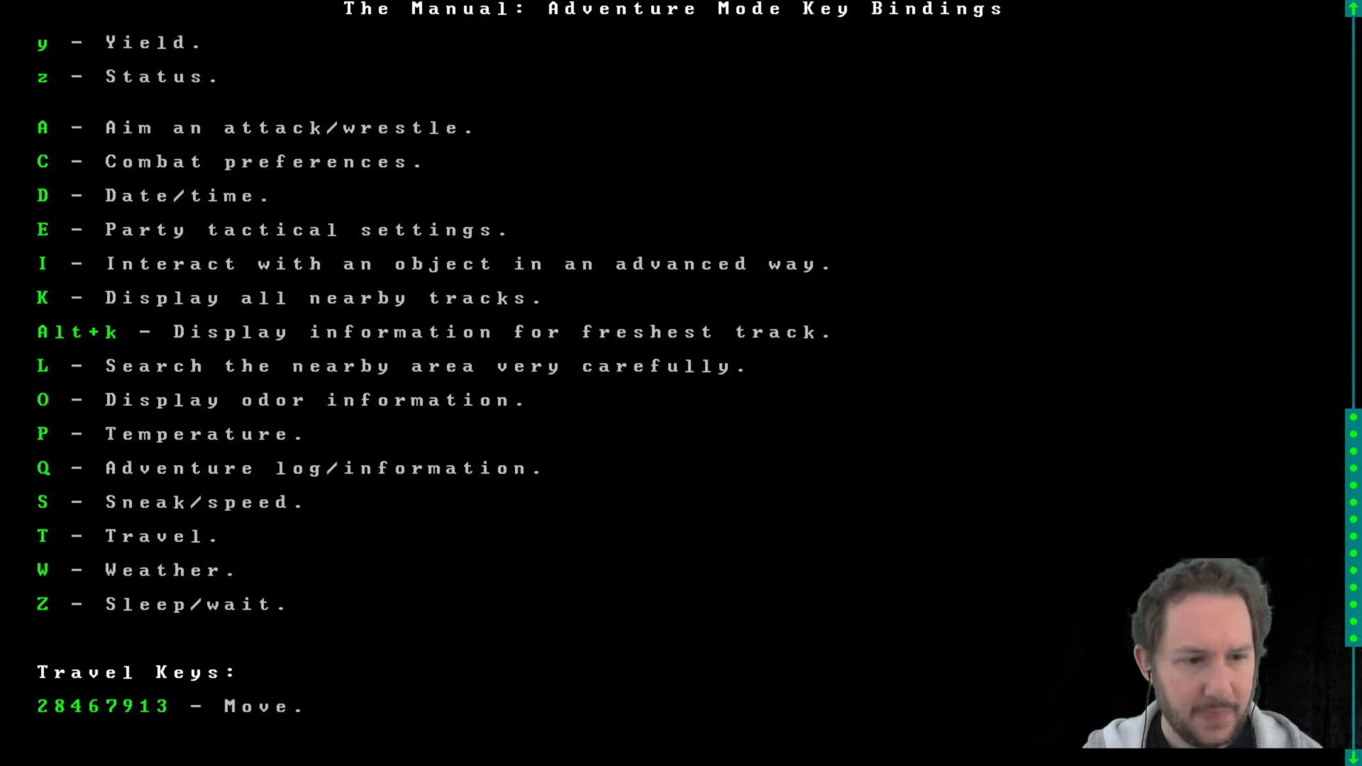
scroll(down, 3)
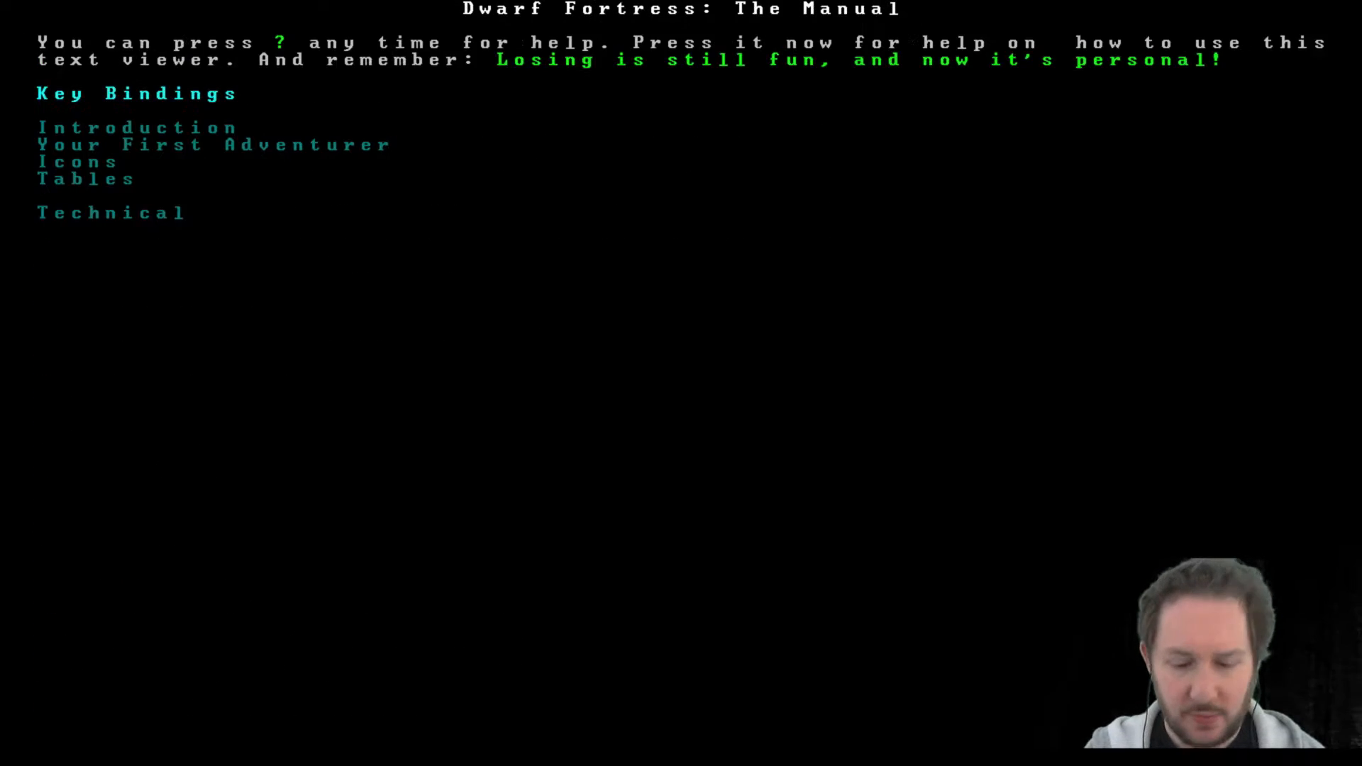
Go back to the manual index and reopen the Key Bindings section.
key(Escape)
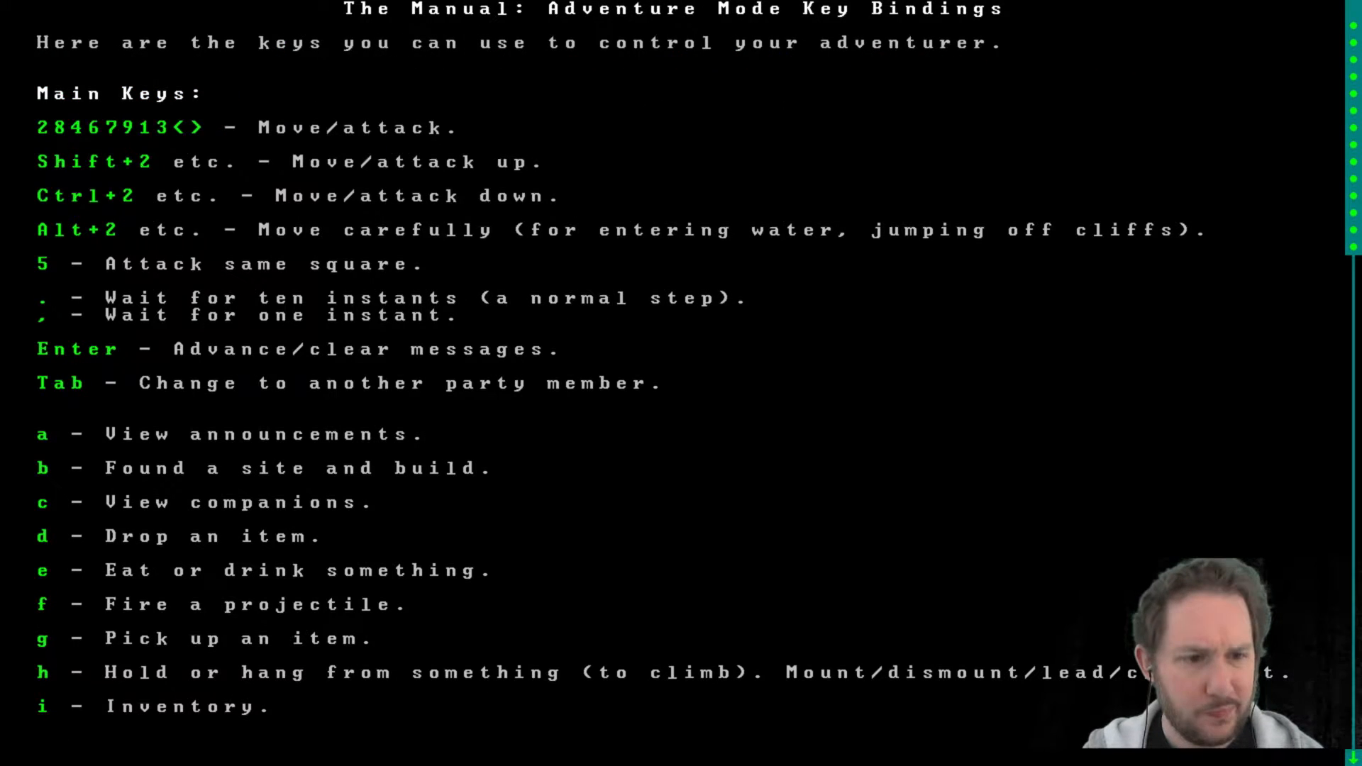
scroll(down, 3)
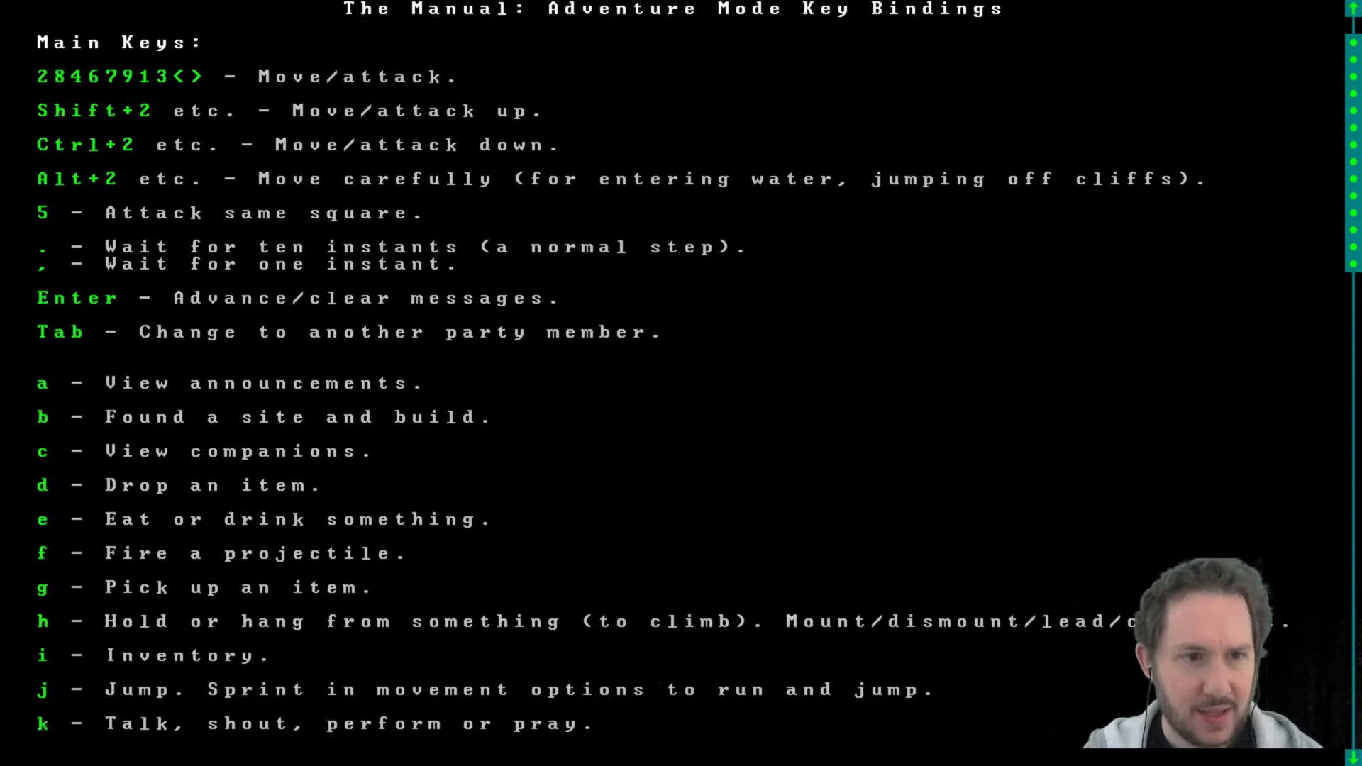
scroll(down, 3)
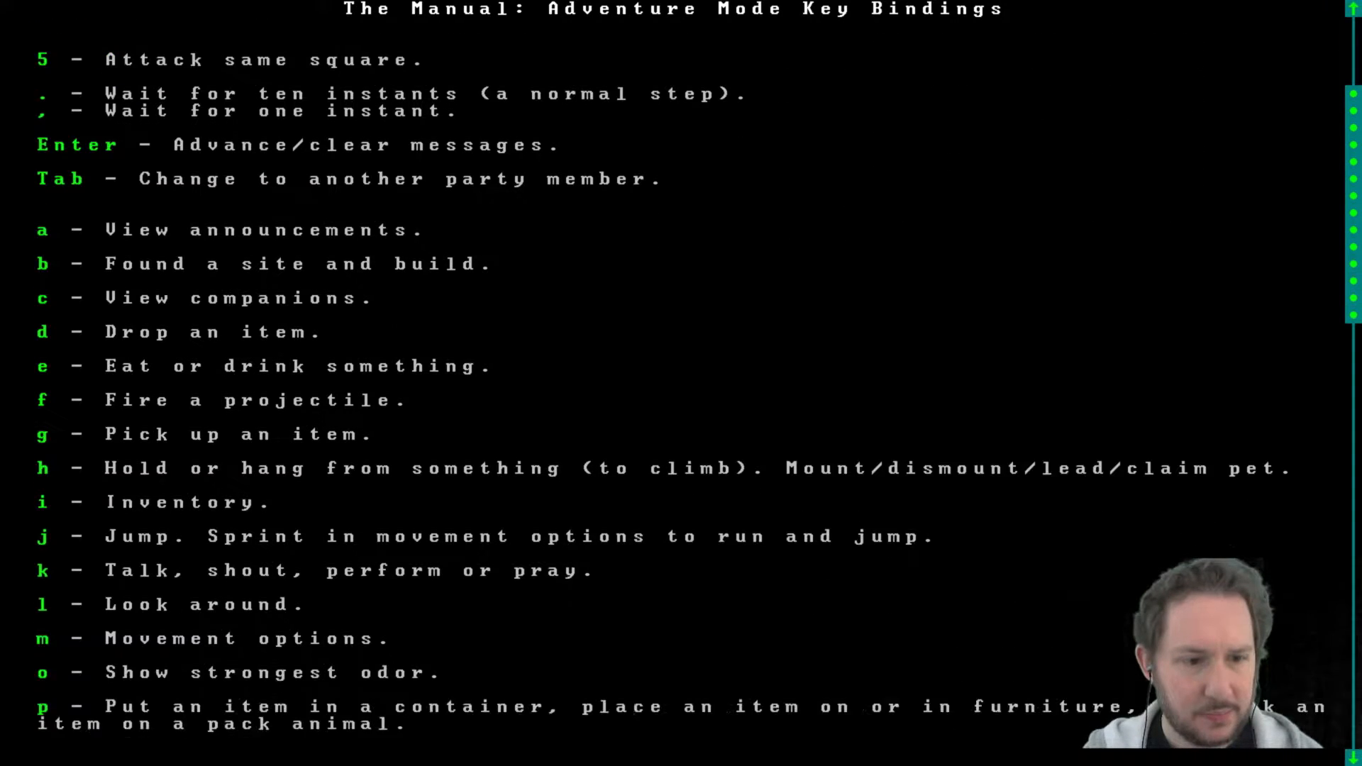
scroll(down, 3)
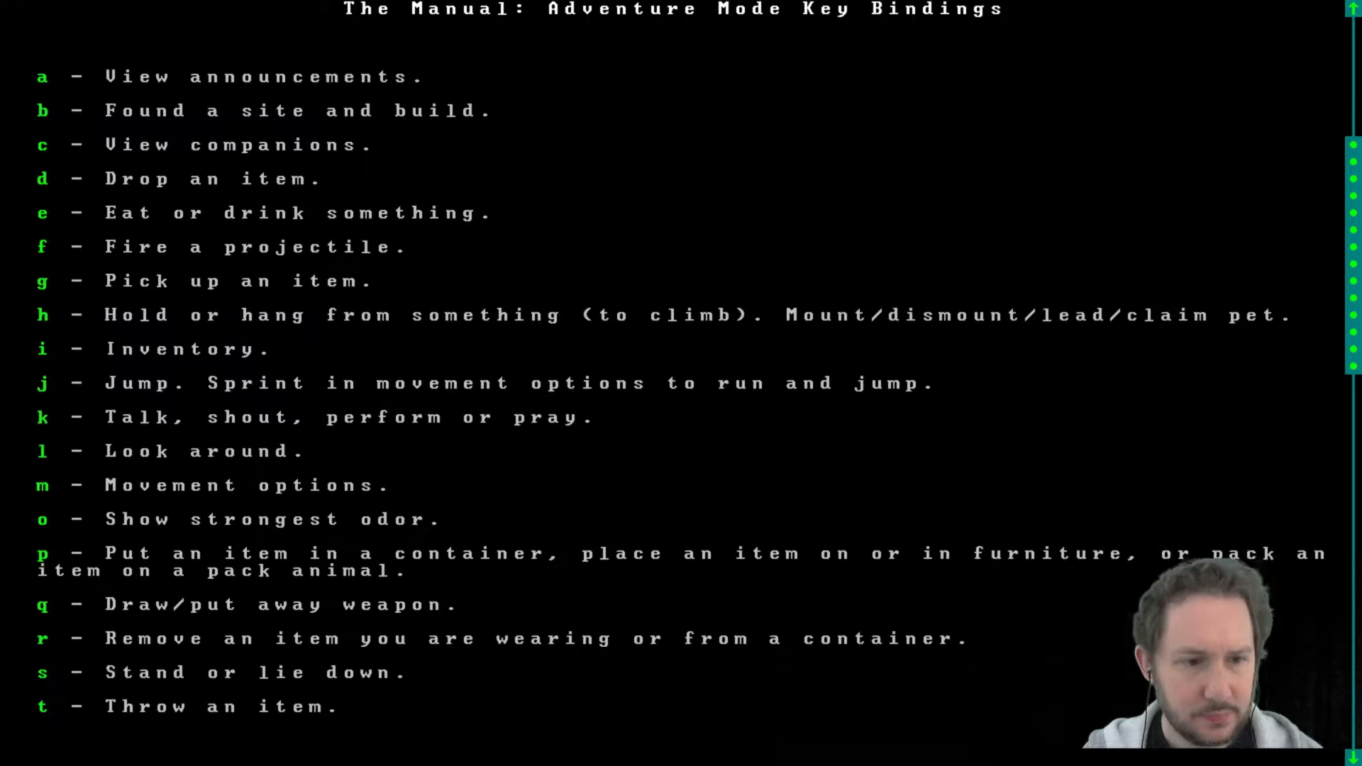
scroll(down, 3)
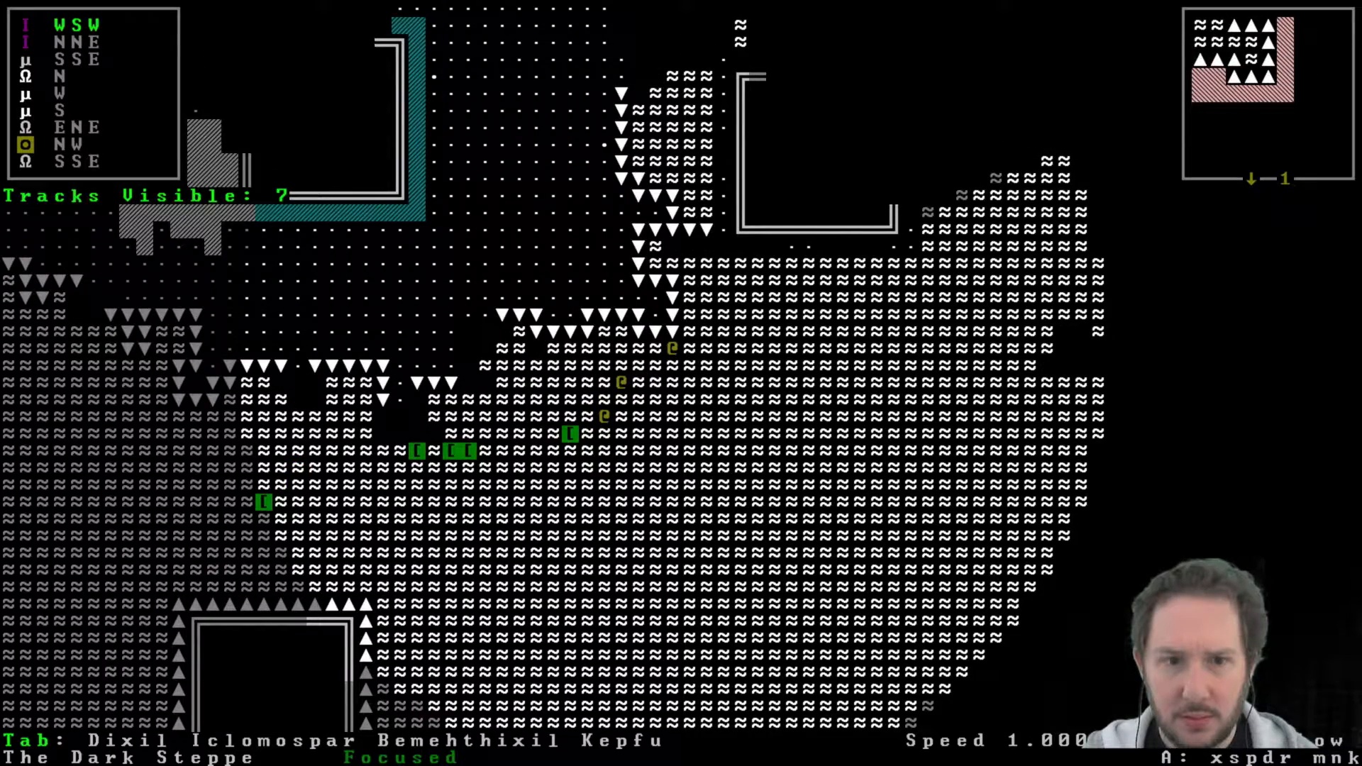
Exit the manual and display all nearby tracks with K.
scroll(down, 3)
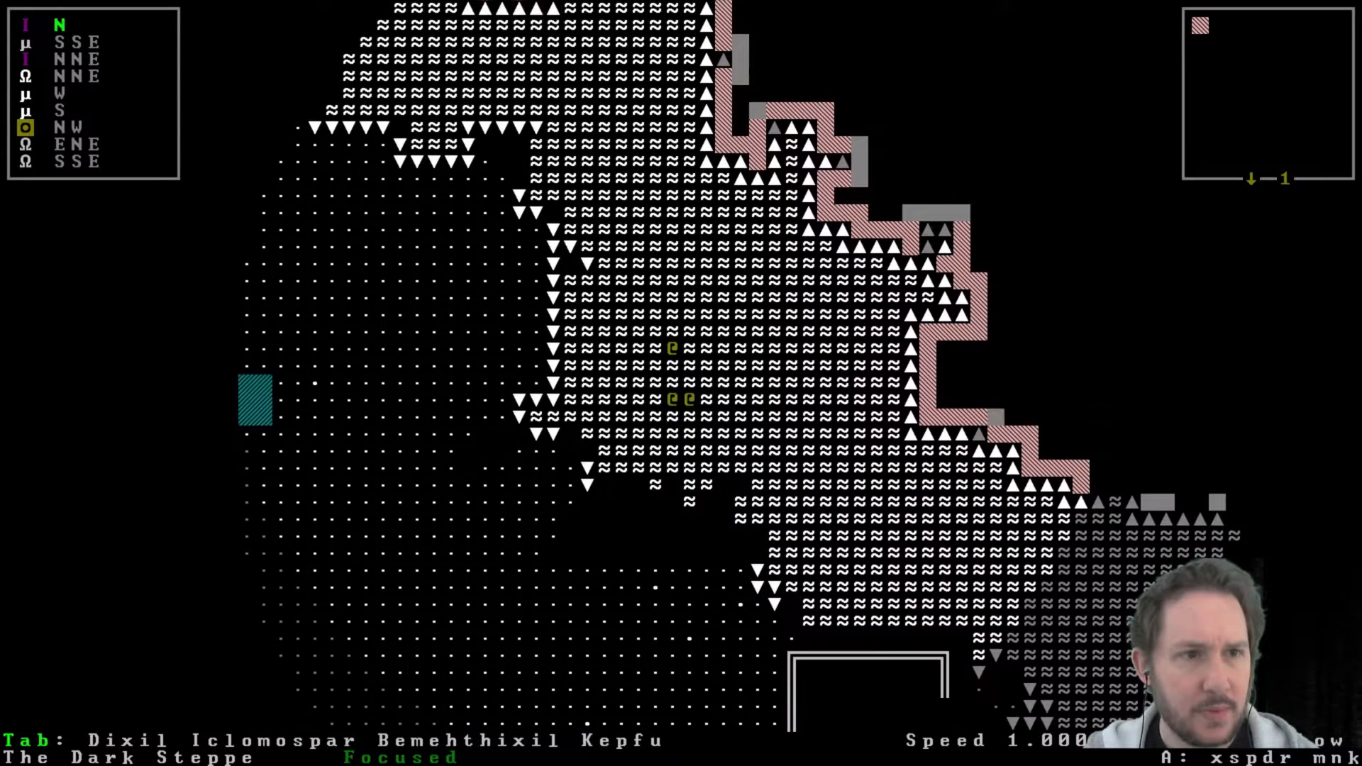
Walk the party along the lake edge into a new area of the map.
scroll(up, 3)
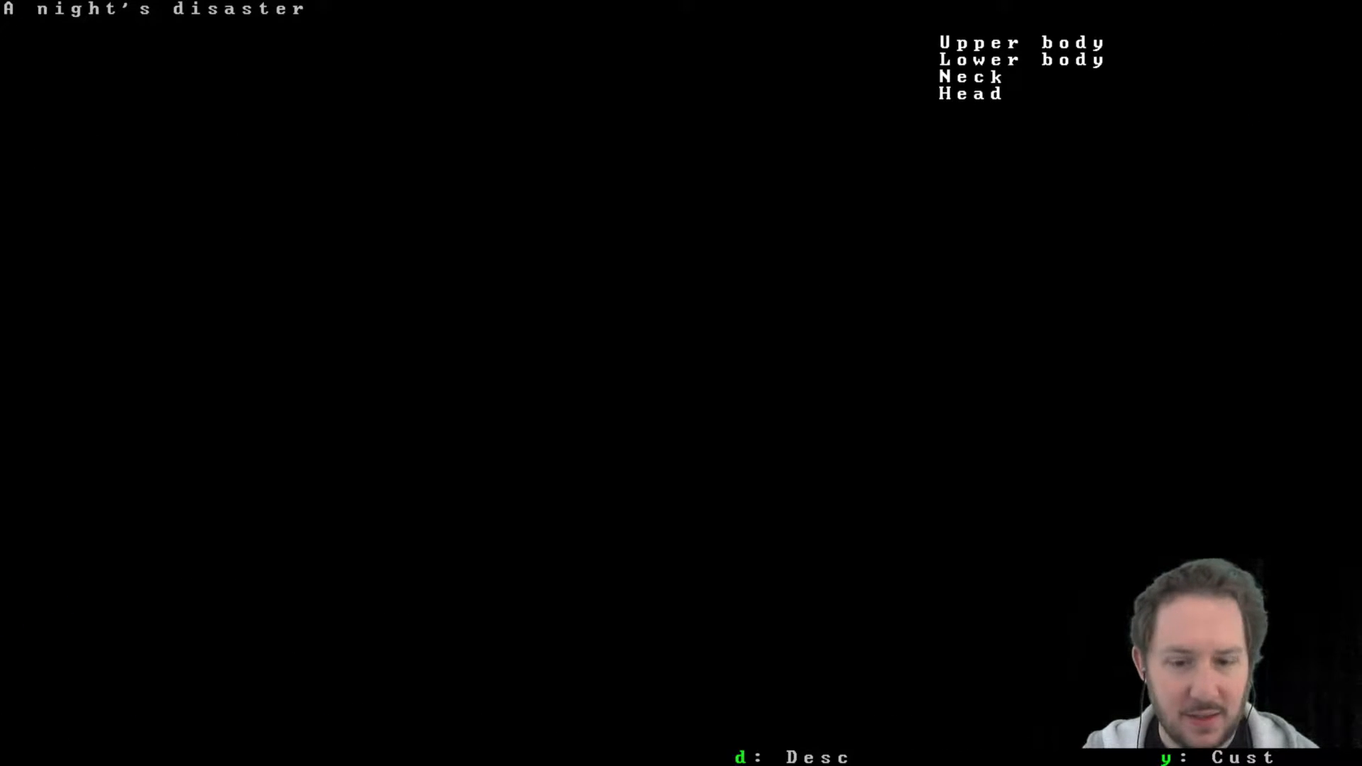
Review the disaster's upper body, lower body, neck and head, then close the description.
key(d)
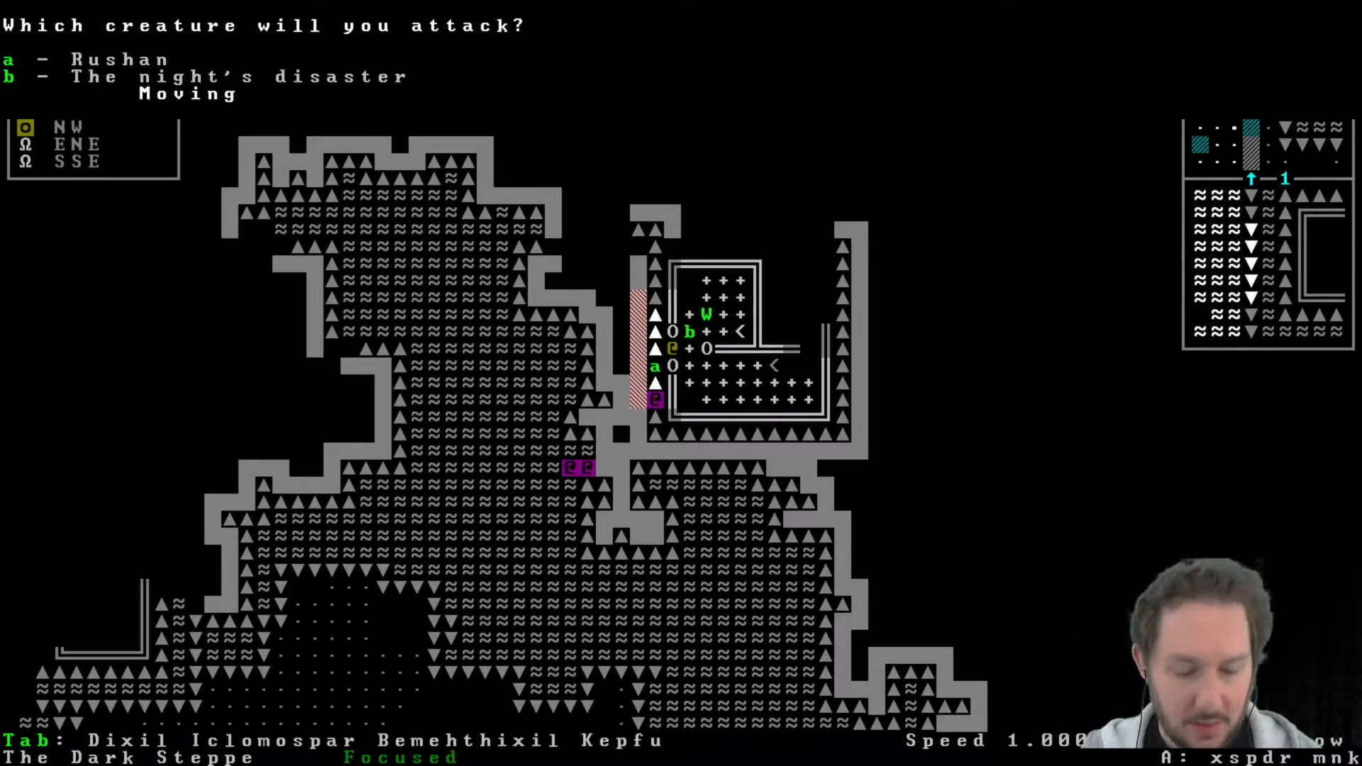
Target the night's disaster and confirm starting a conflict with it.
key(b)
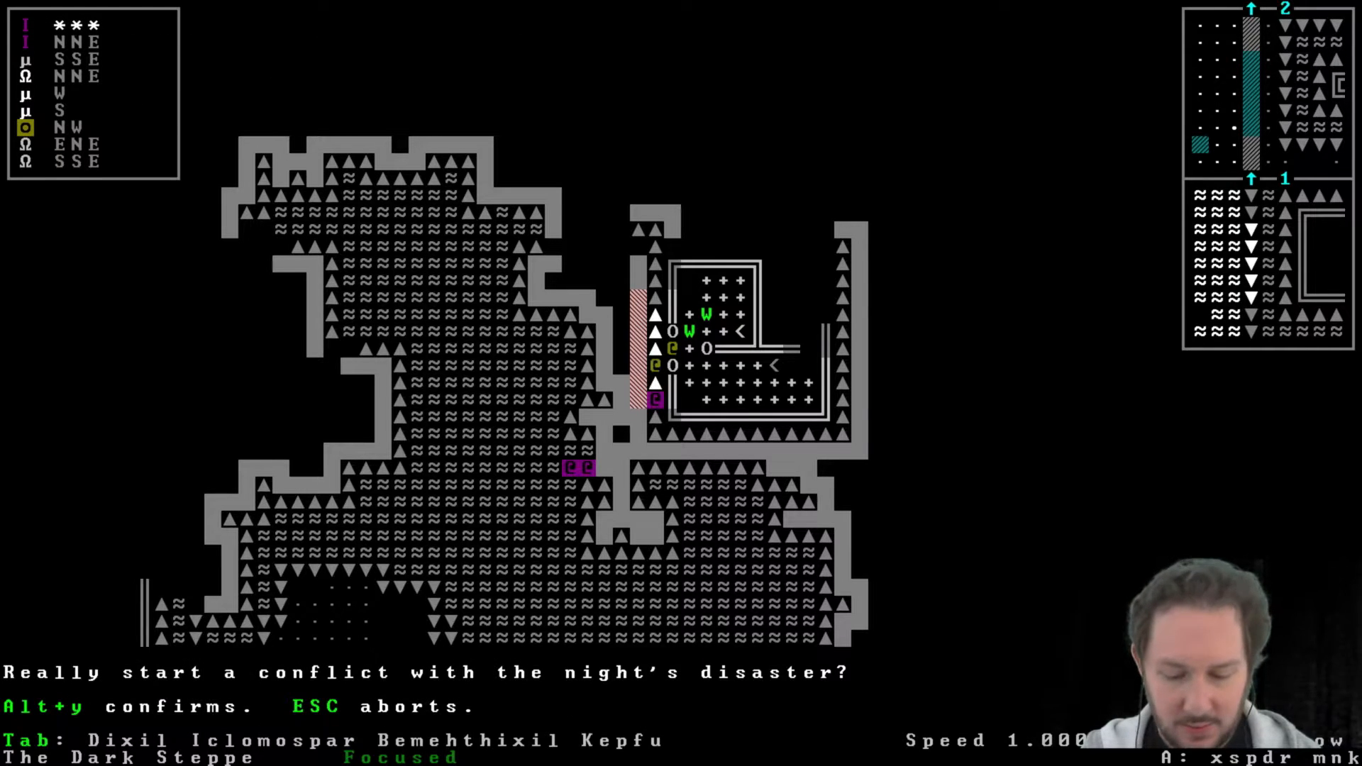
key(Alt+y)
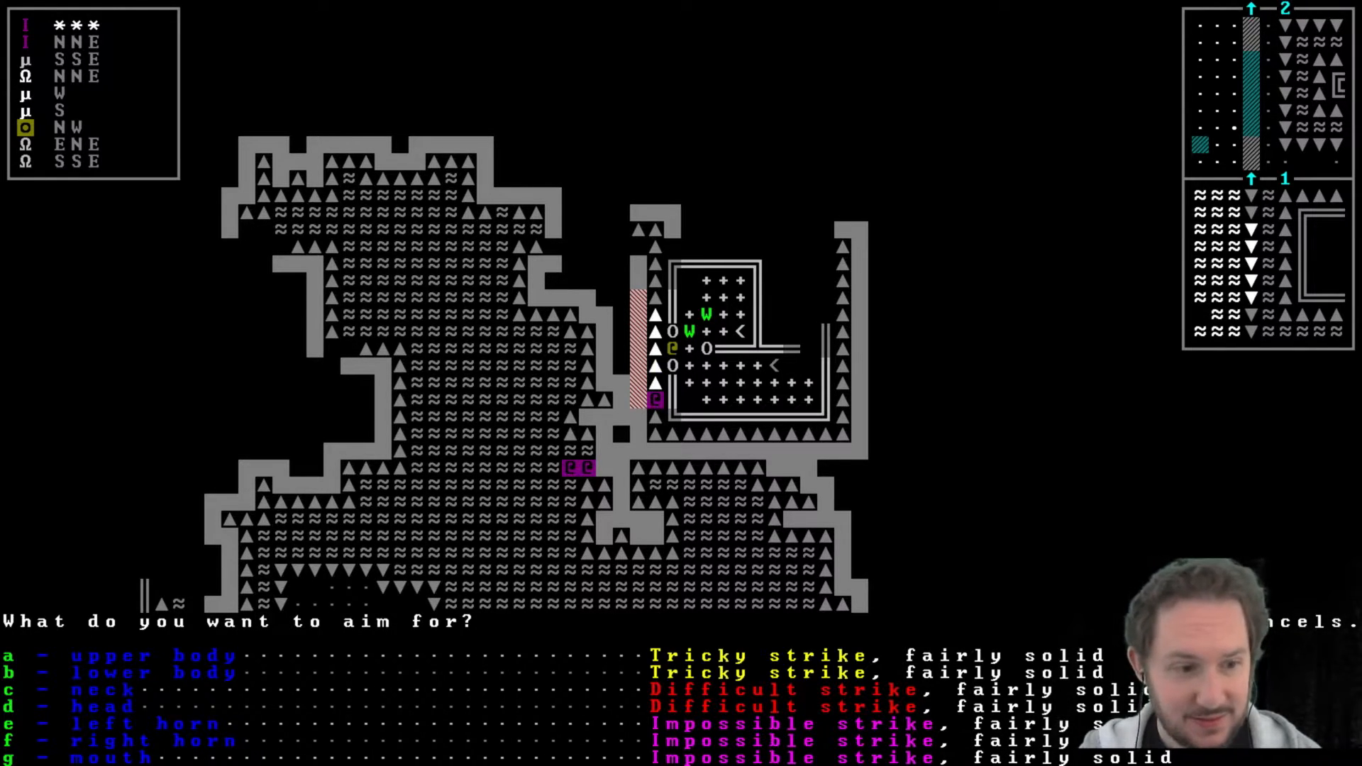
Aim strikes at a chosen body part of the night's disaster as it gores Cish.
key(c)
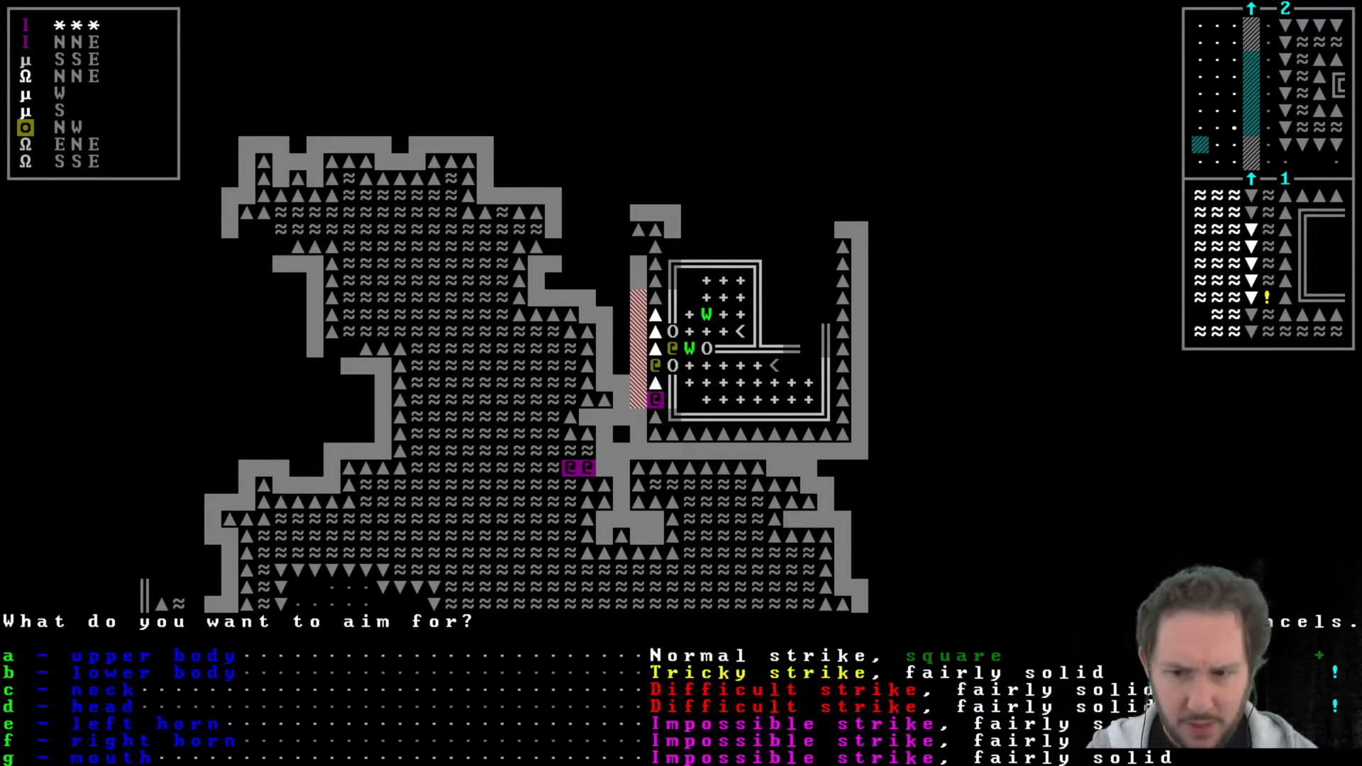
key(c)
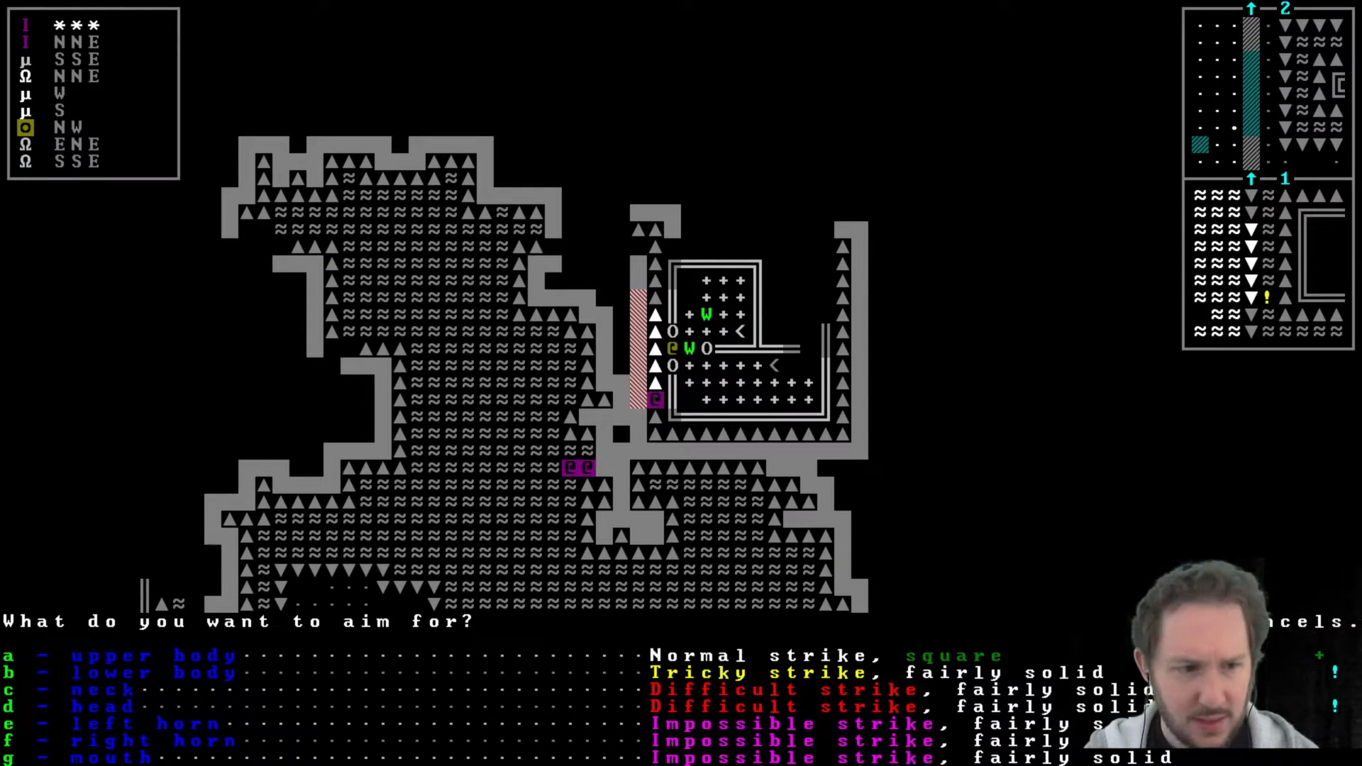
key(d)
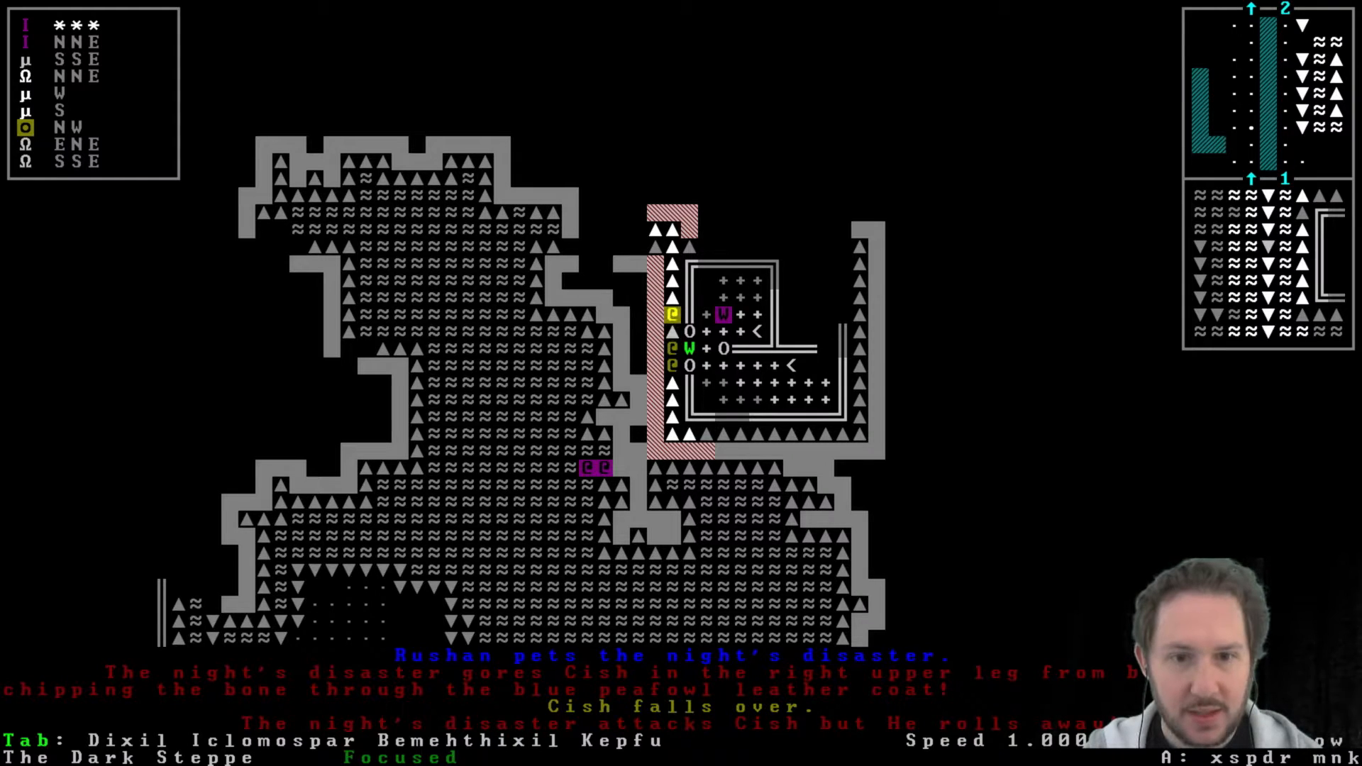
Bite the night's disaster in the mouth, tearing muscle and latching on.
key(A)
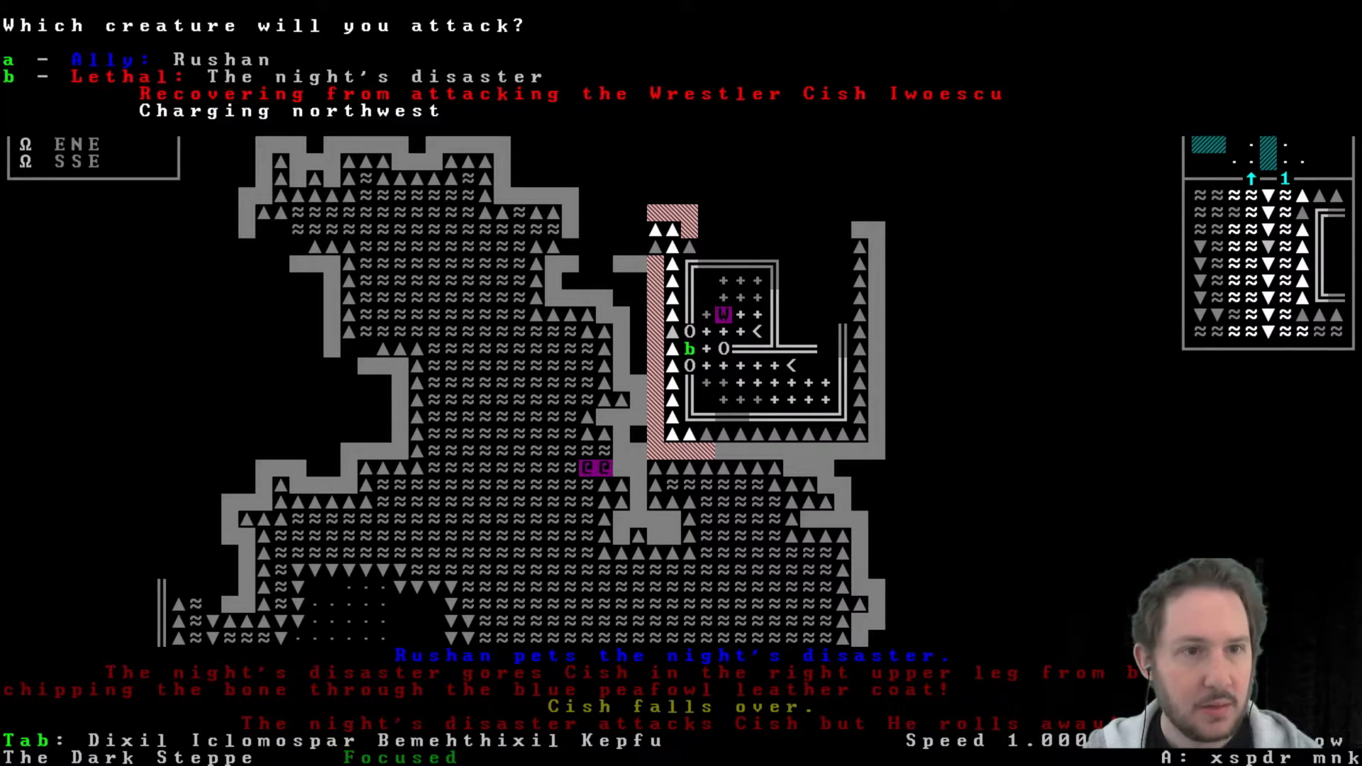
key(b)
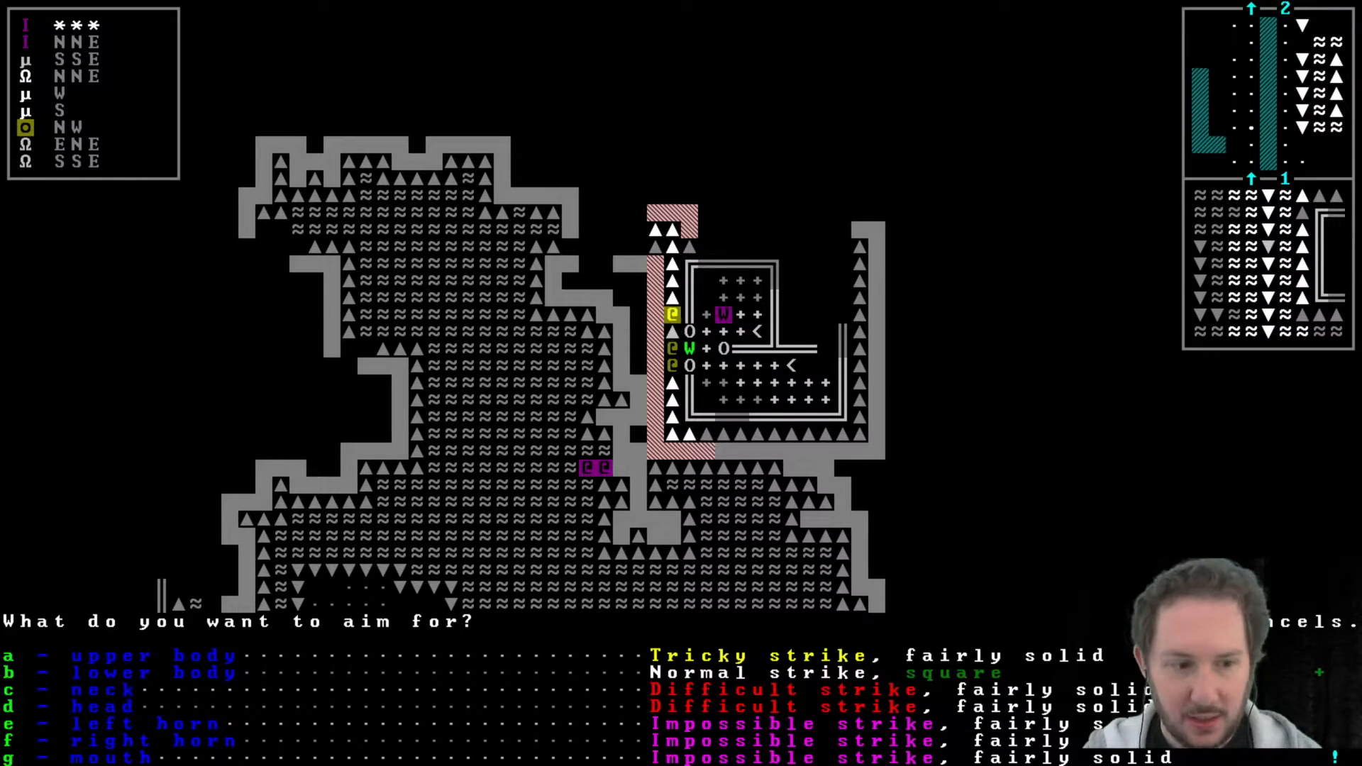
key(g)
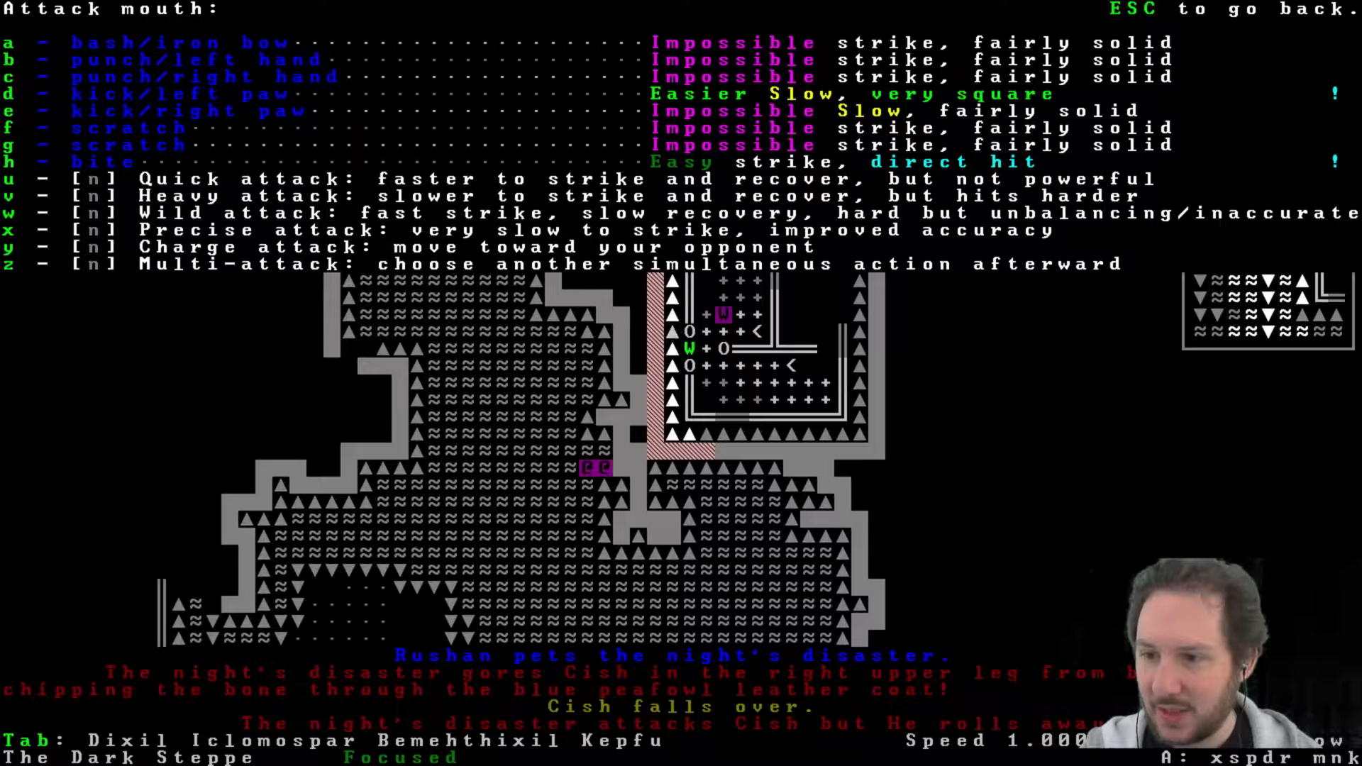
key(h)
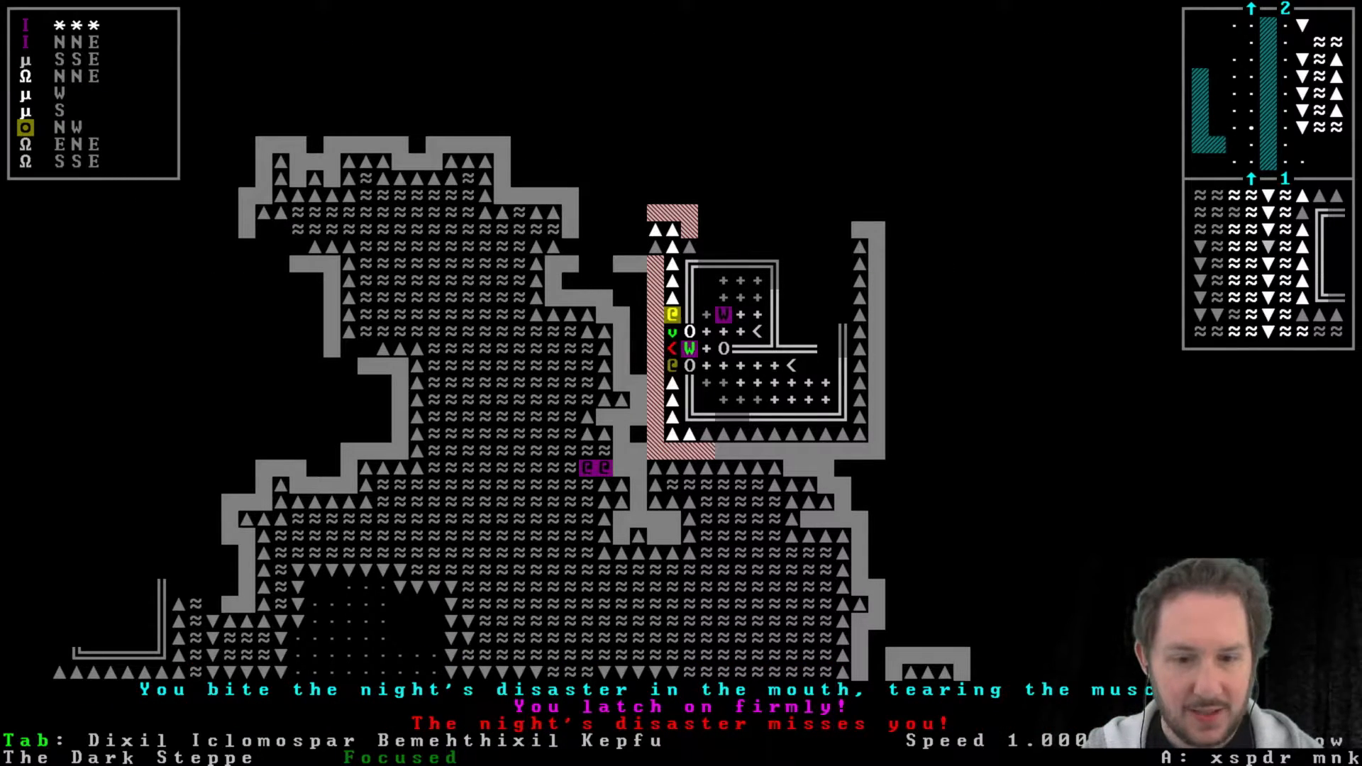
Wrestle the night's disaster and seize its neck with the left hand.
key(a)
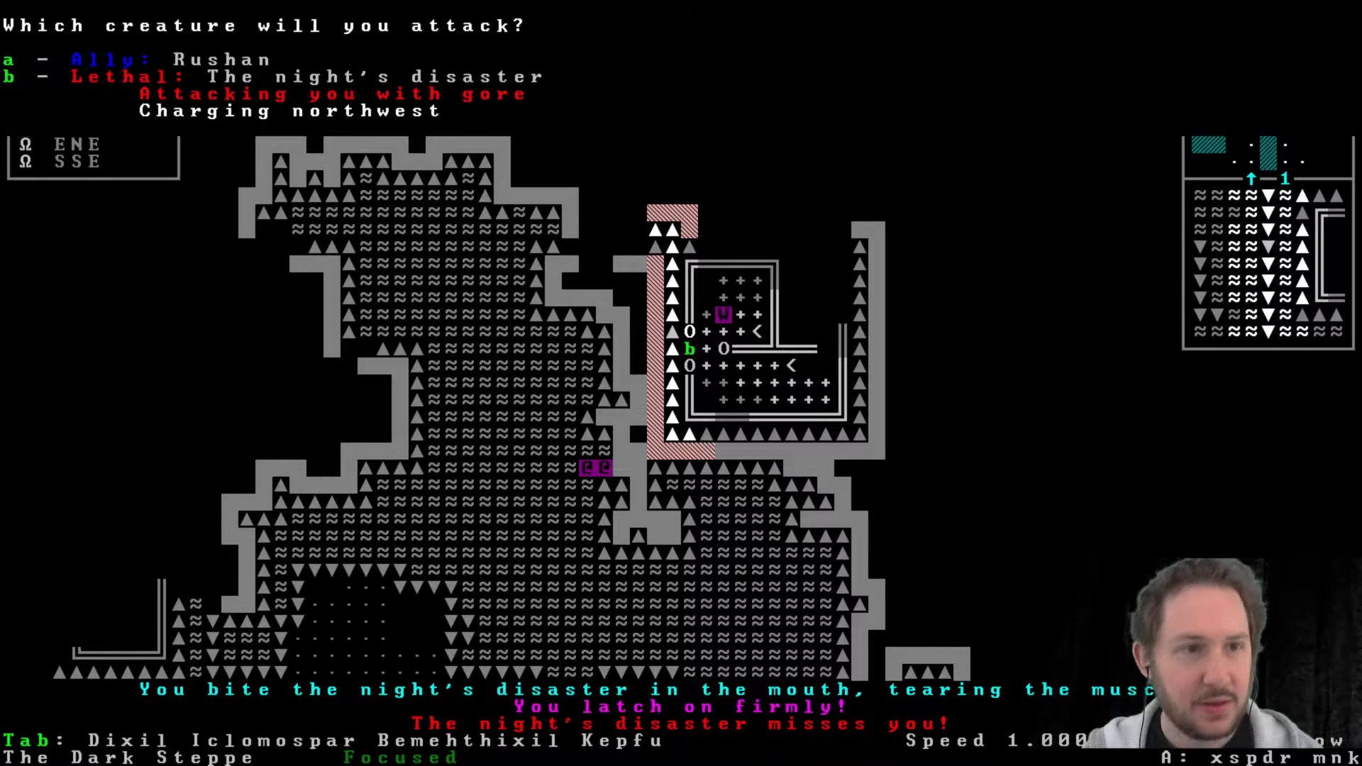
key(b)
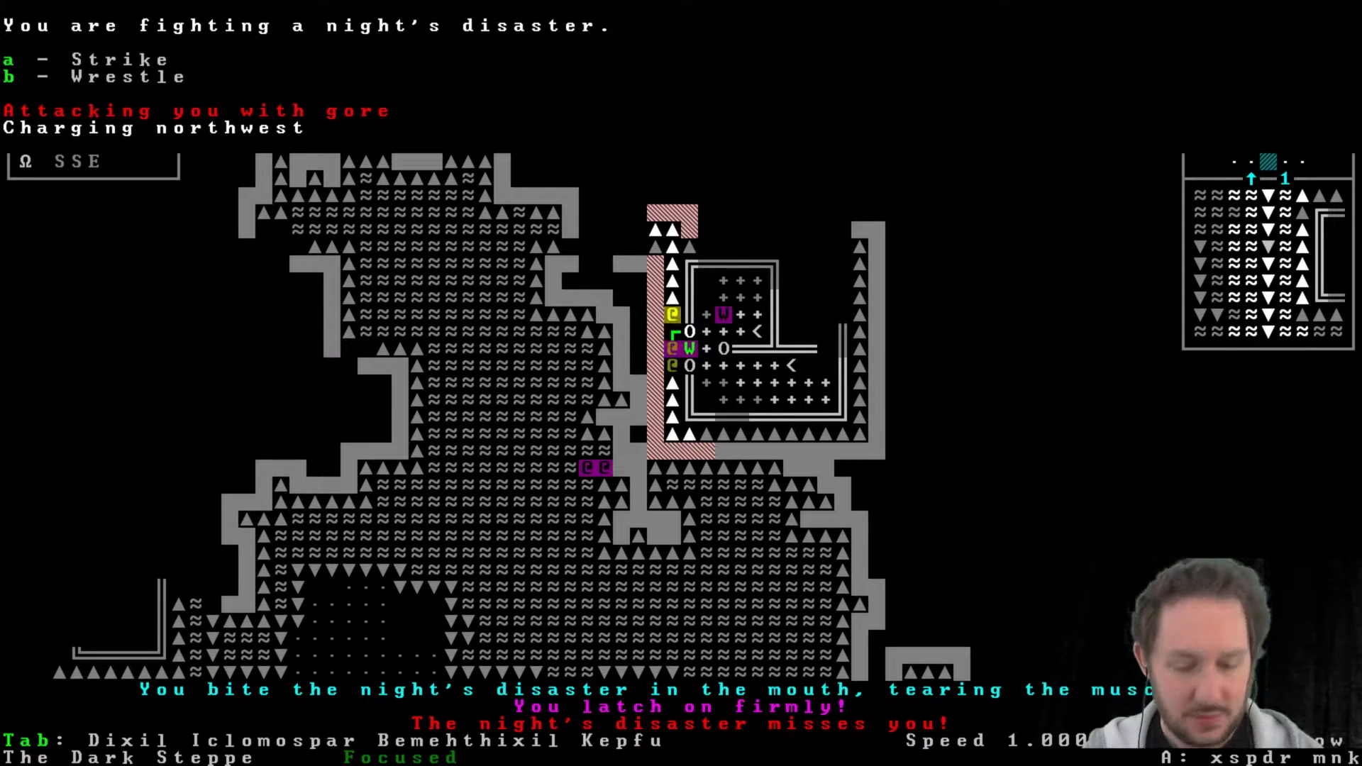
key(b)
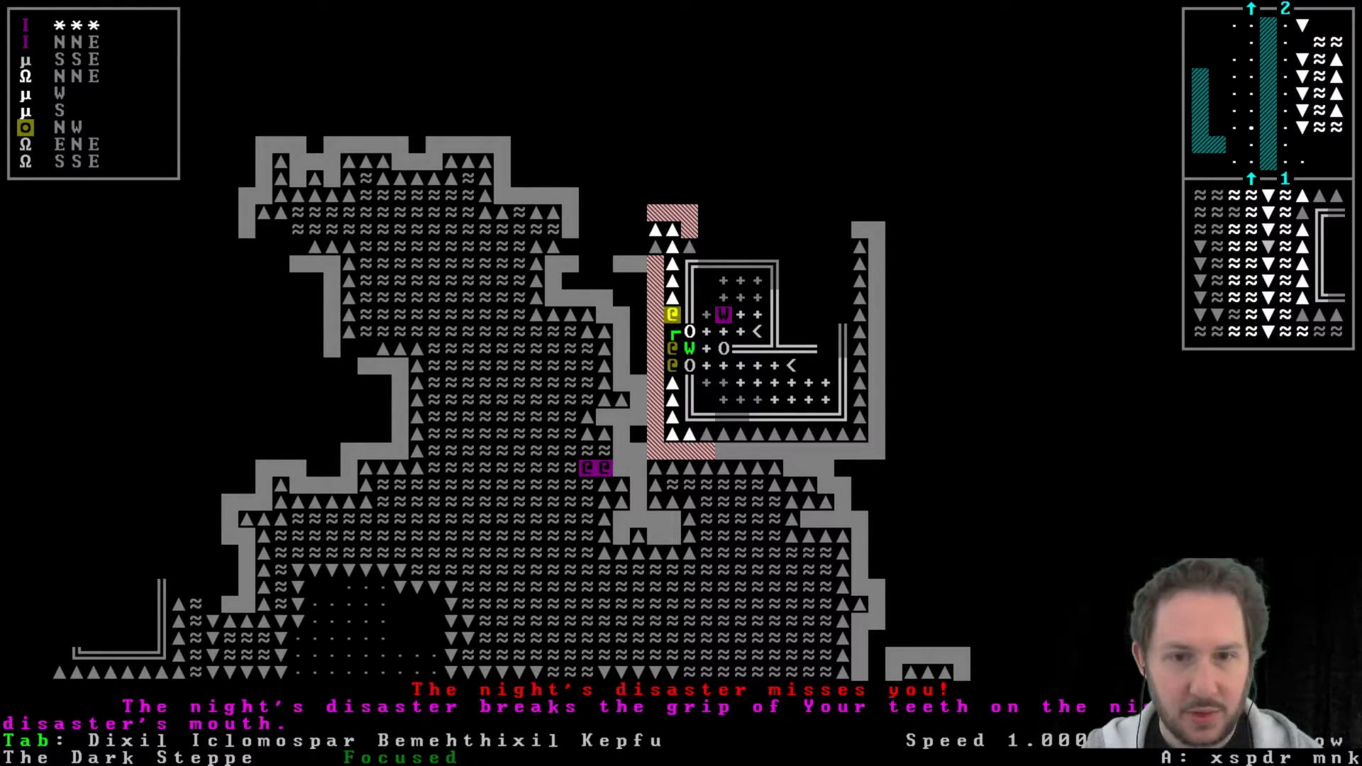
key(a)
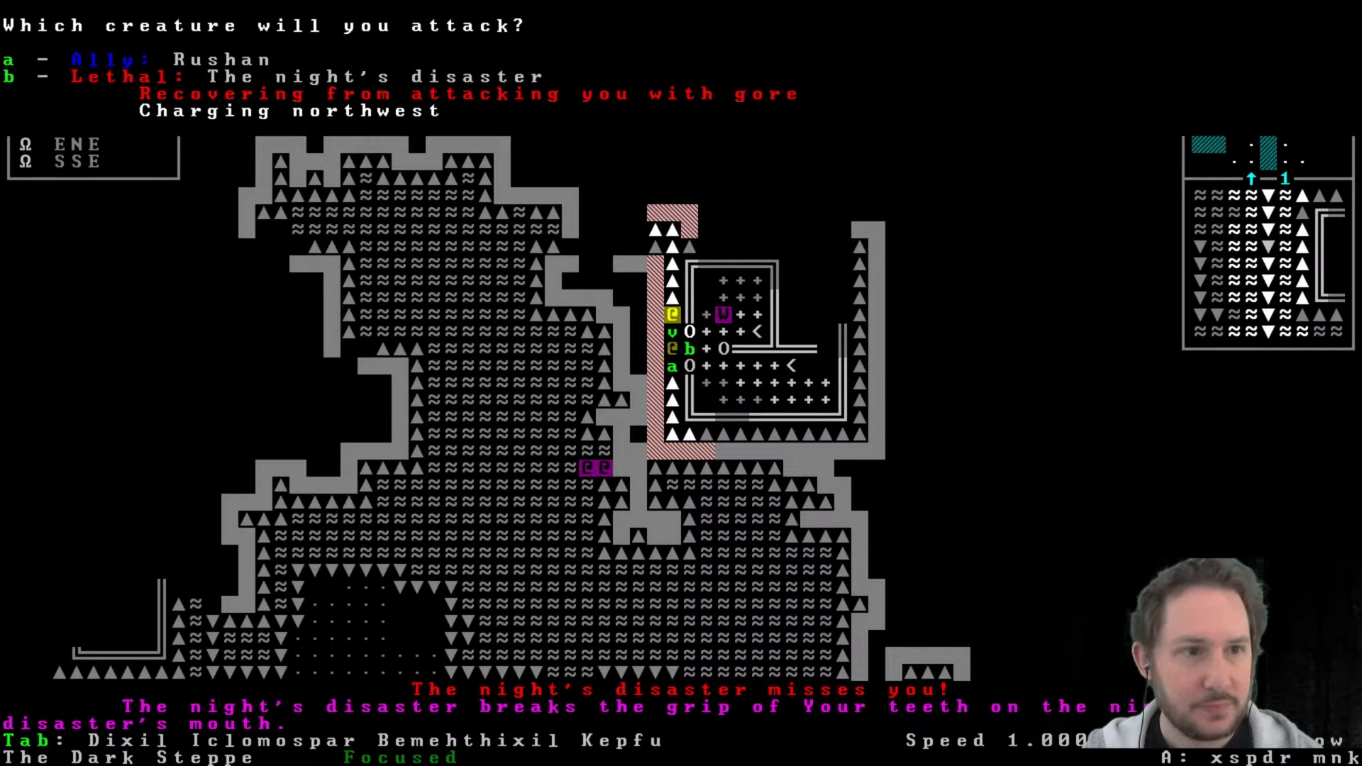
key(b)
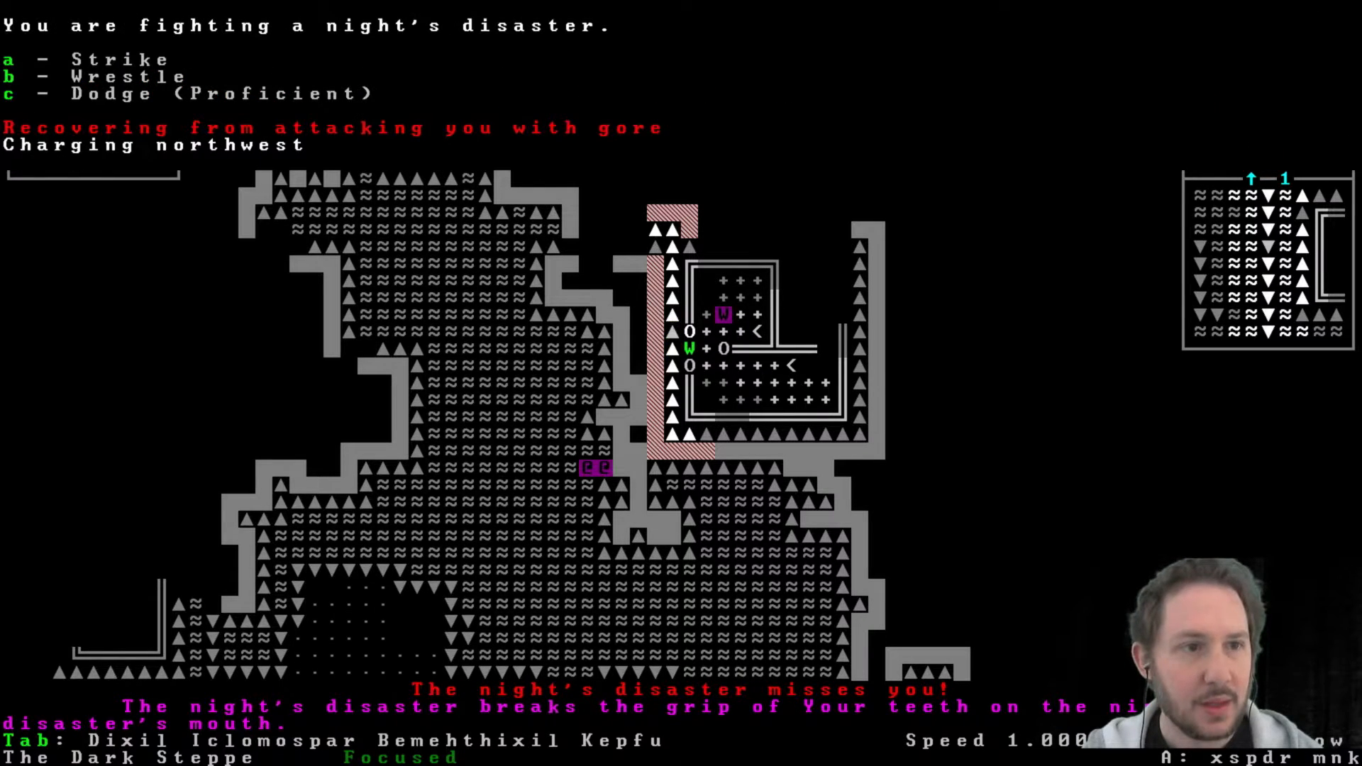
key(b)
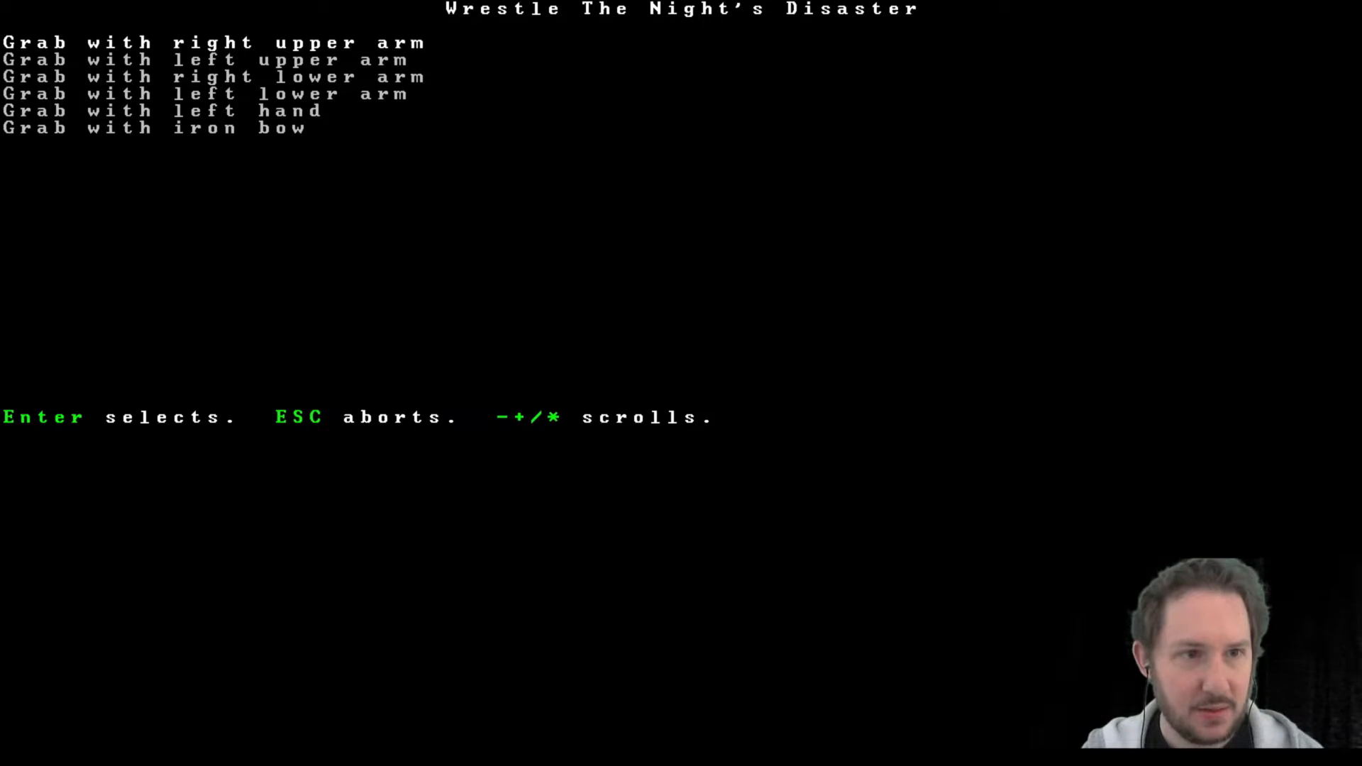
key(Return)
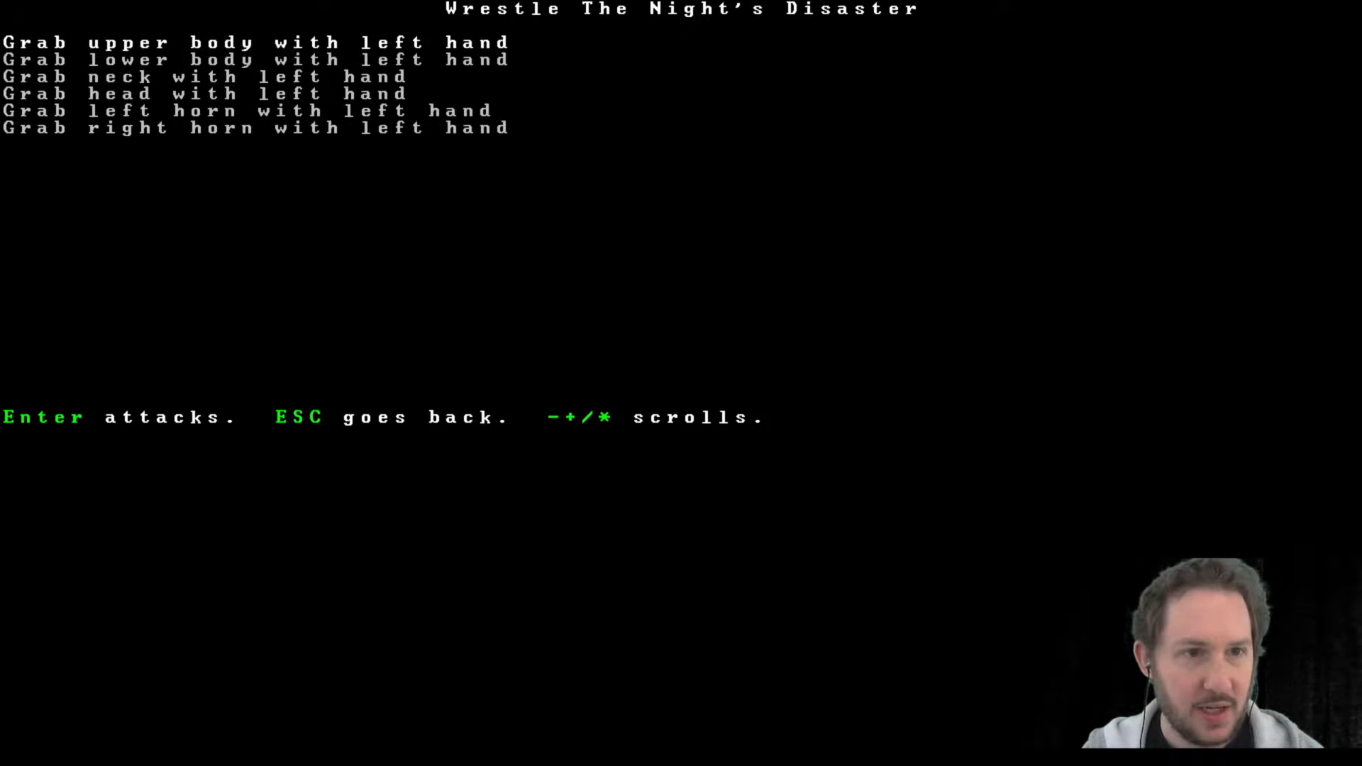
key(Escape)
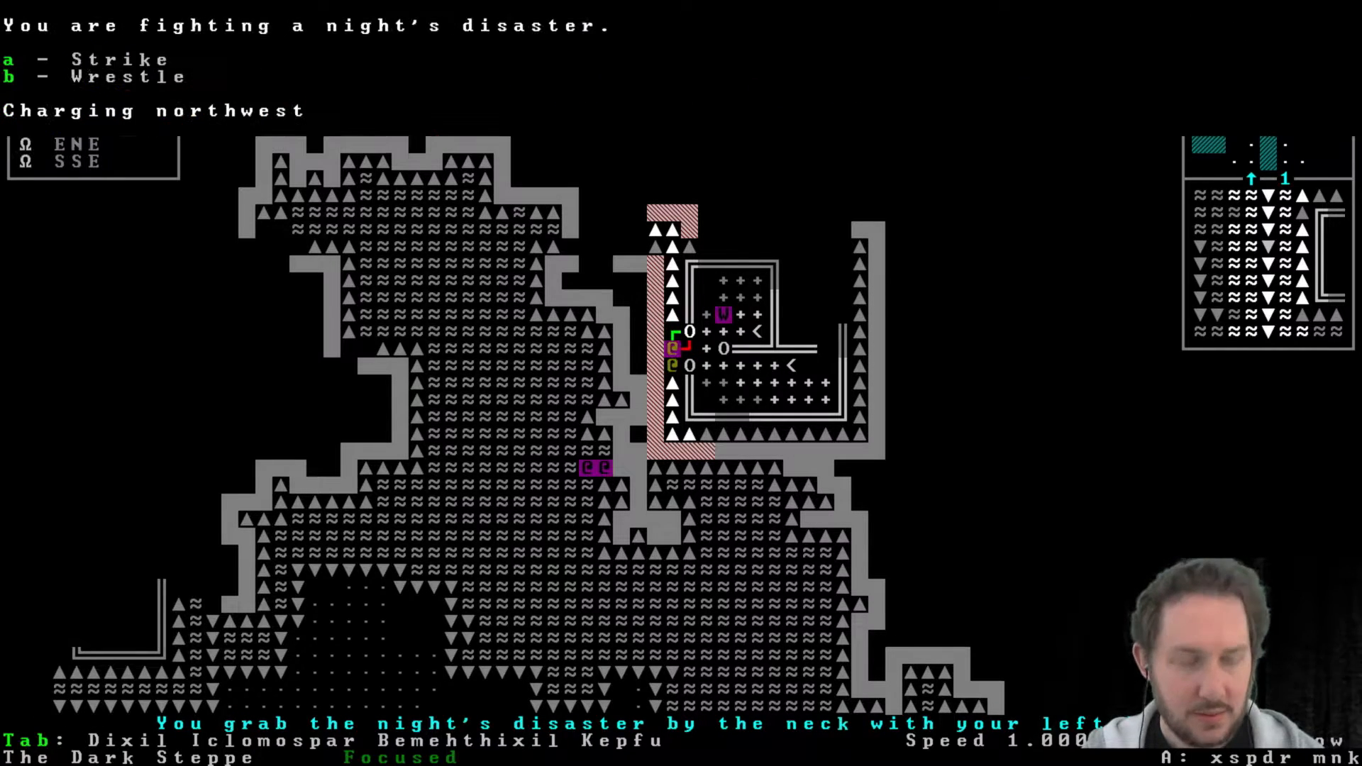
key(b)
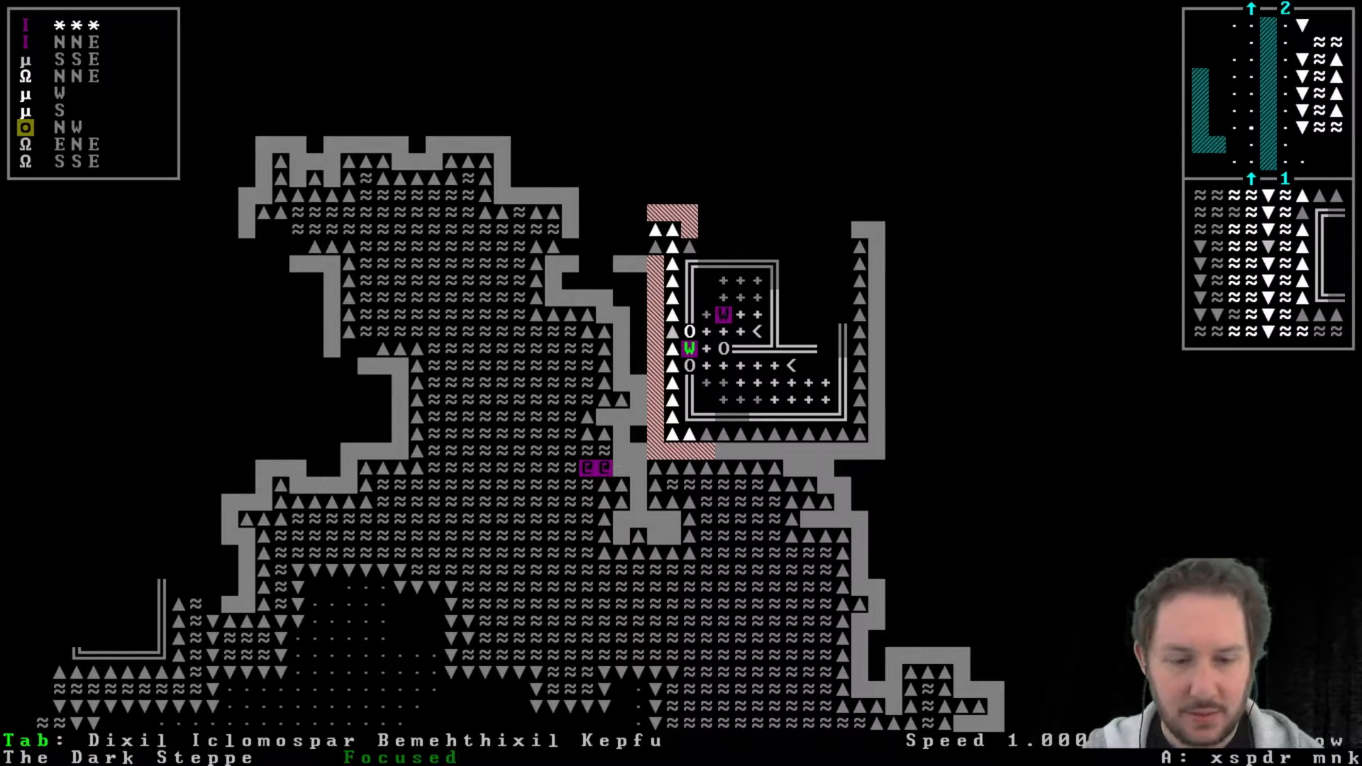
Bite the disaster's lower body, then target it for another strike.
key(a)
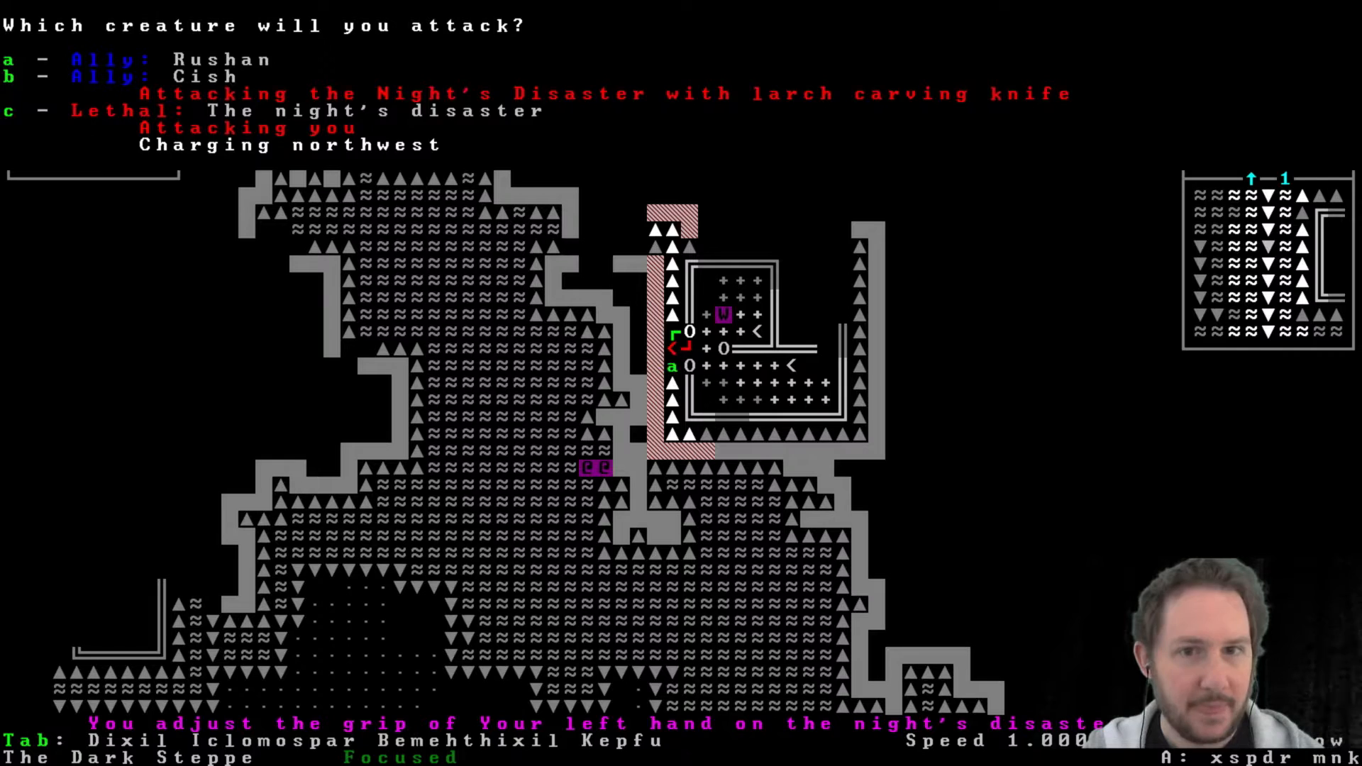
key(c)
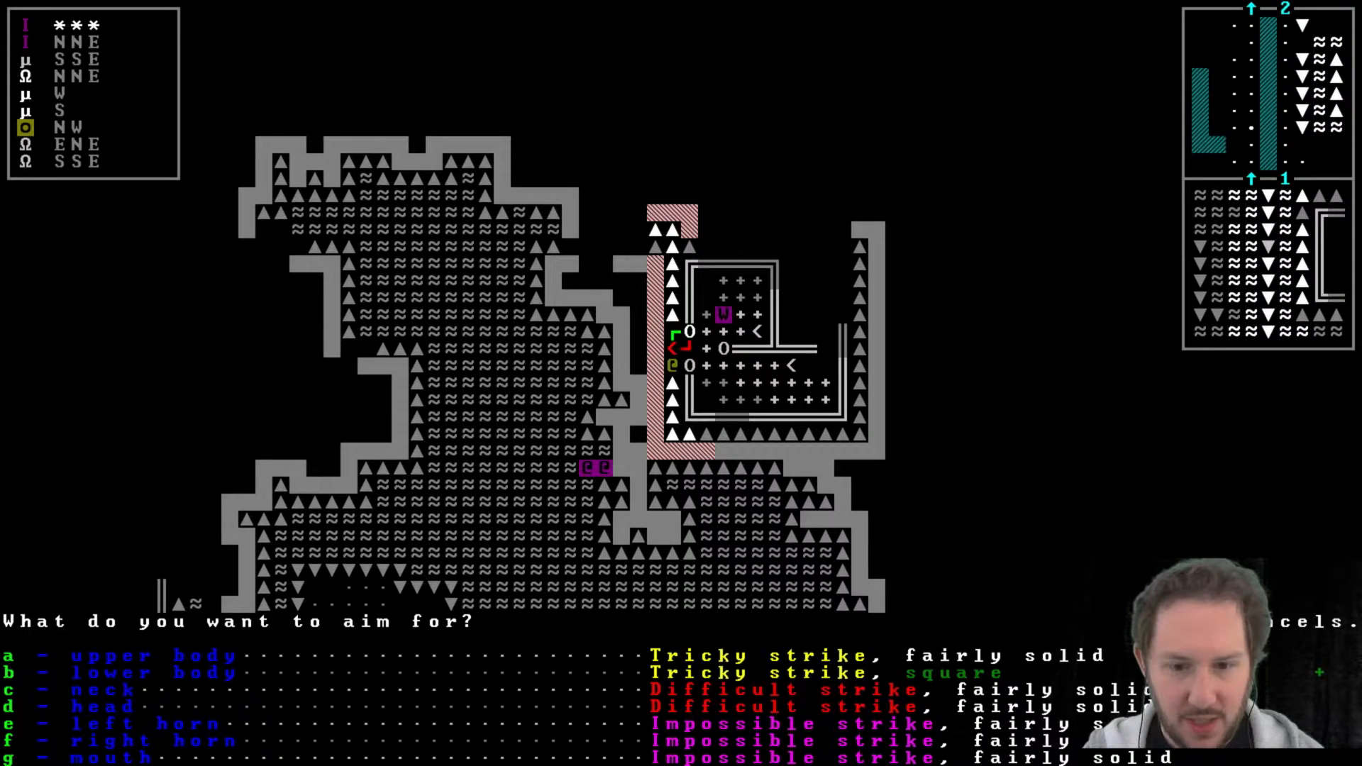
key(b)
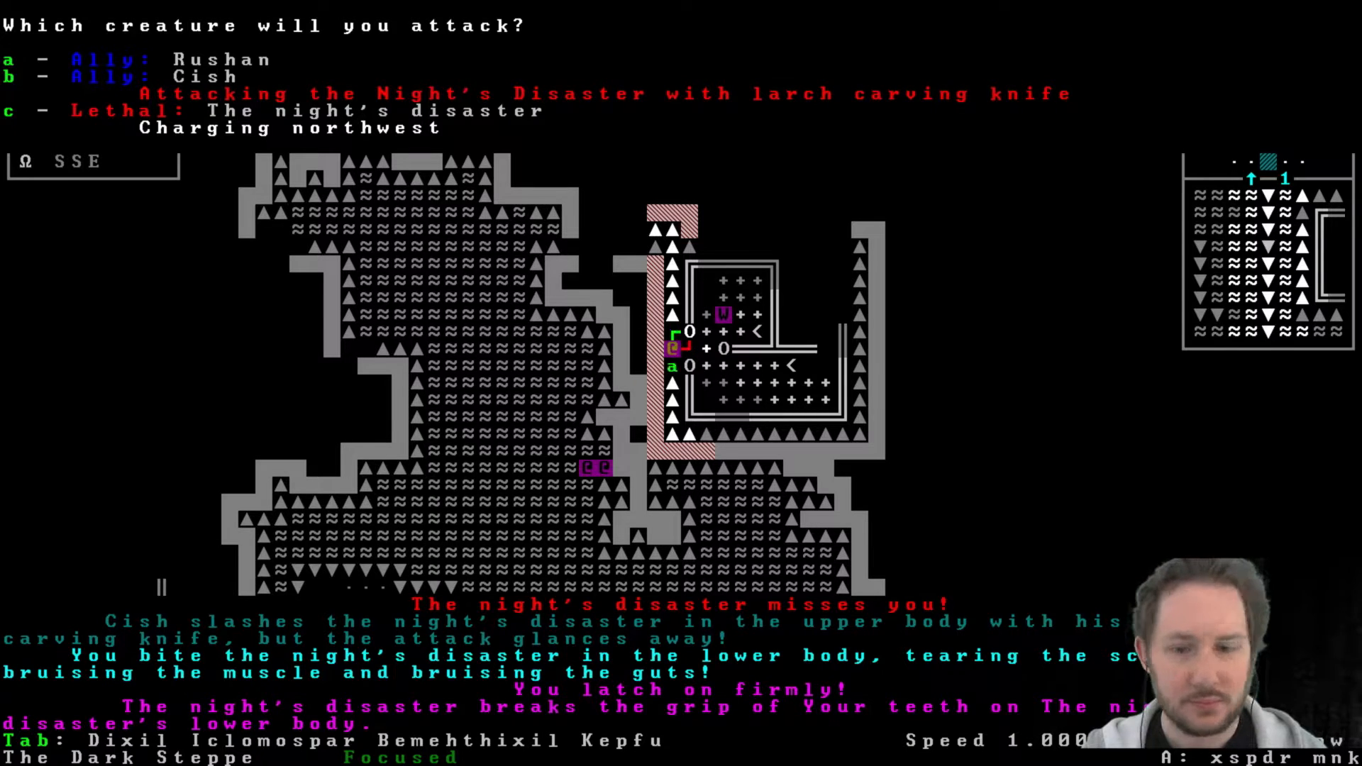
key(c)
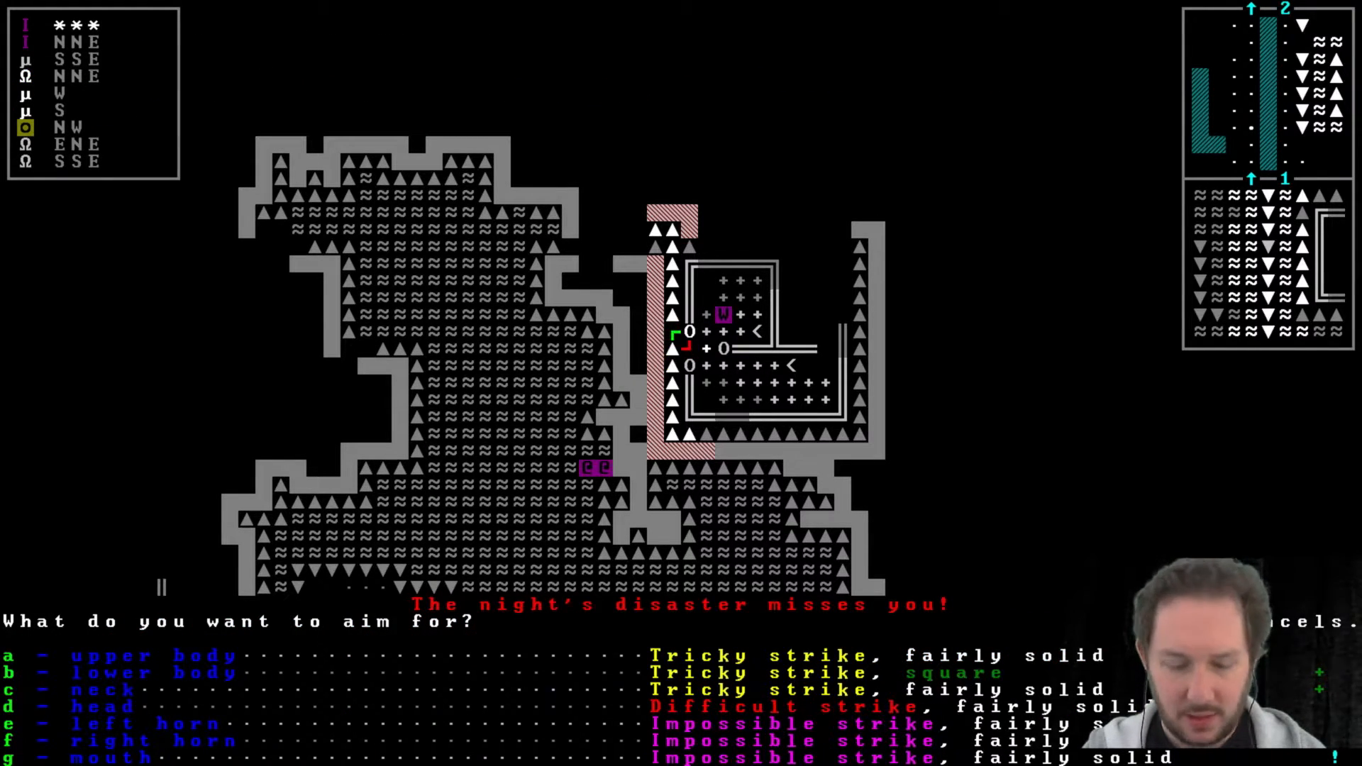
key(g)
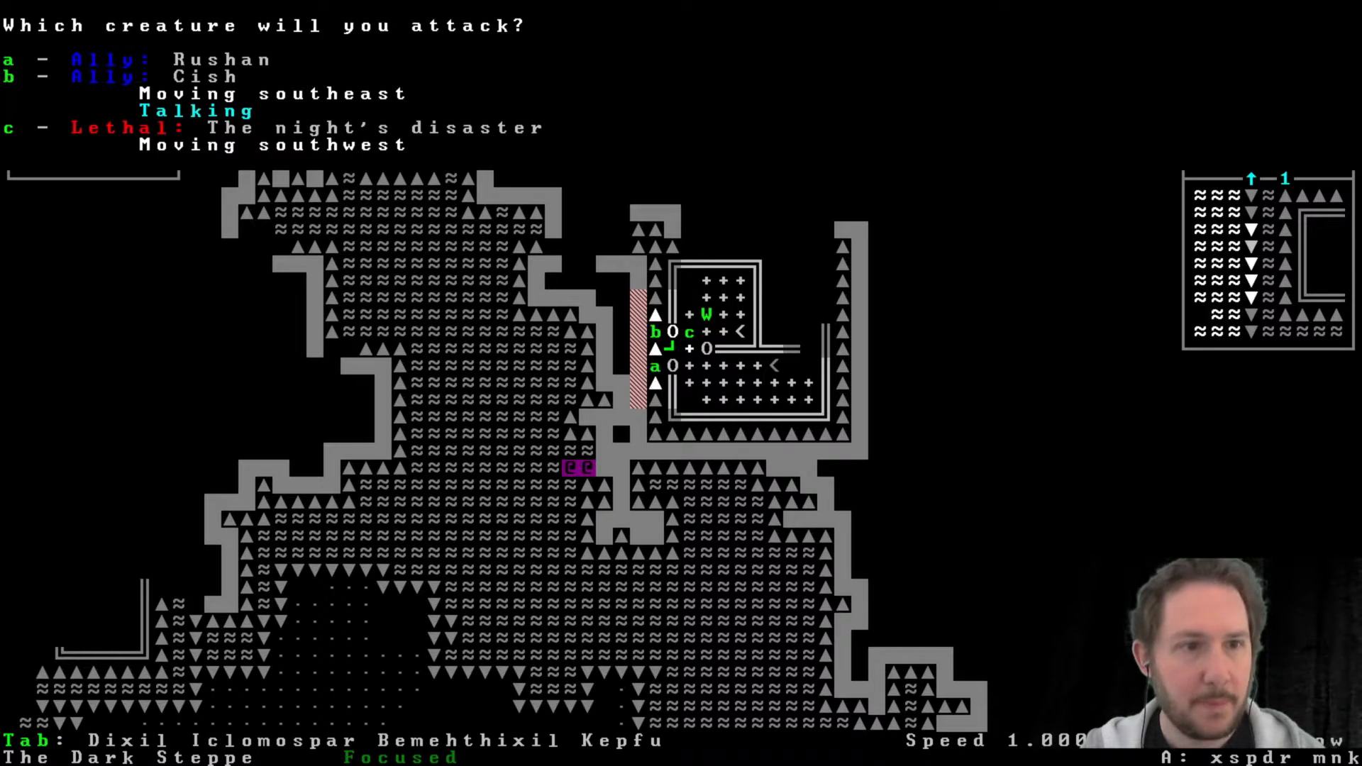
Bite the night's disaster in the lower body, then the upper body.
key(c)
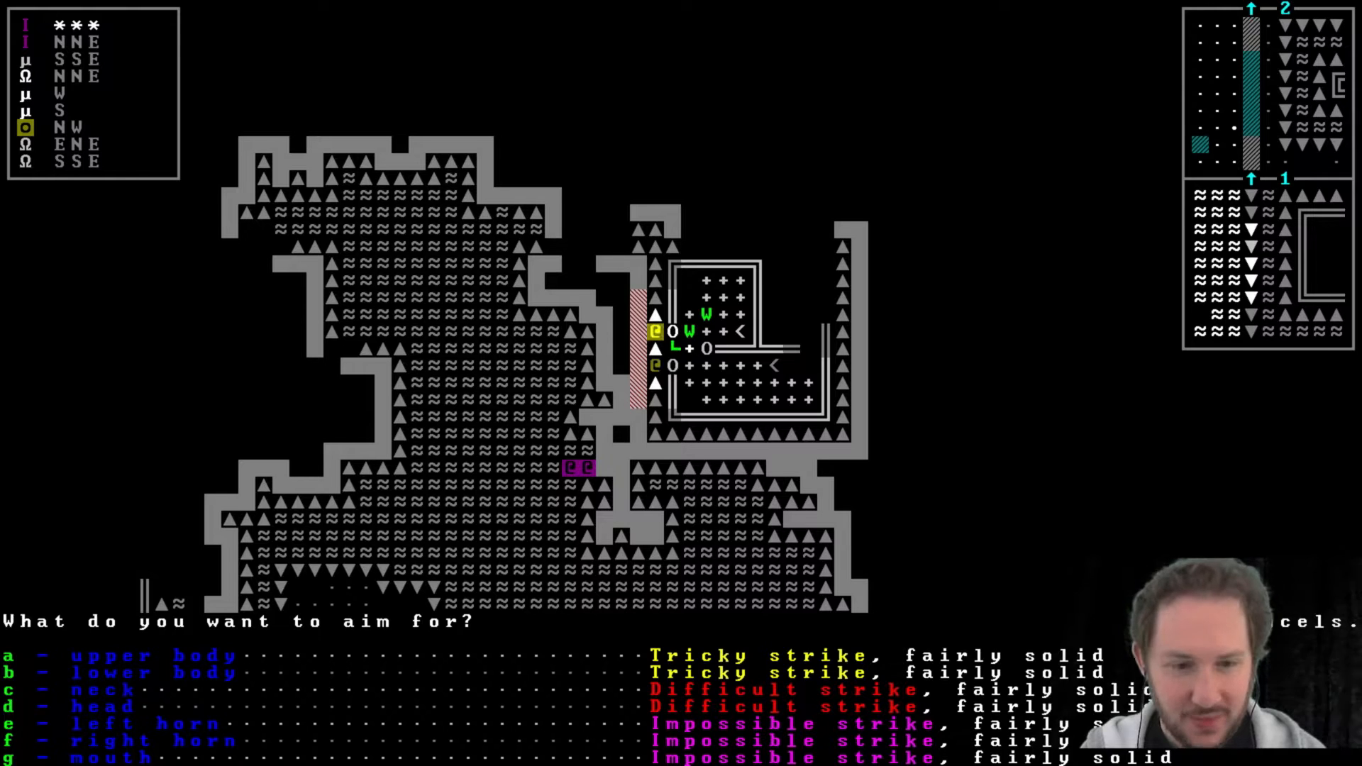
key(b)
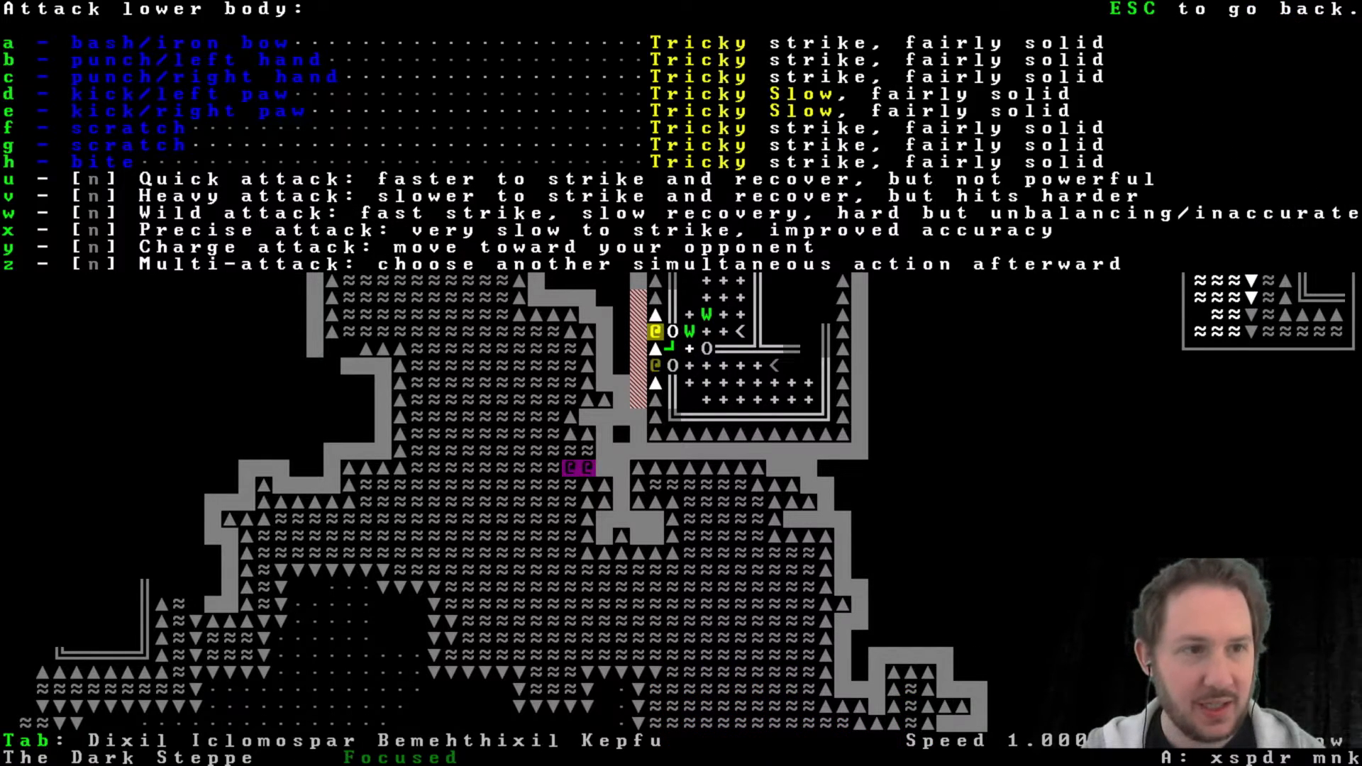
key(h)
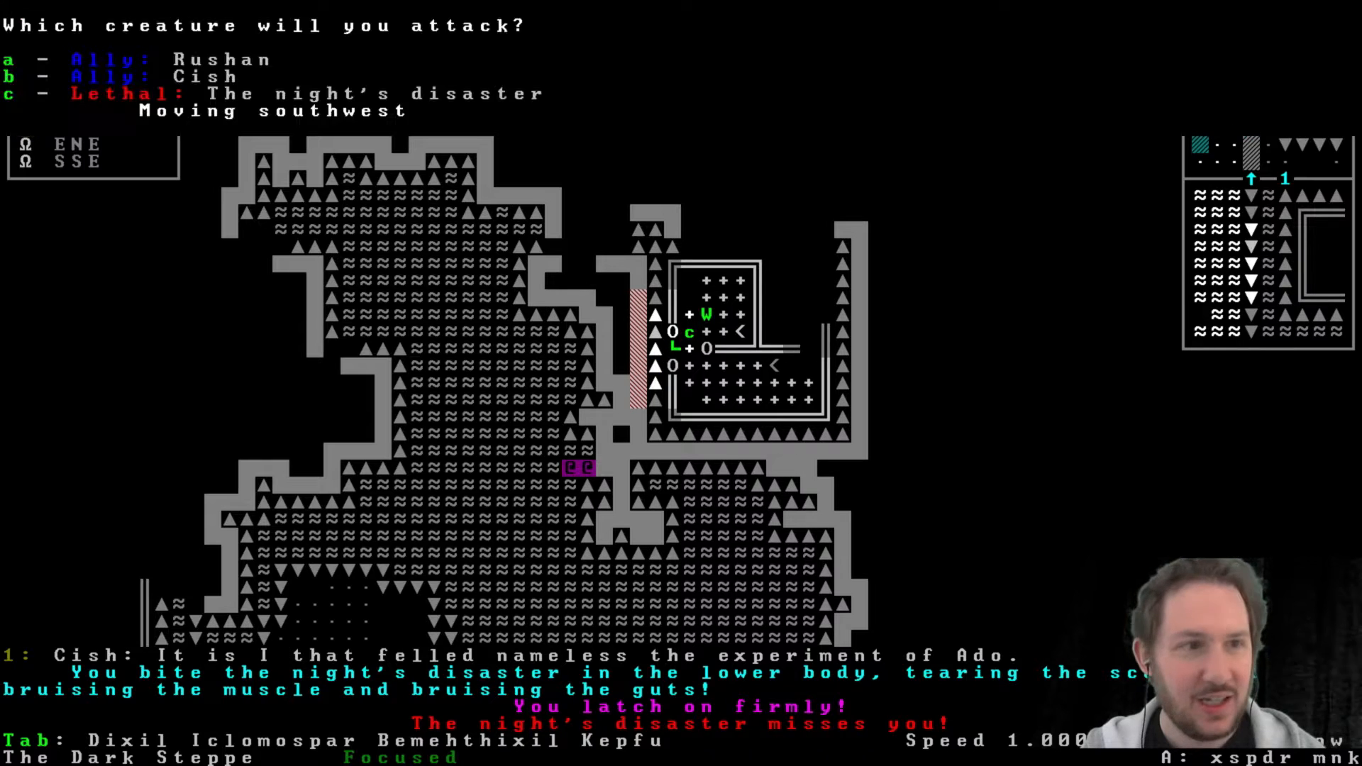
key(c)
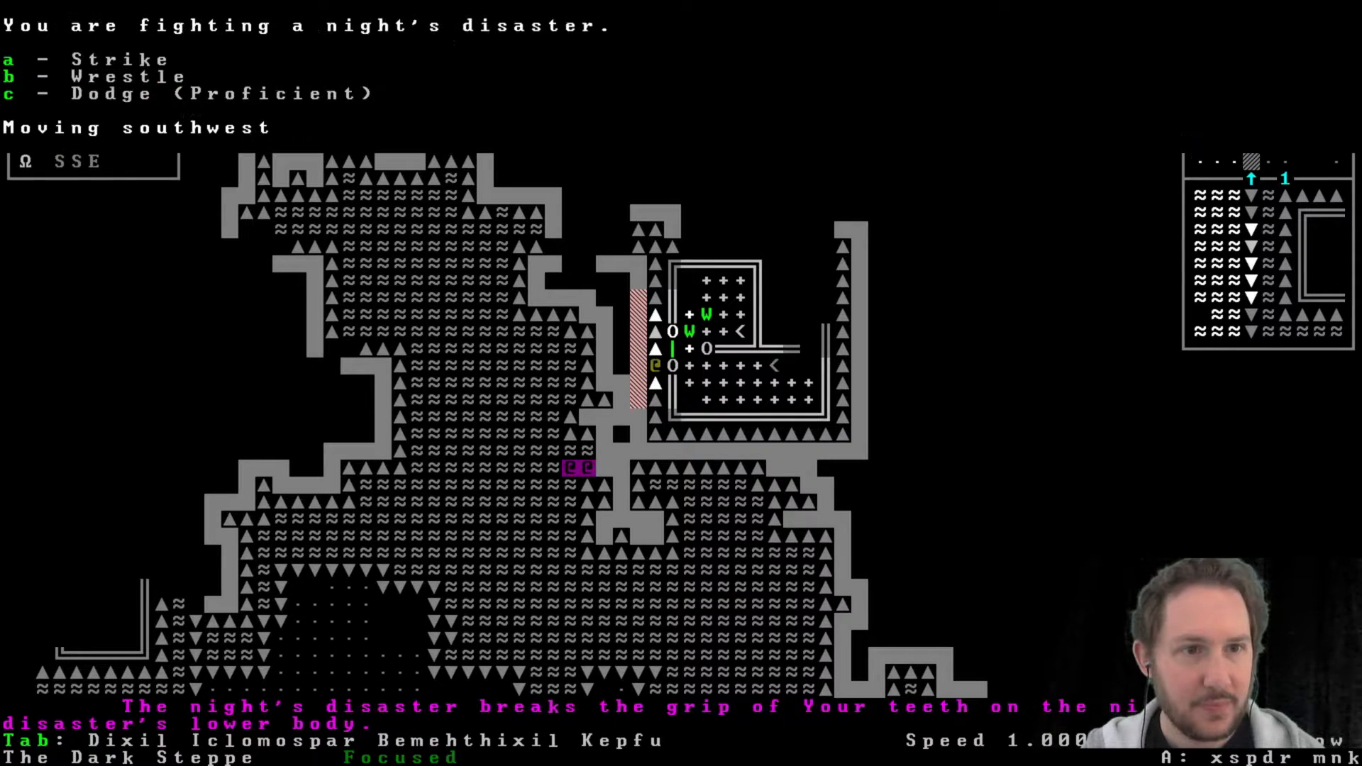
key(a)
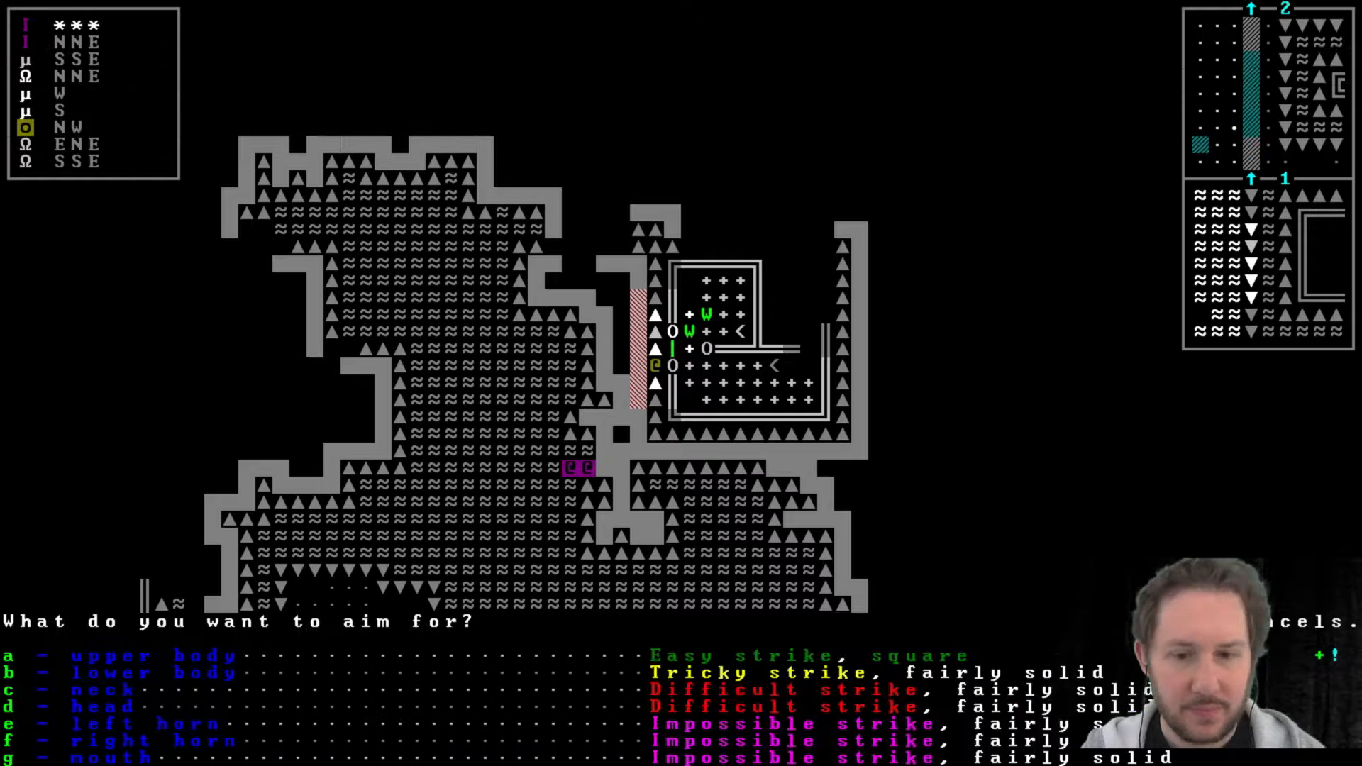
key(a)
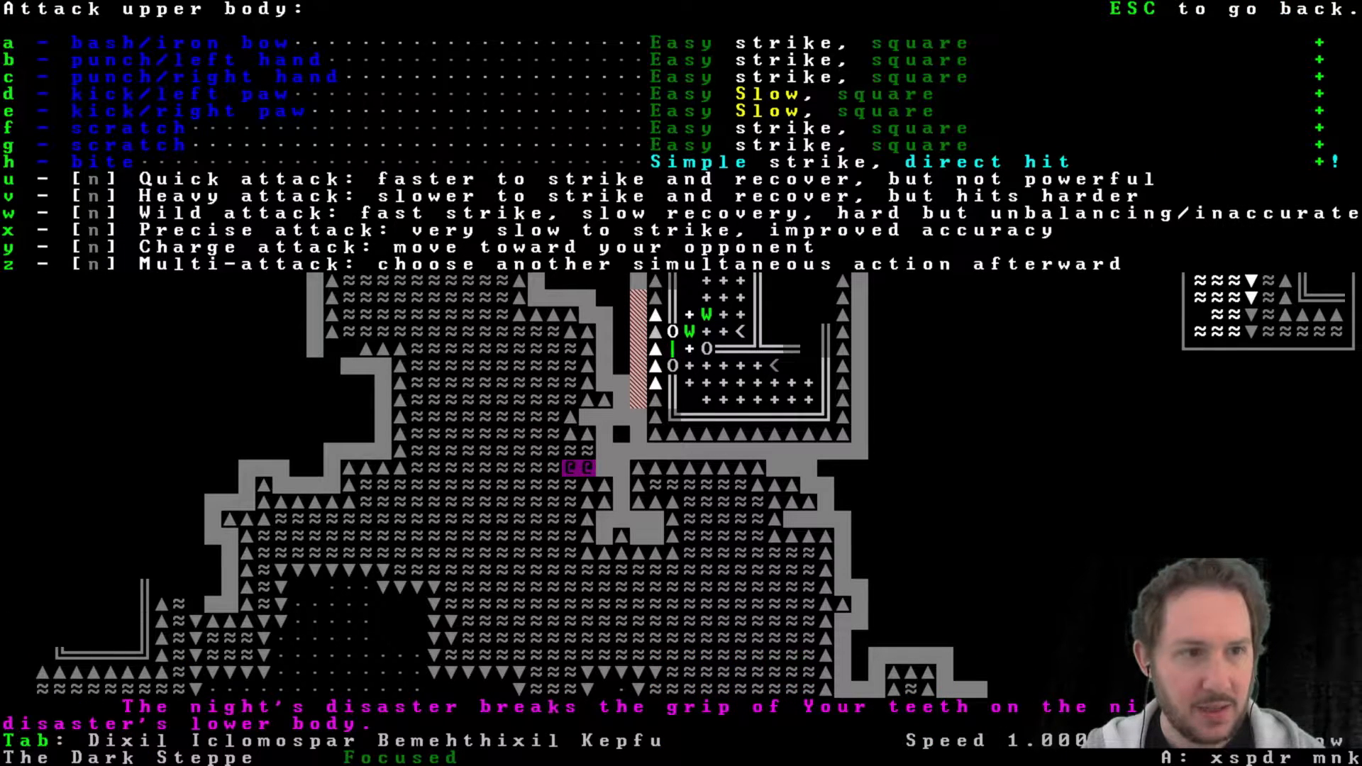
key(h)
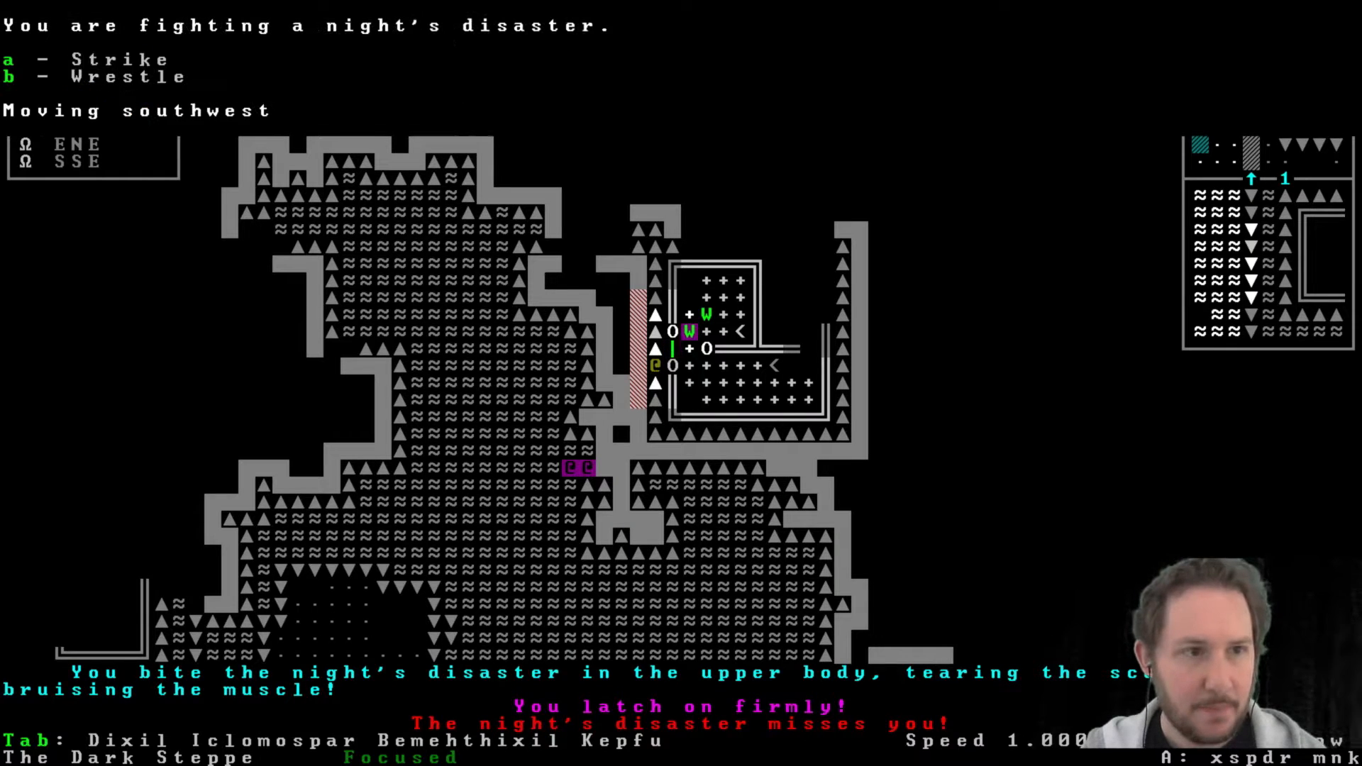
Bite its lower body again, then strike as the disaster jumps away.
key(a)
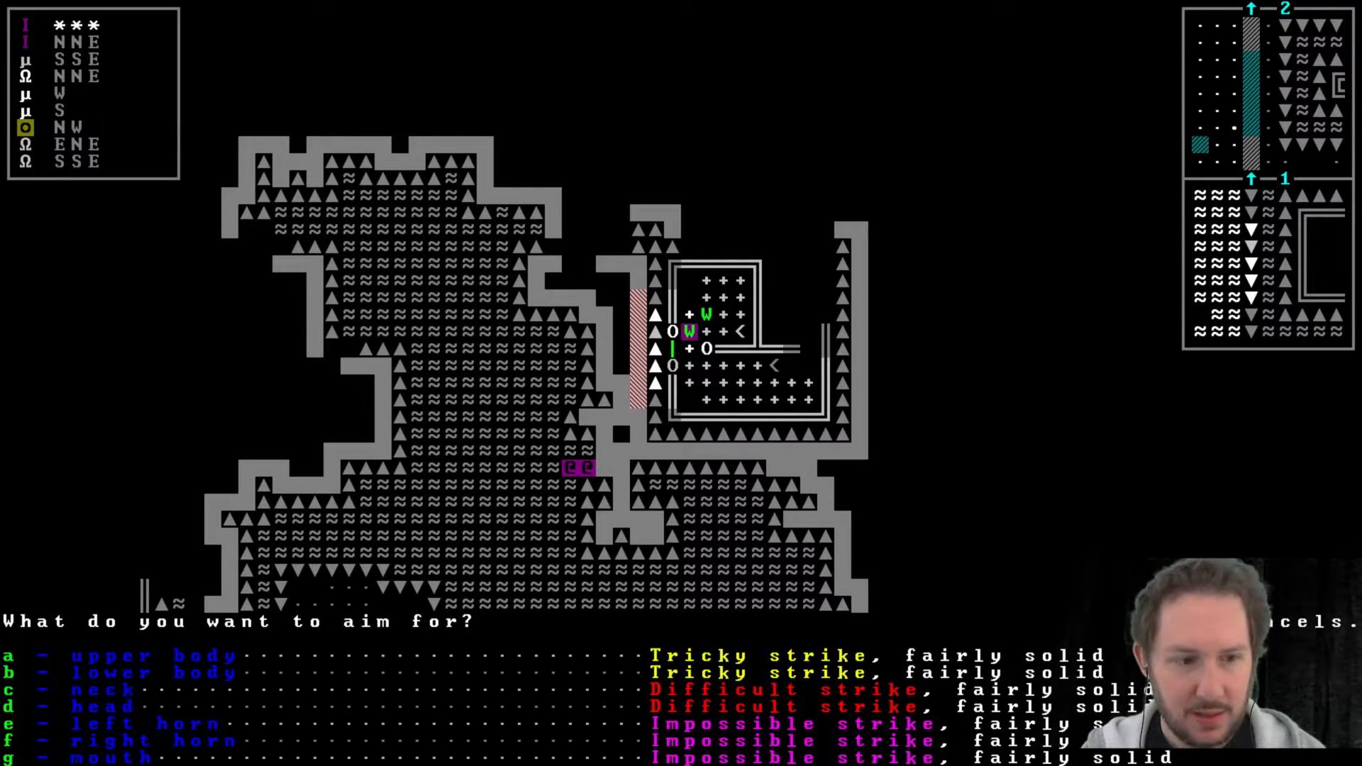
key(b)
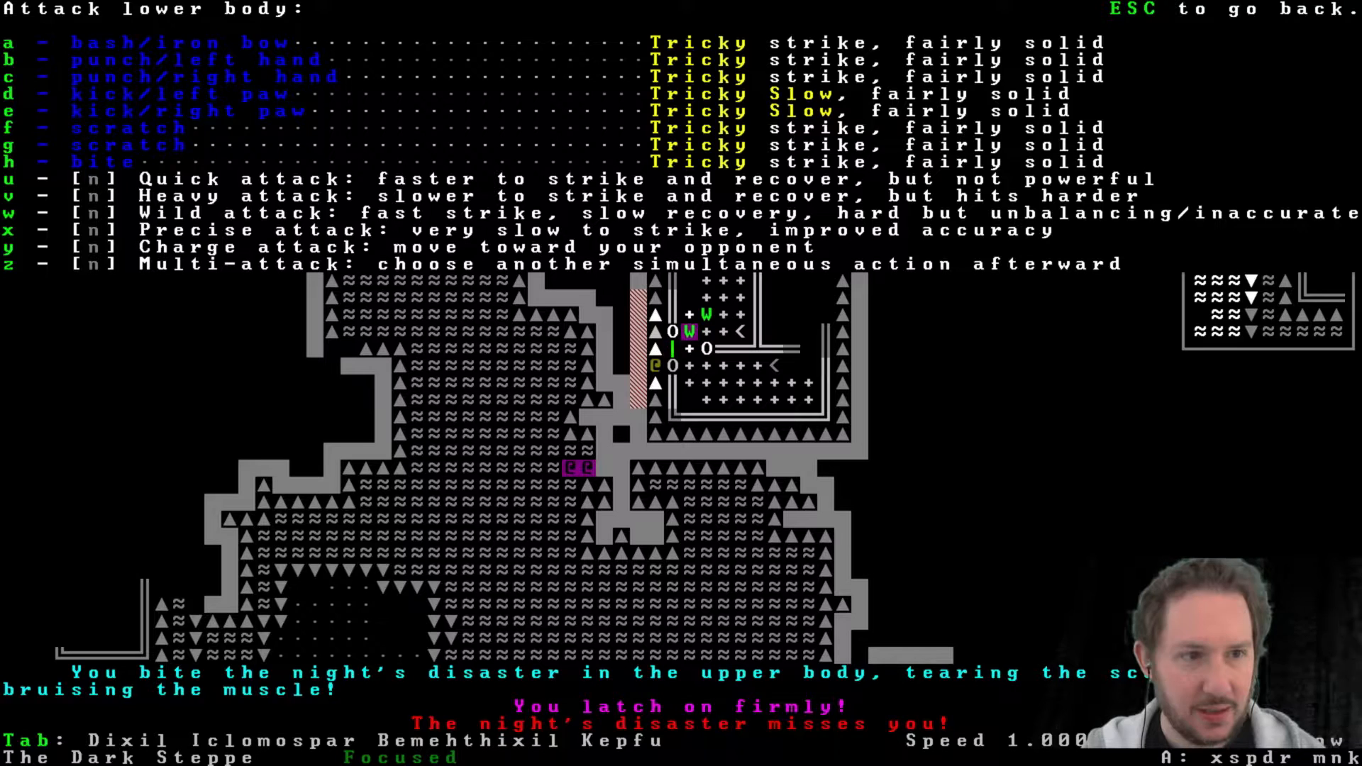
key(x)
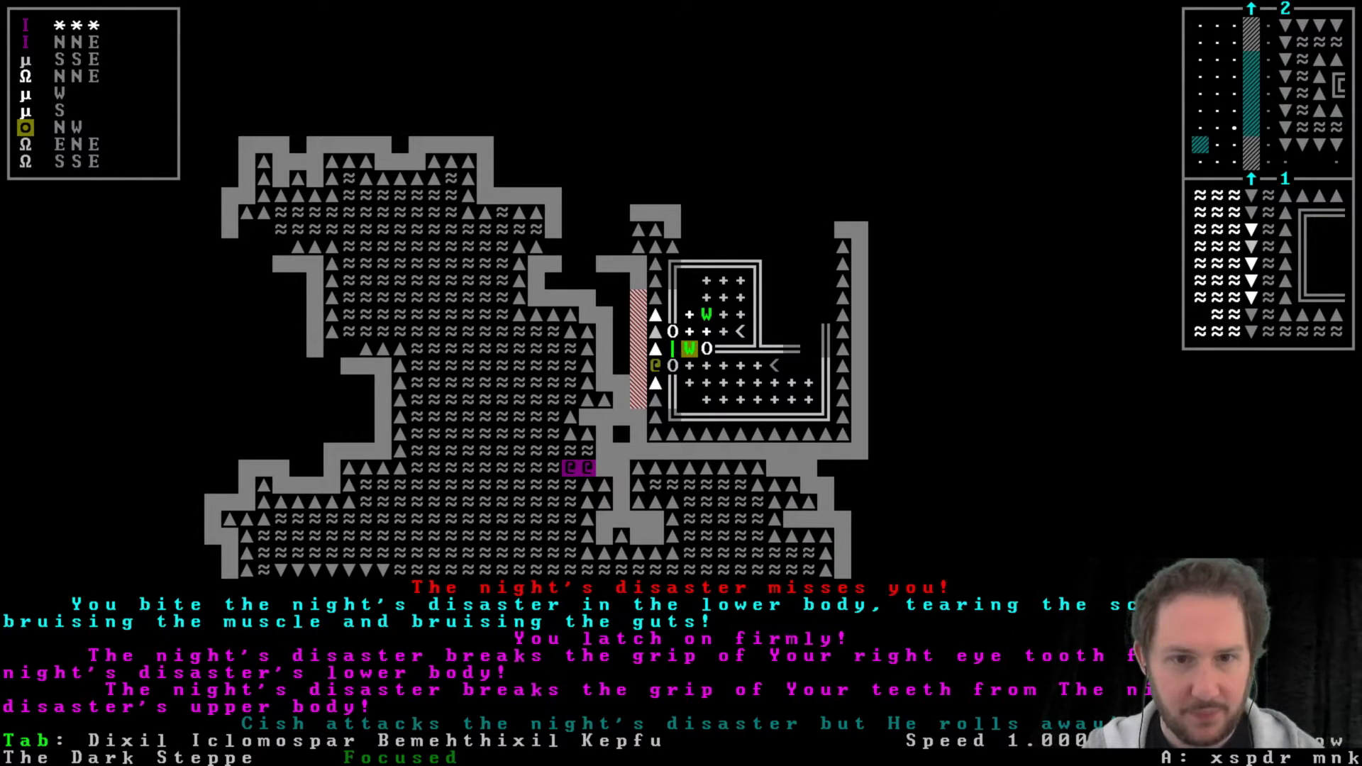
key(a)
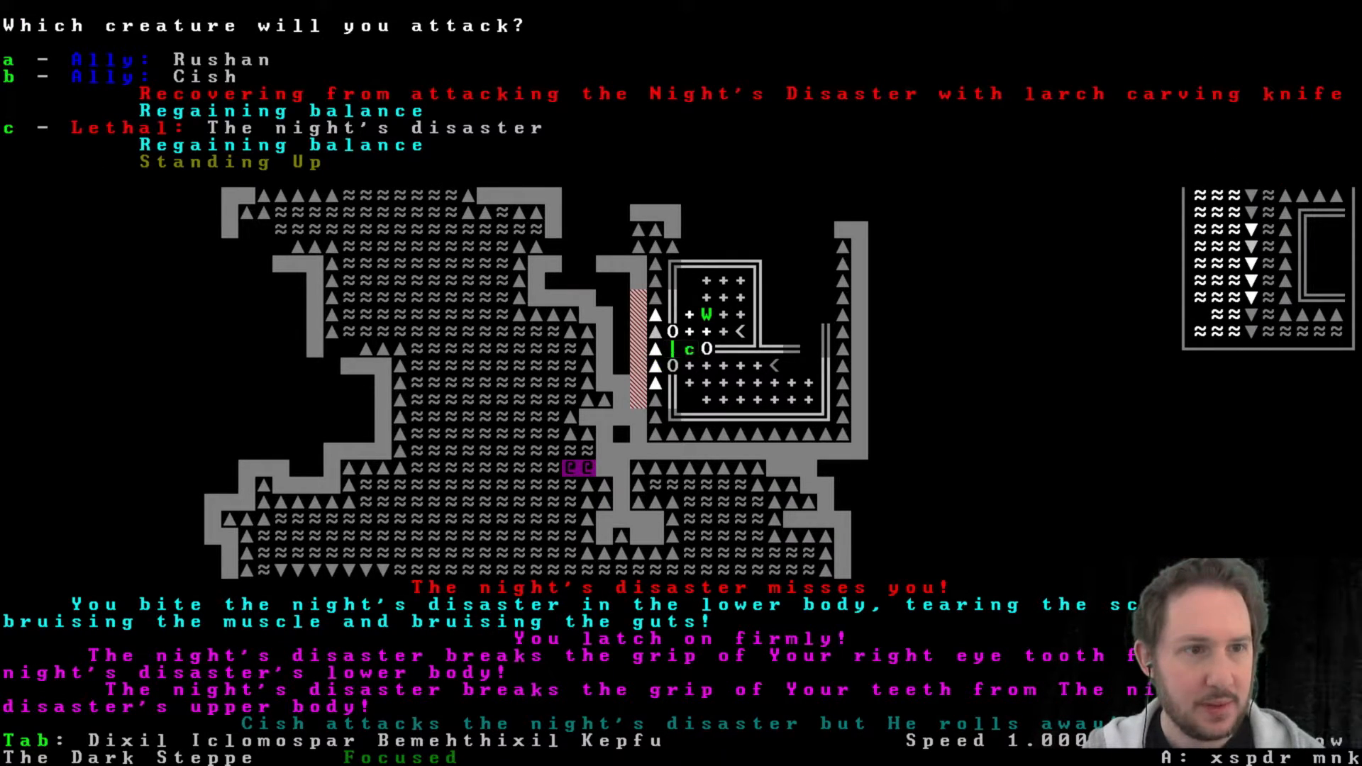
key(c)
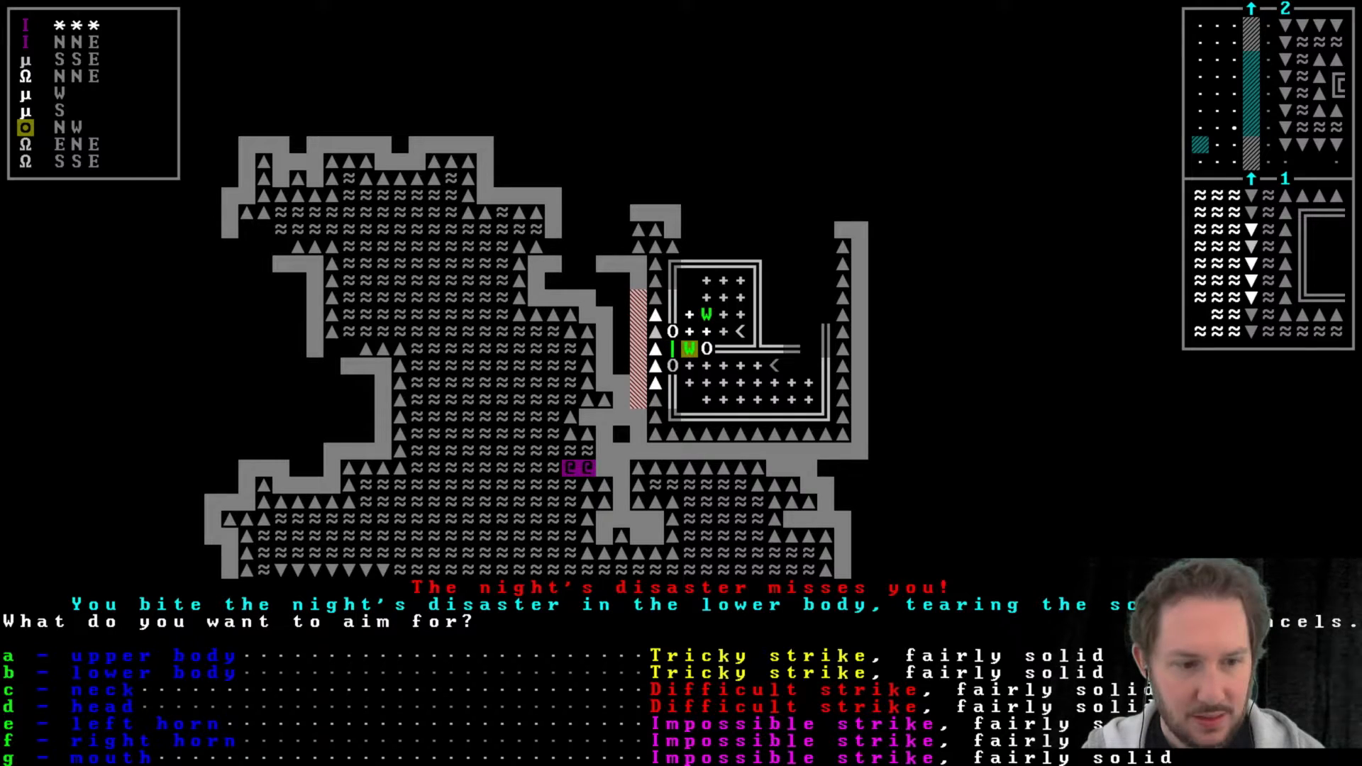
key(c)
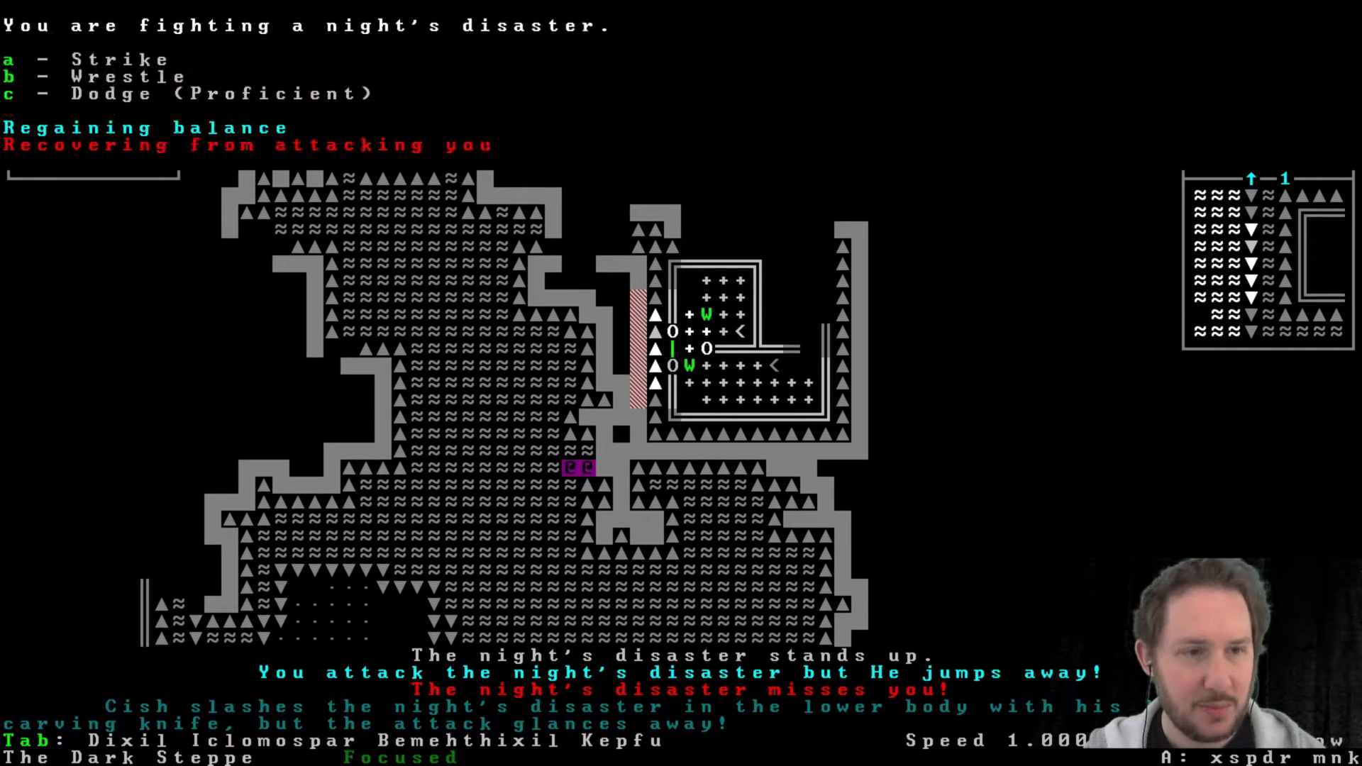
key(a)
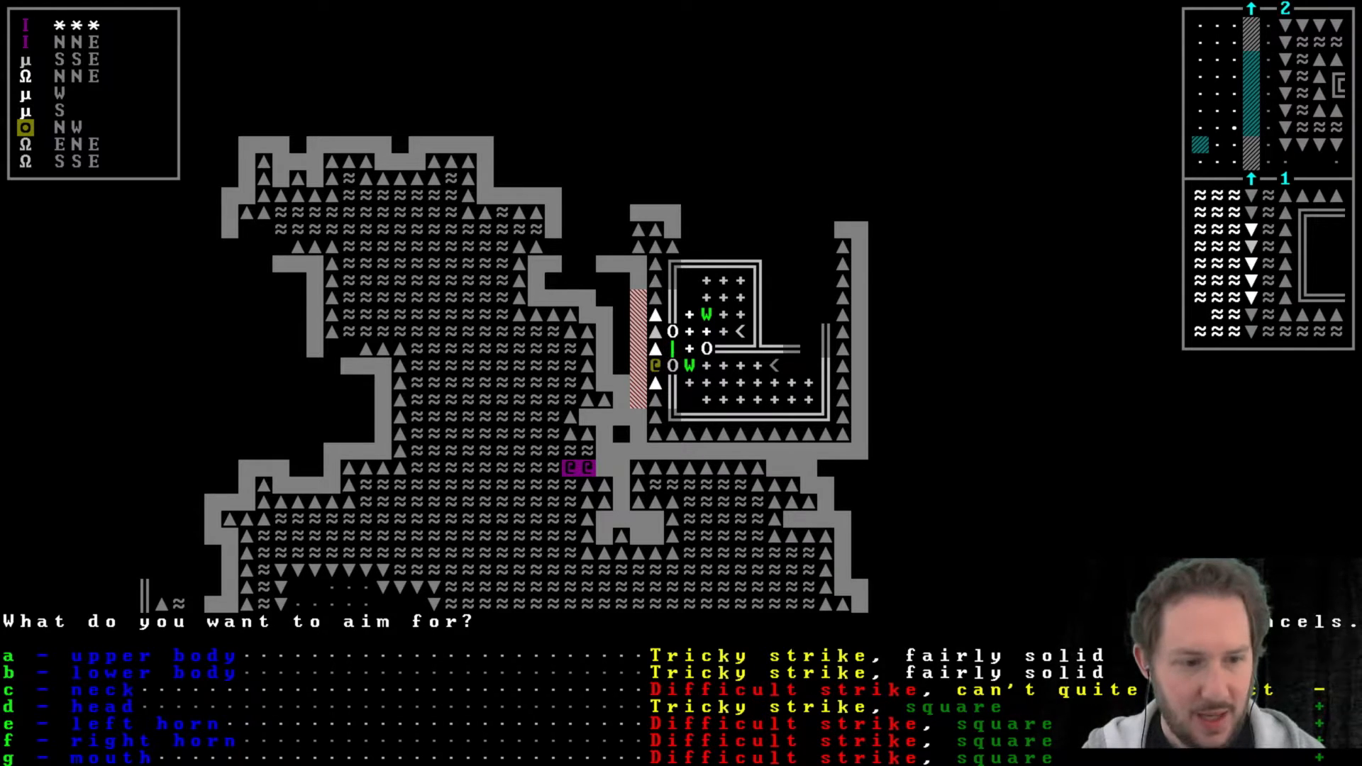
Aim the next attack at a body part of the night's disaster.
key(d)
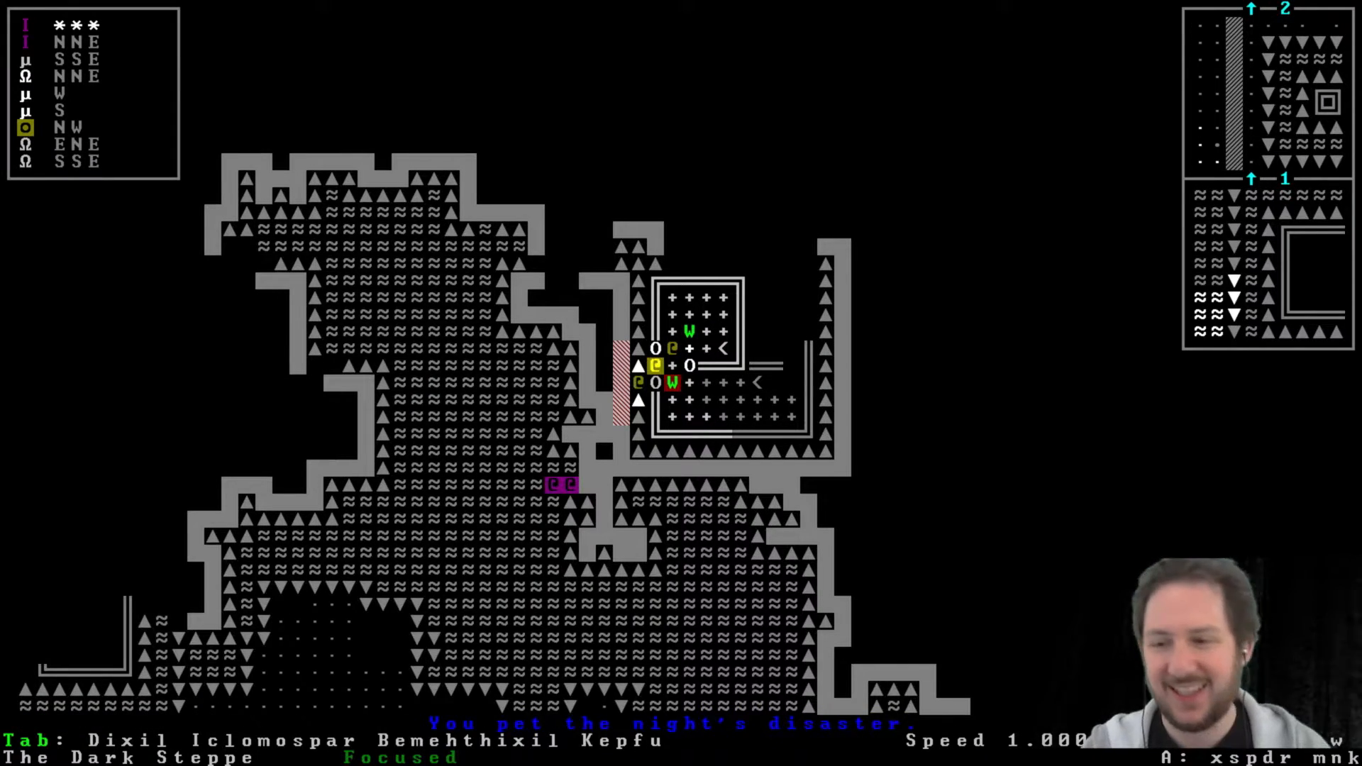
key(m)
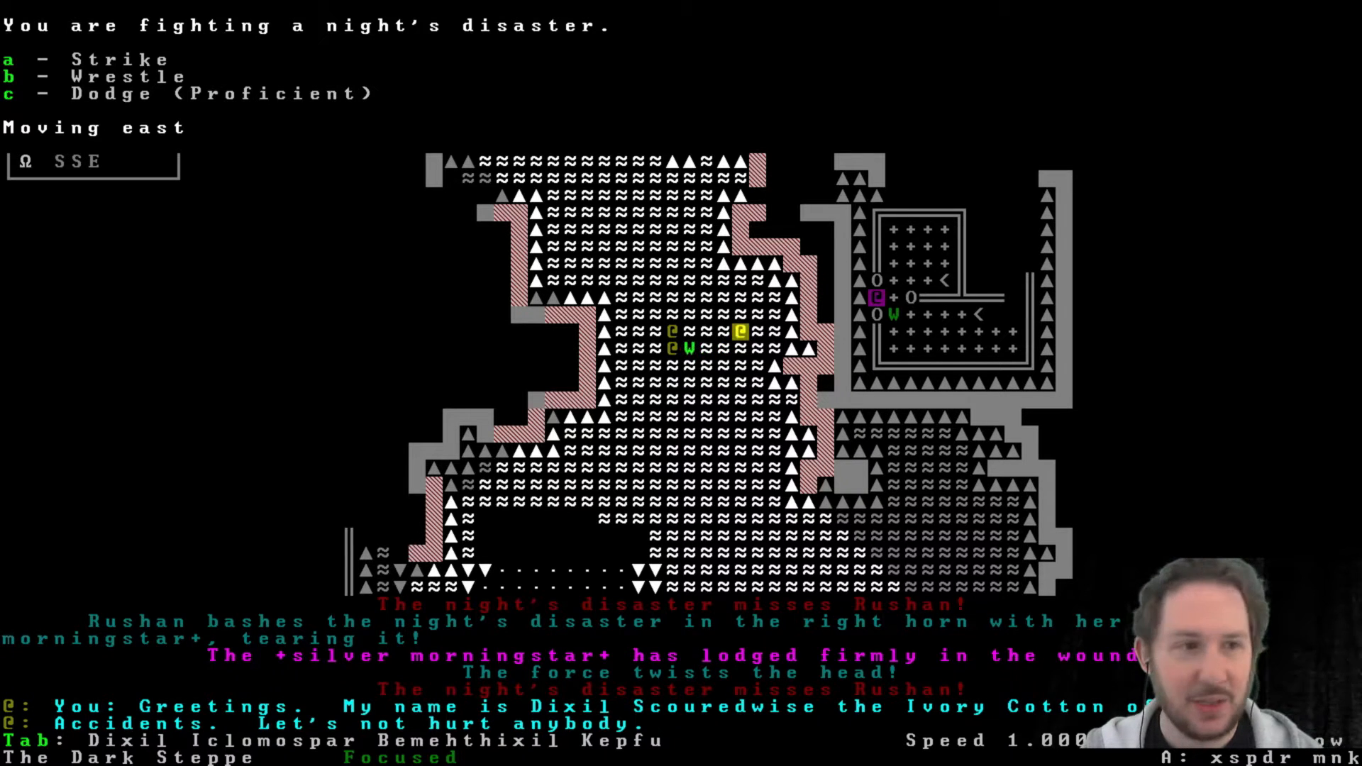
Punch the night's disaster in the lower body and the mouth.
key(a)
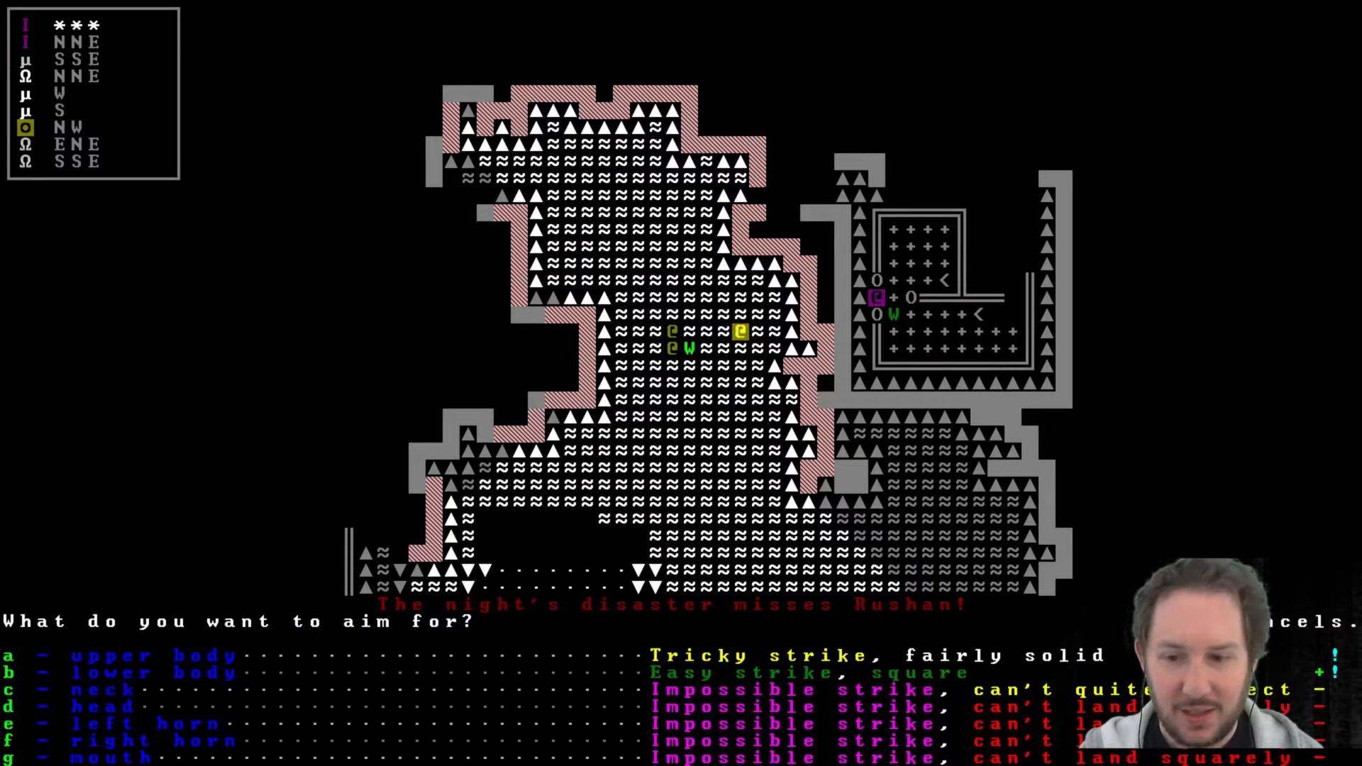
key(b)
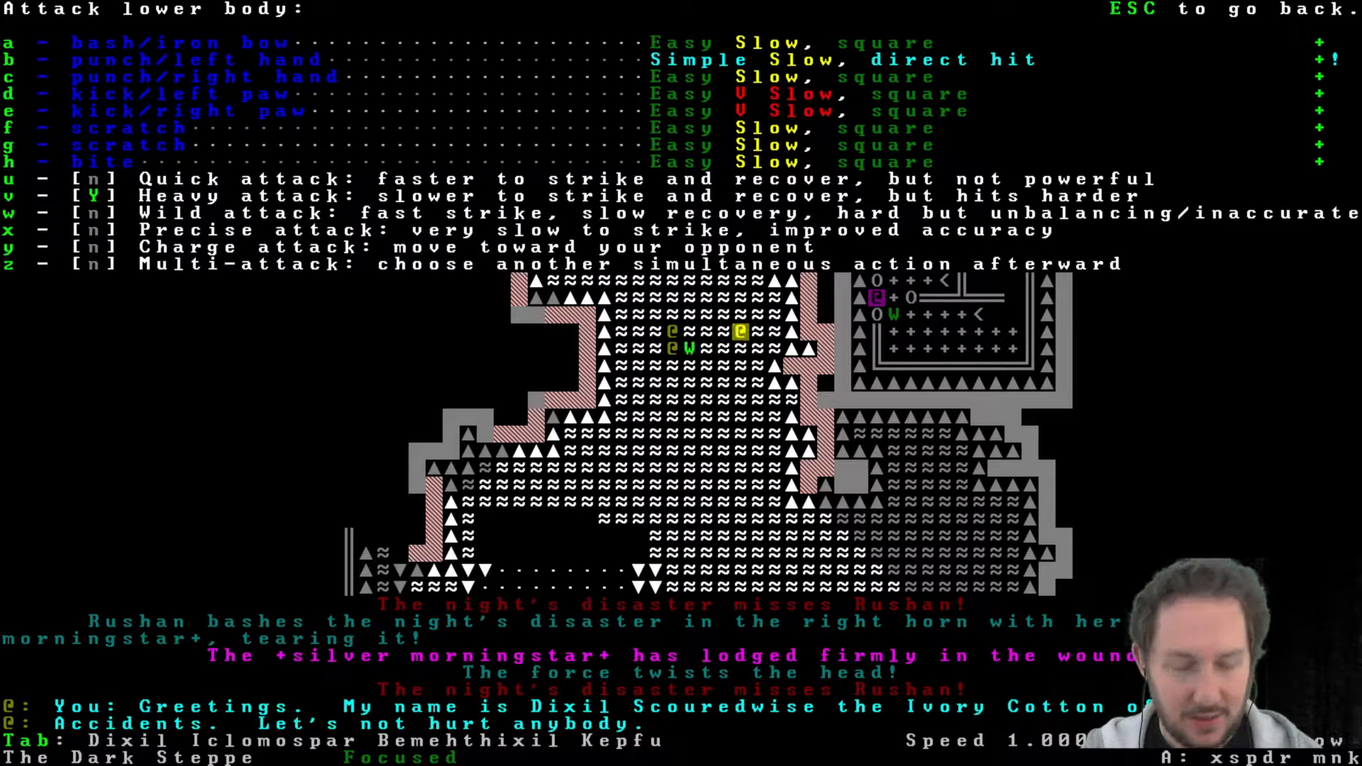
key(b)
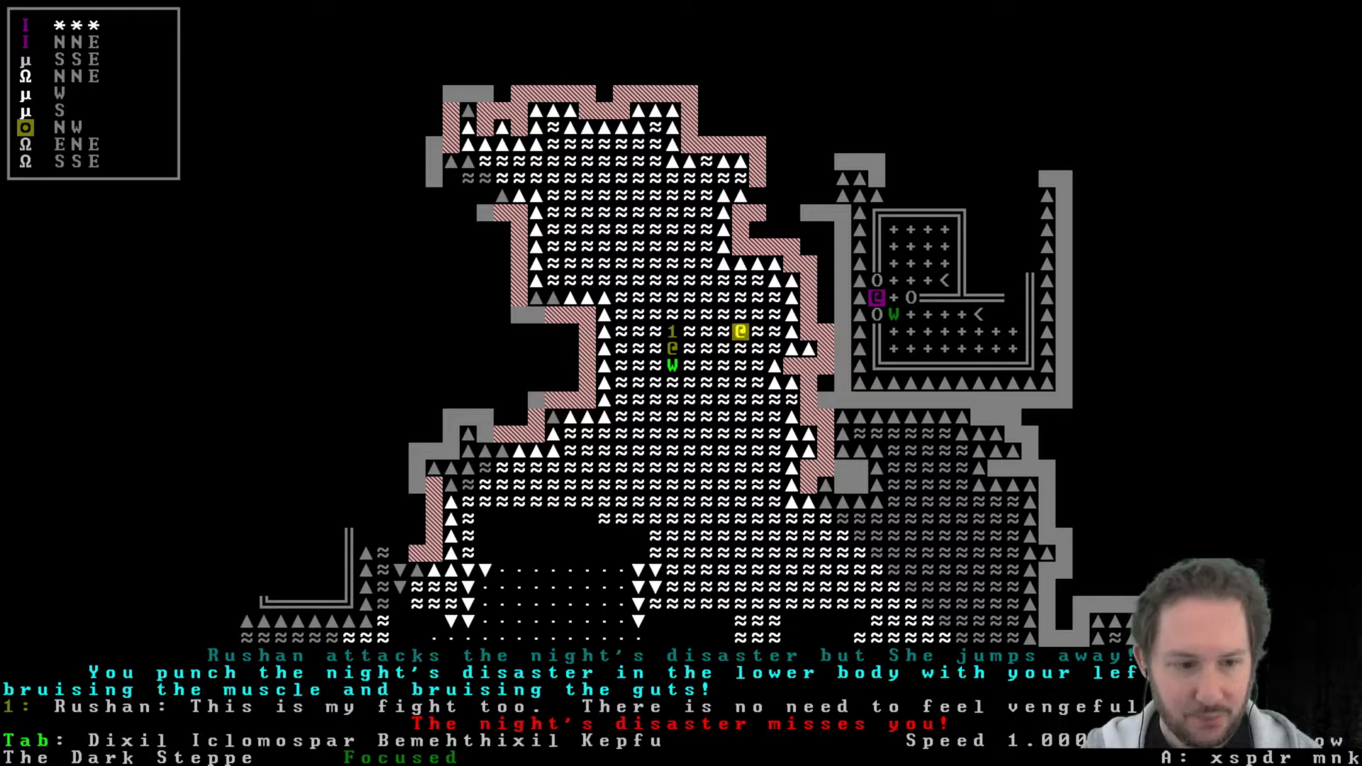
key(a)
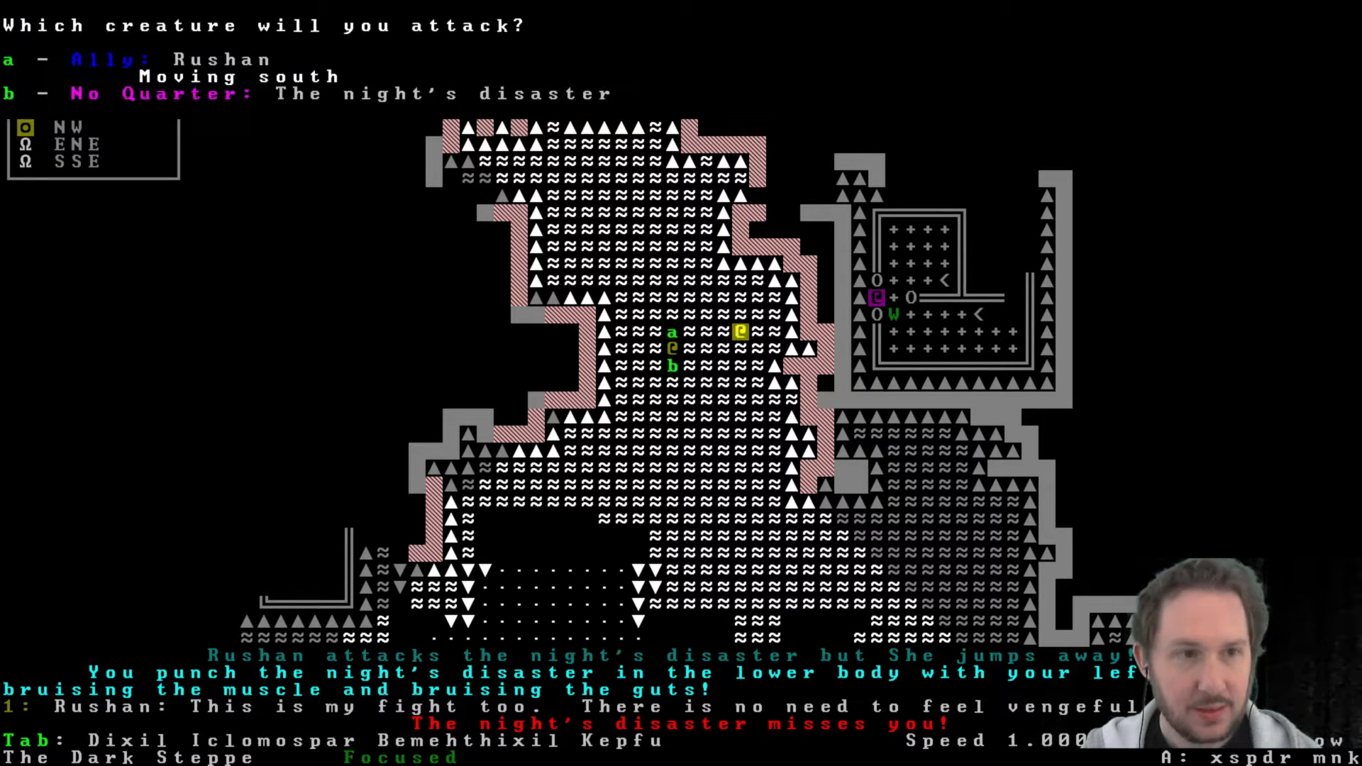
key(b)
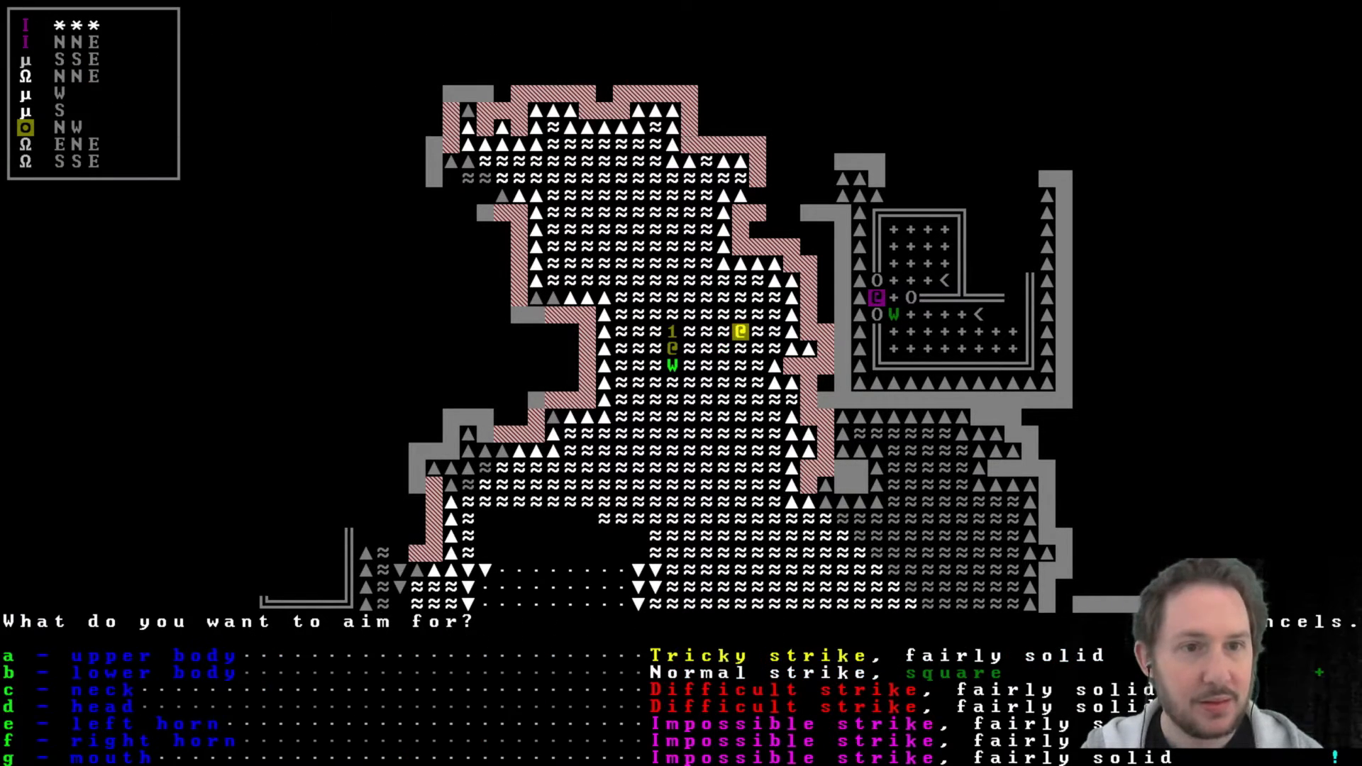
key(g)
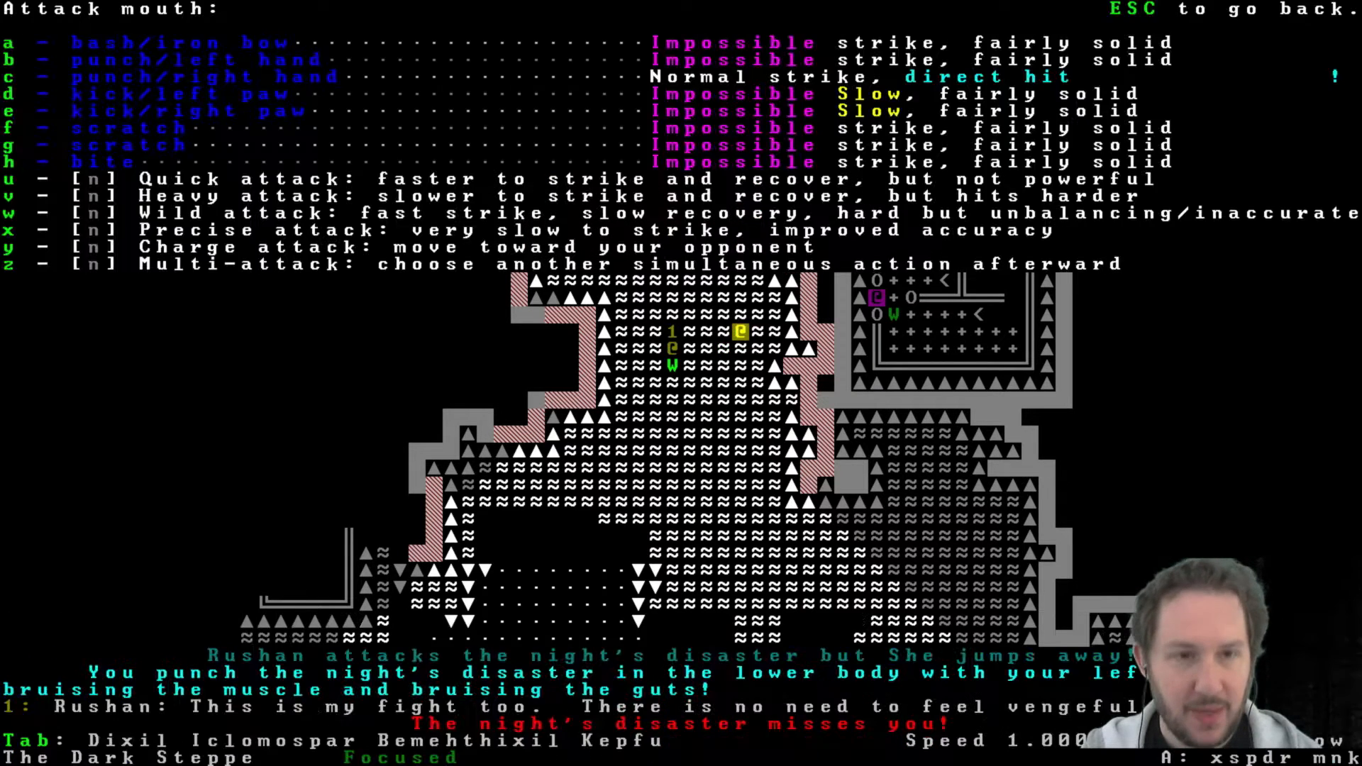
key(c)
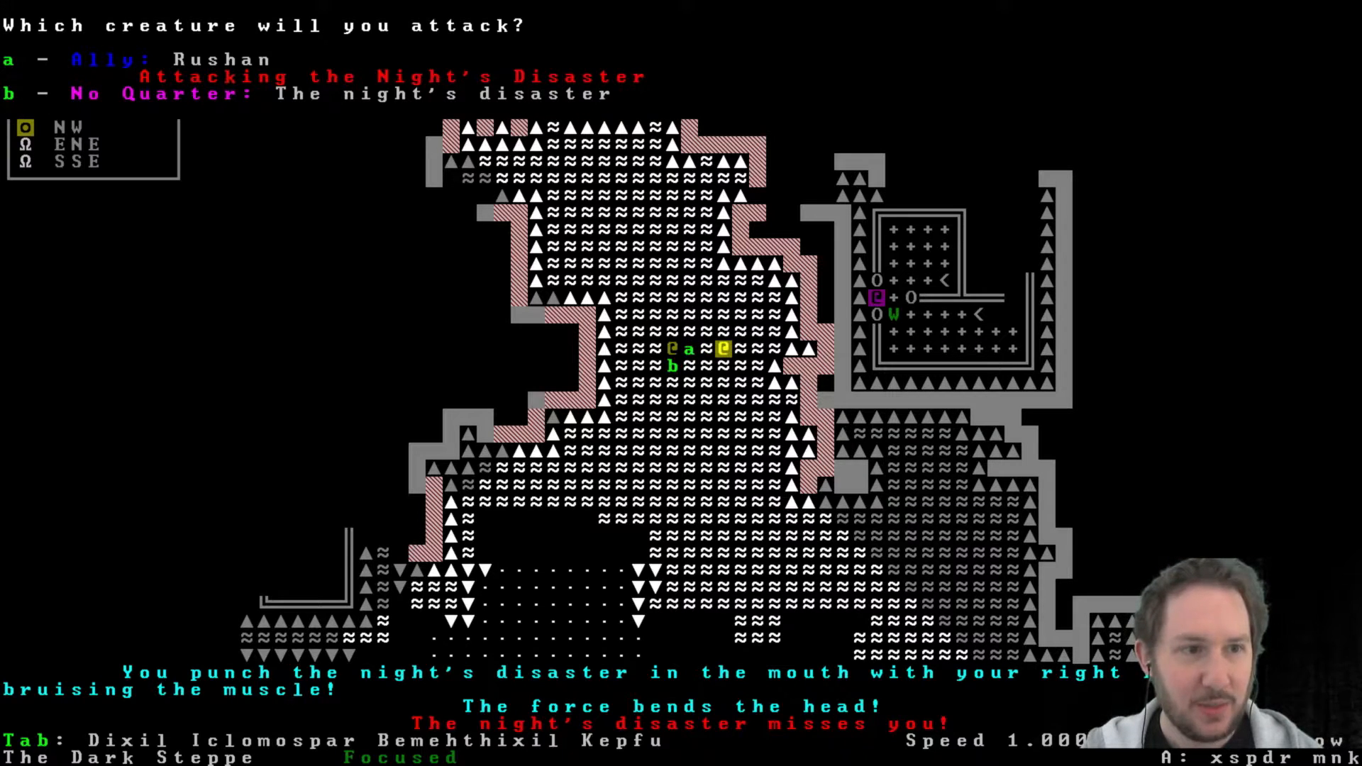
Bite the disaster's neck and latch on, missing once in between.
key(b)
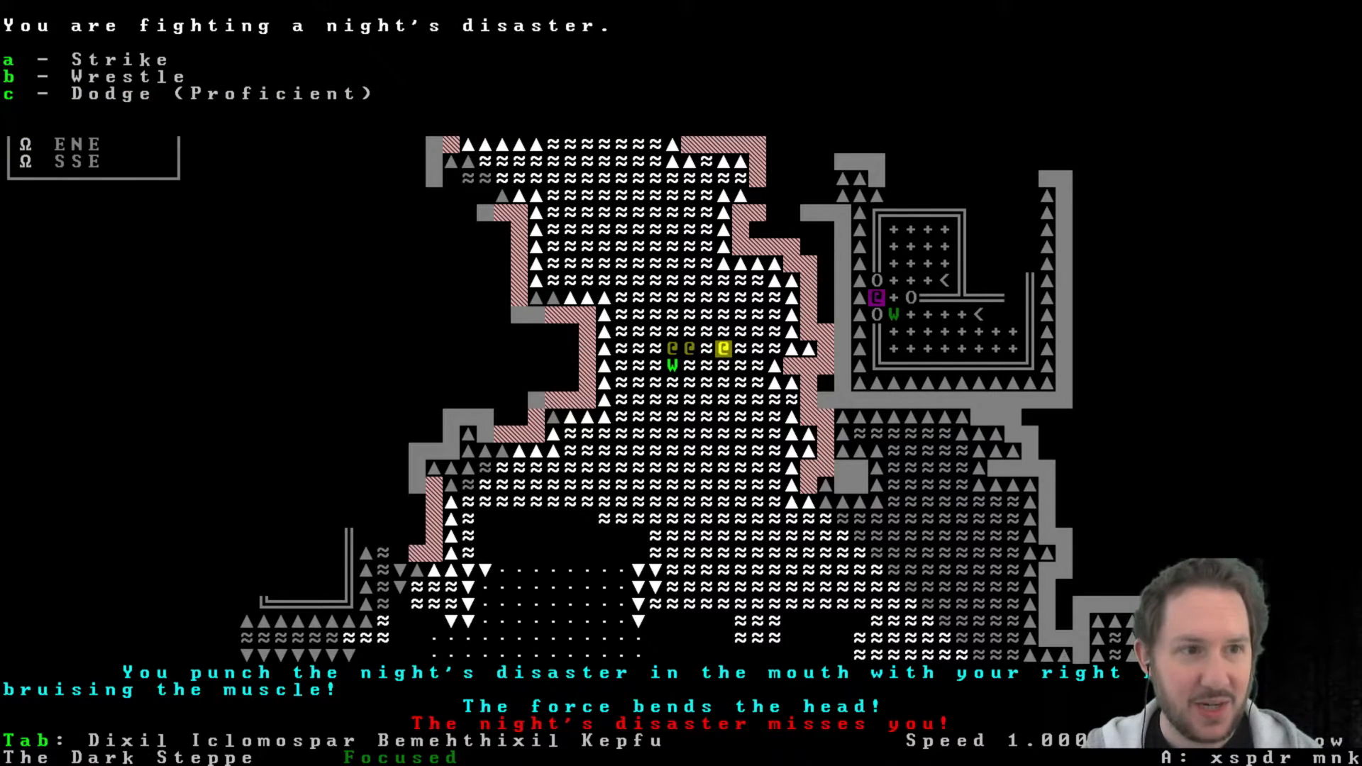
key(a)
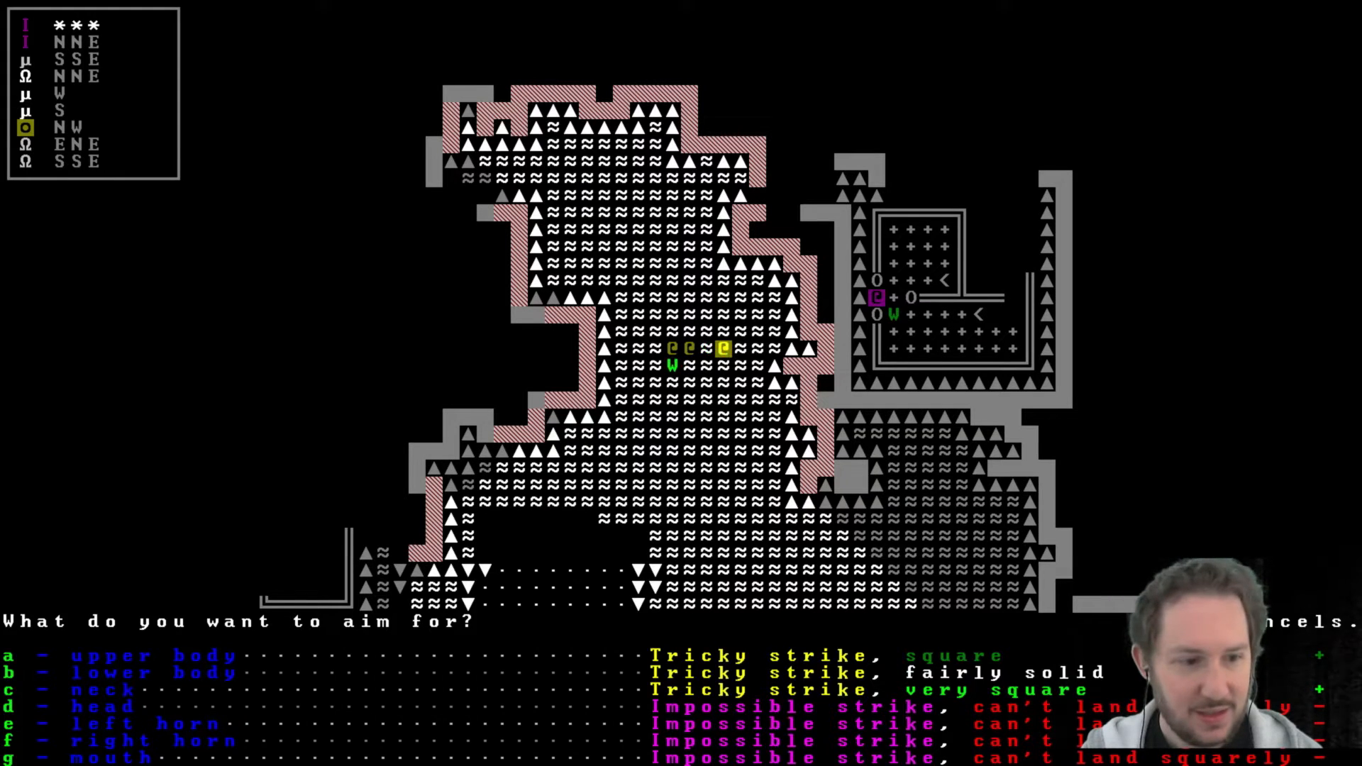
key(c)
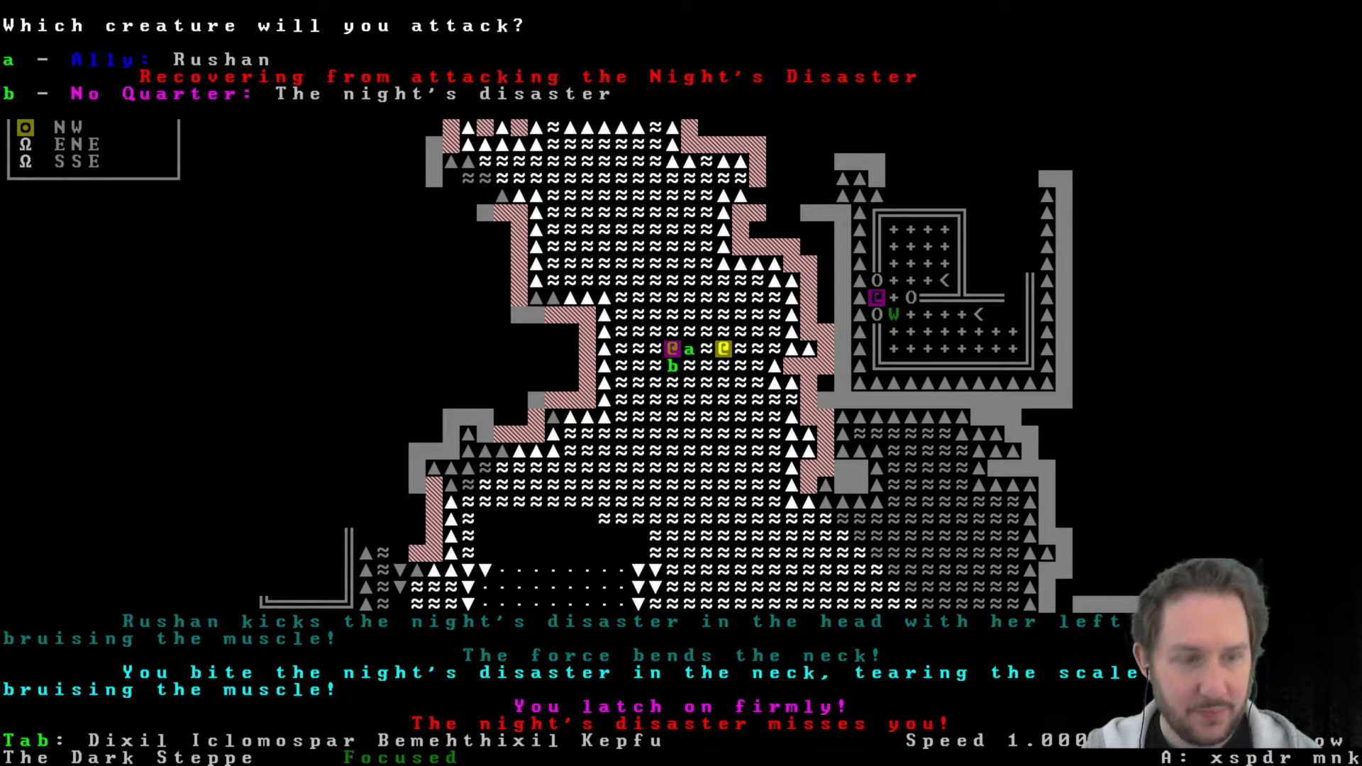
key(b)
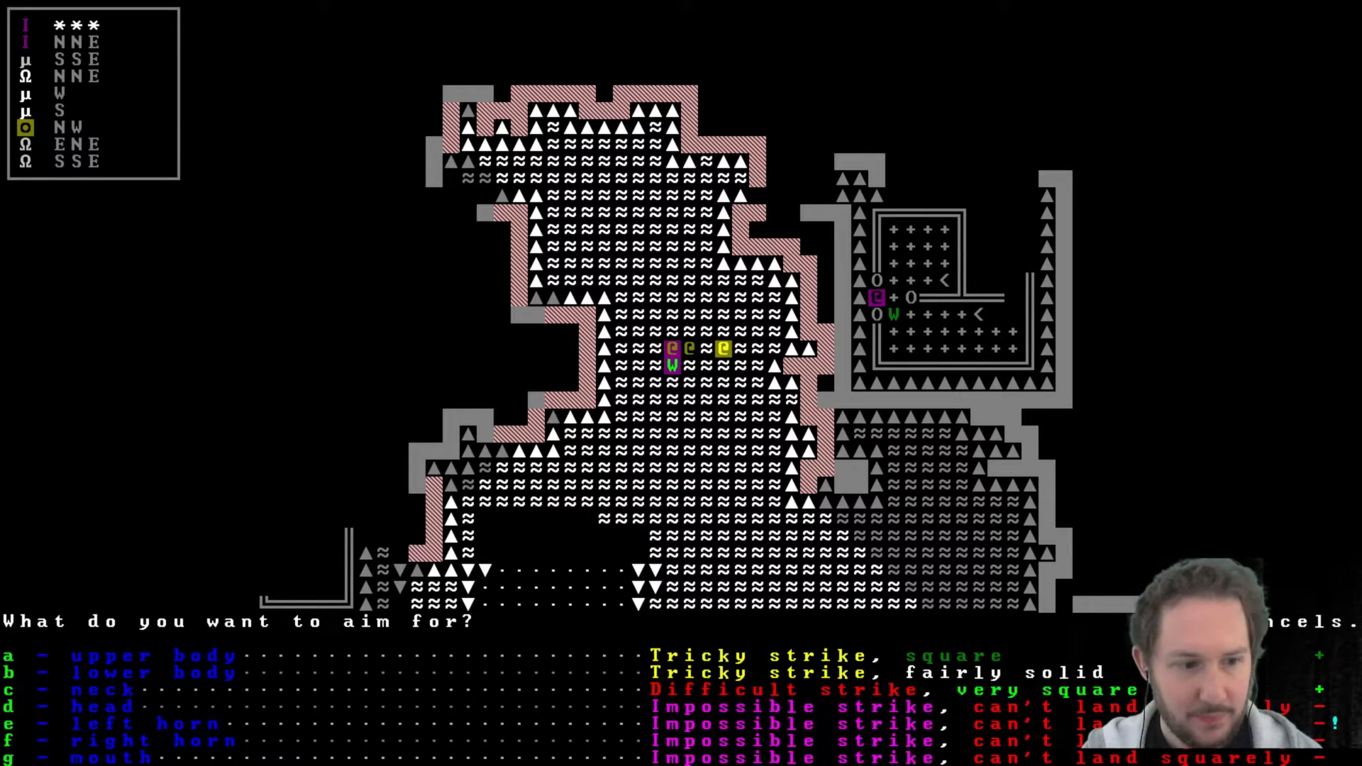
key(d)
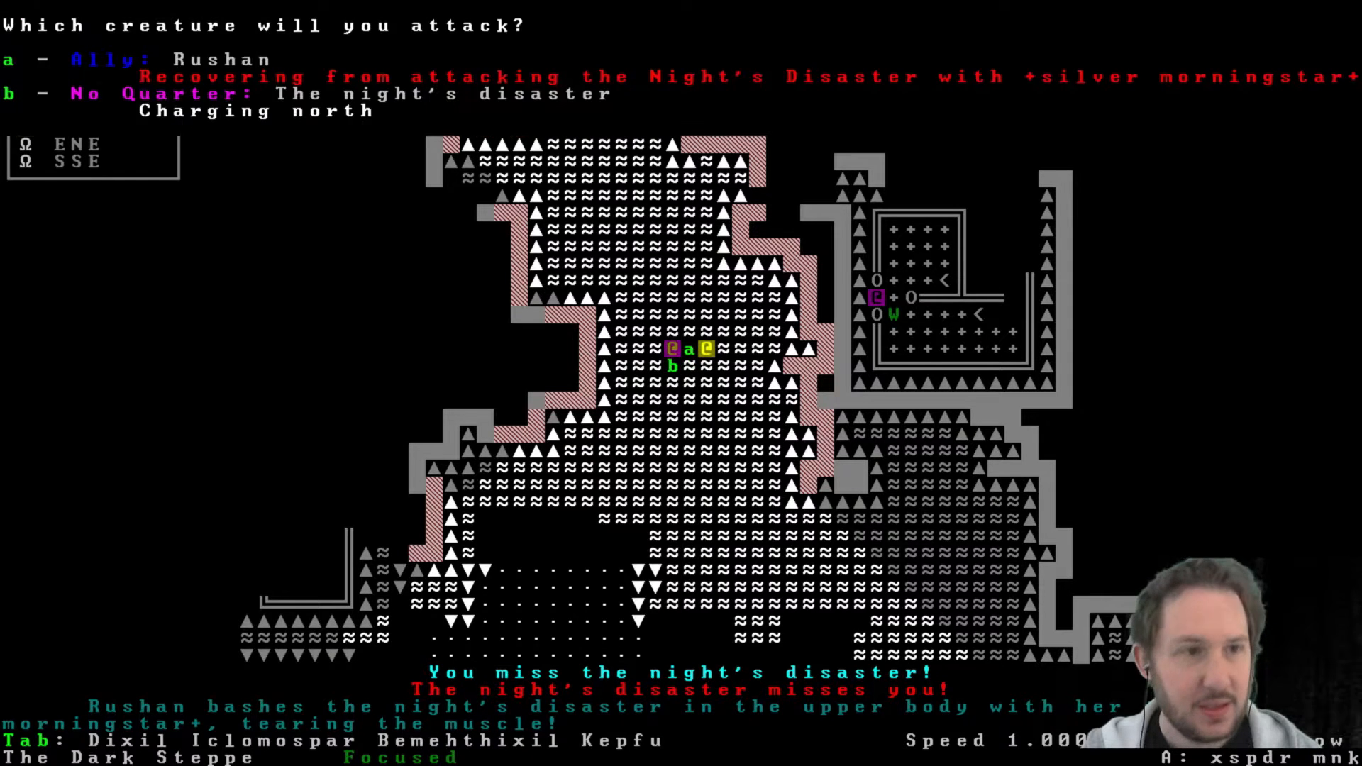
key(b)
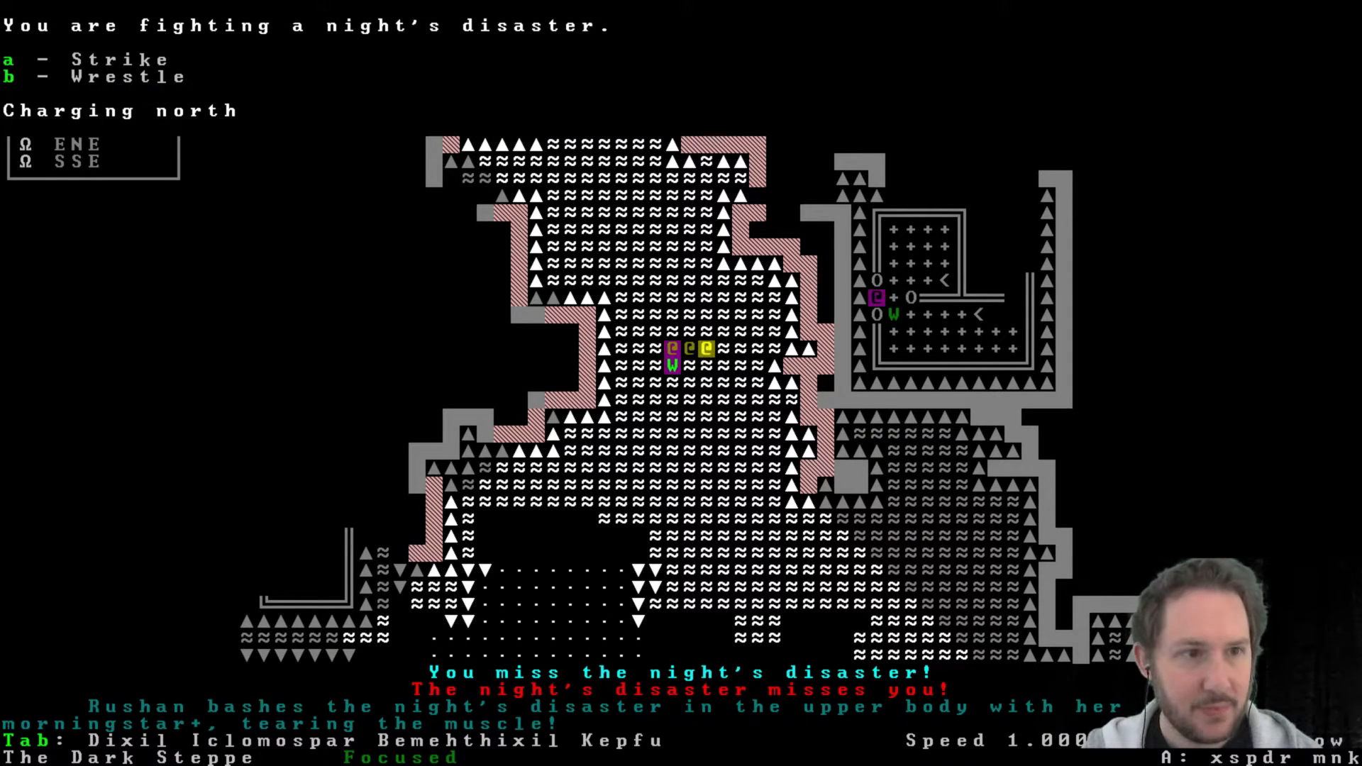
key(a)
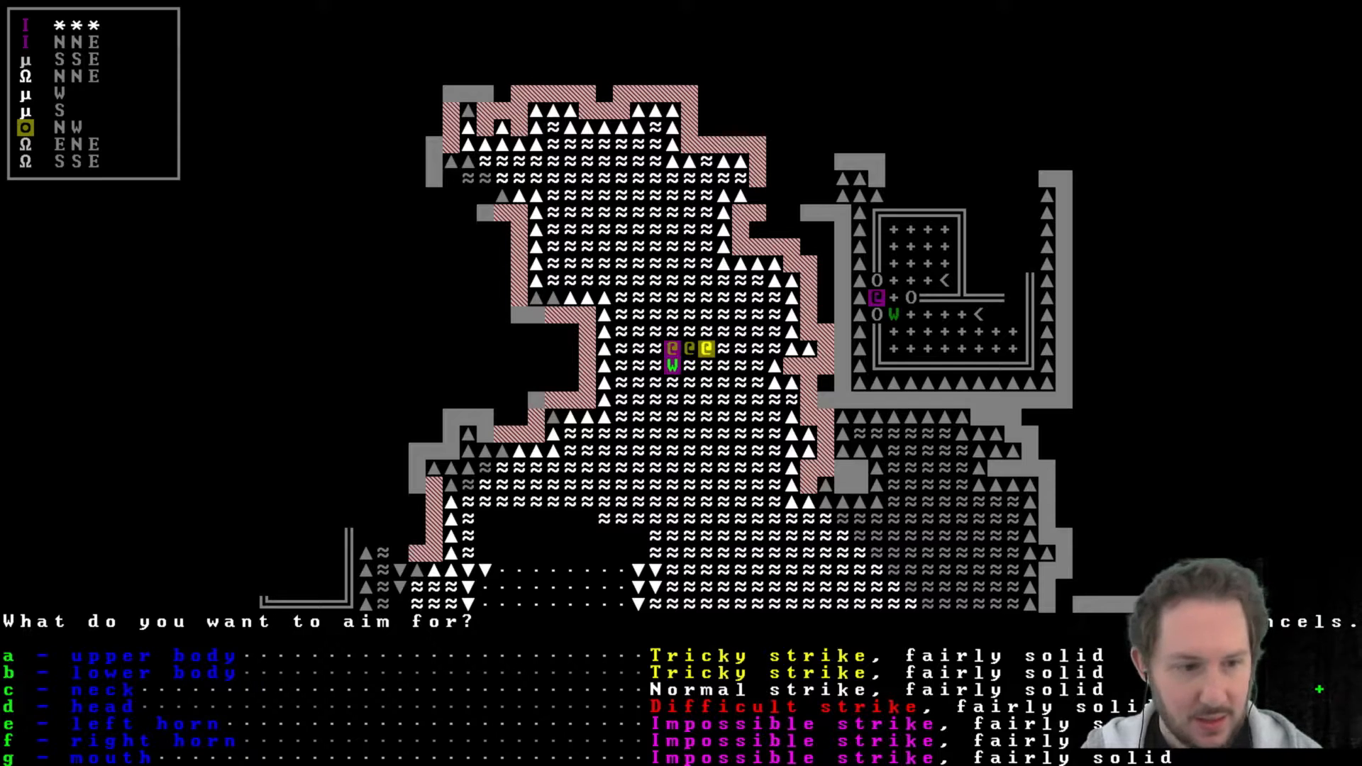
key(c)
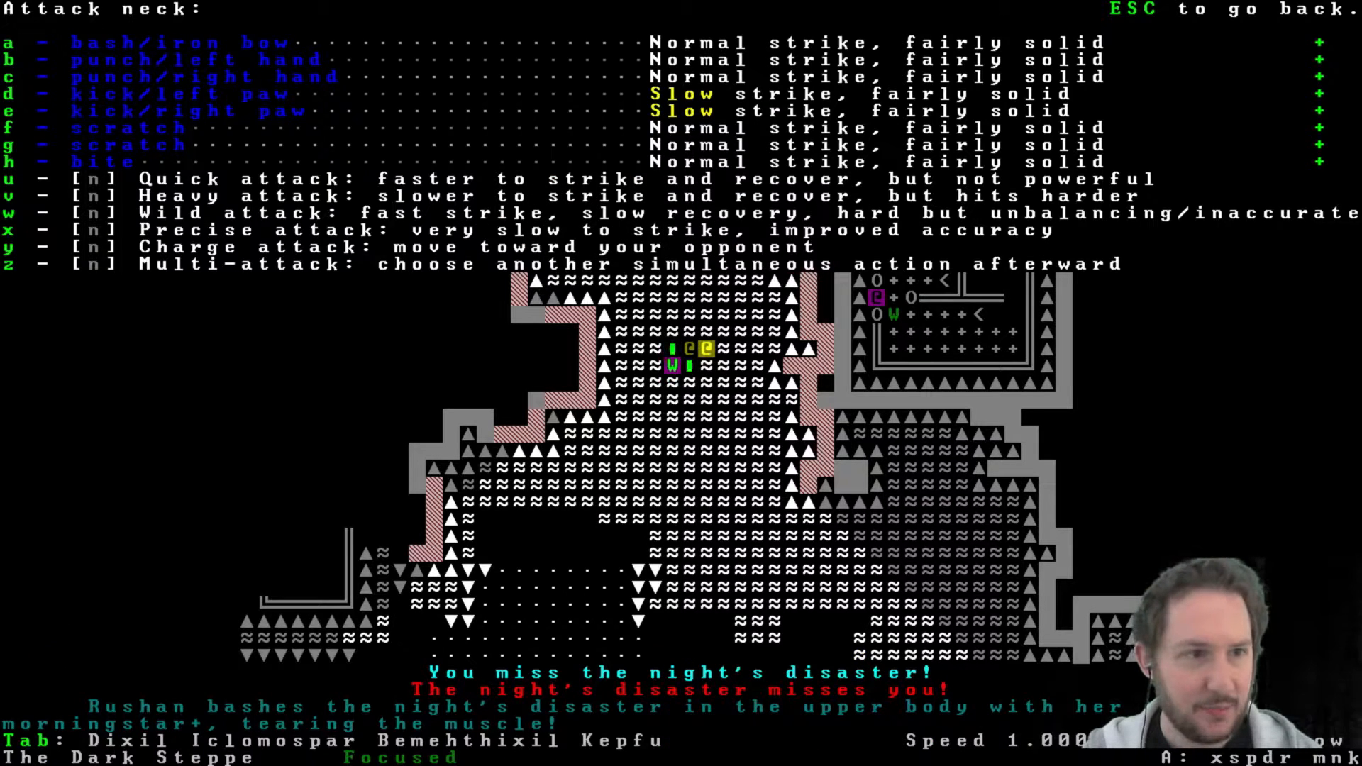
key(h)
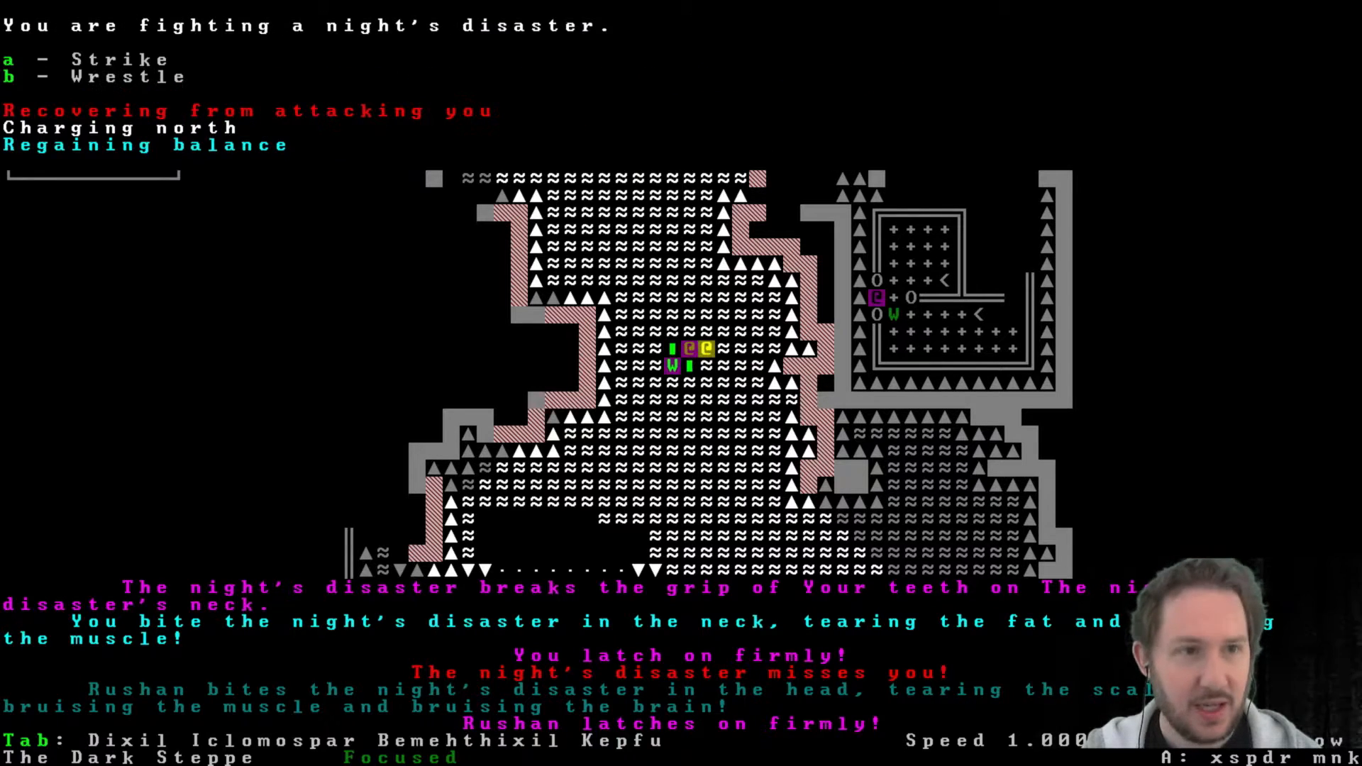
Bash the disaster's head with the iron bow until it dies.
key(a)
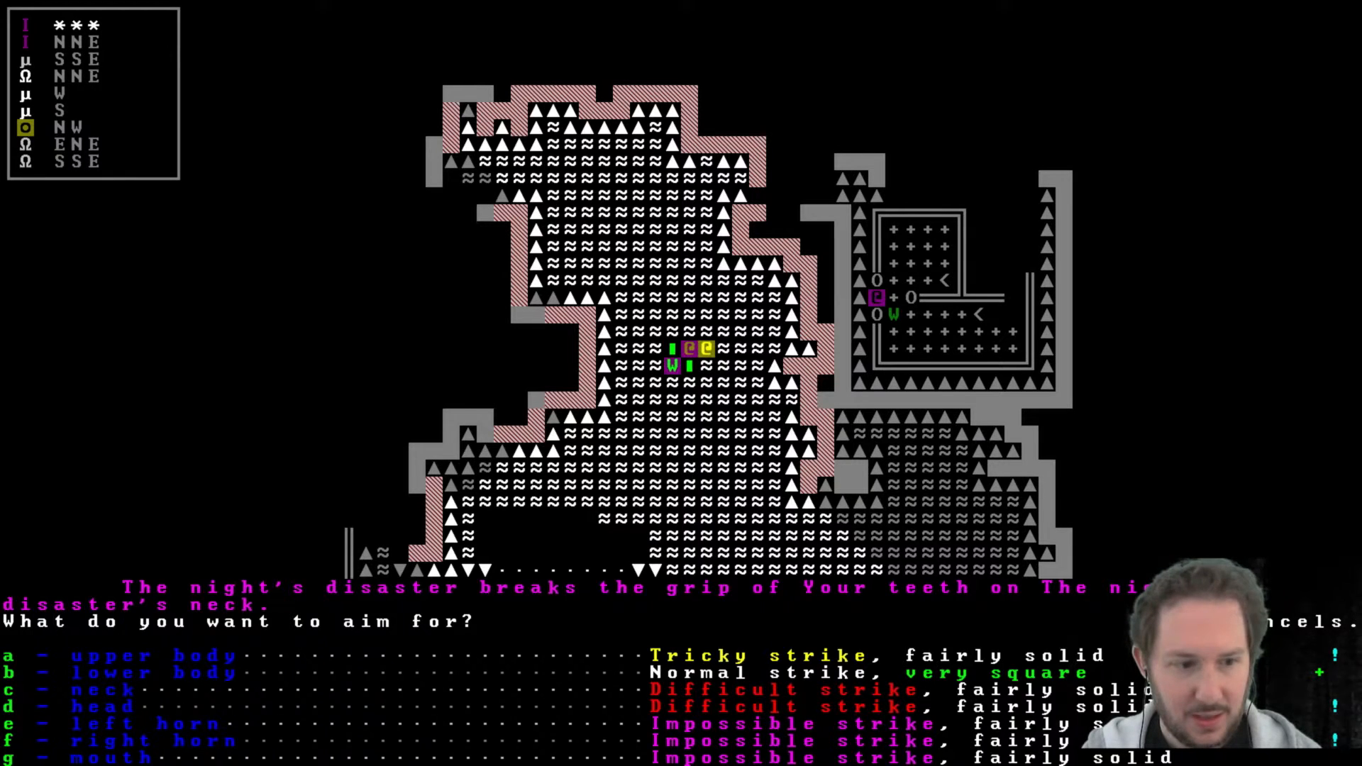
key(d)
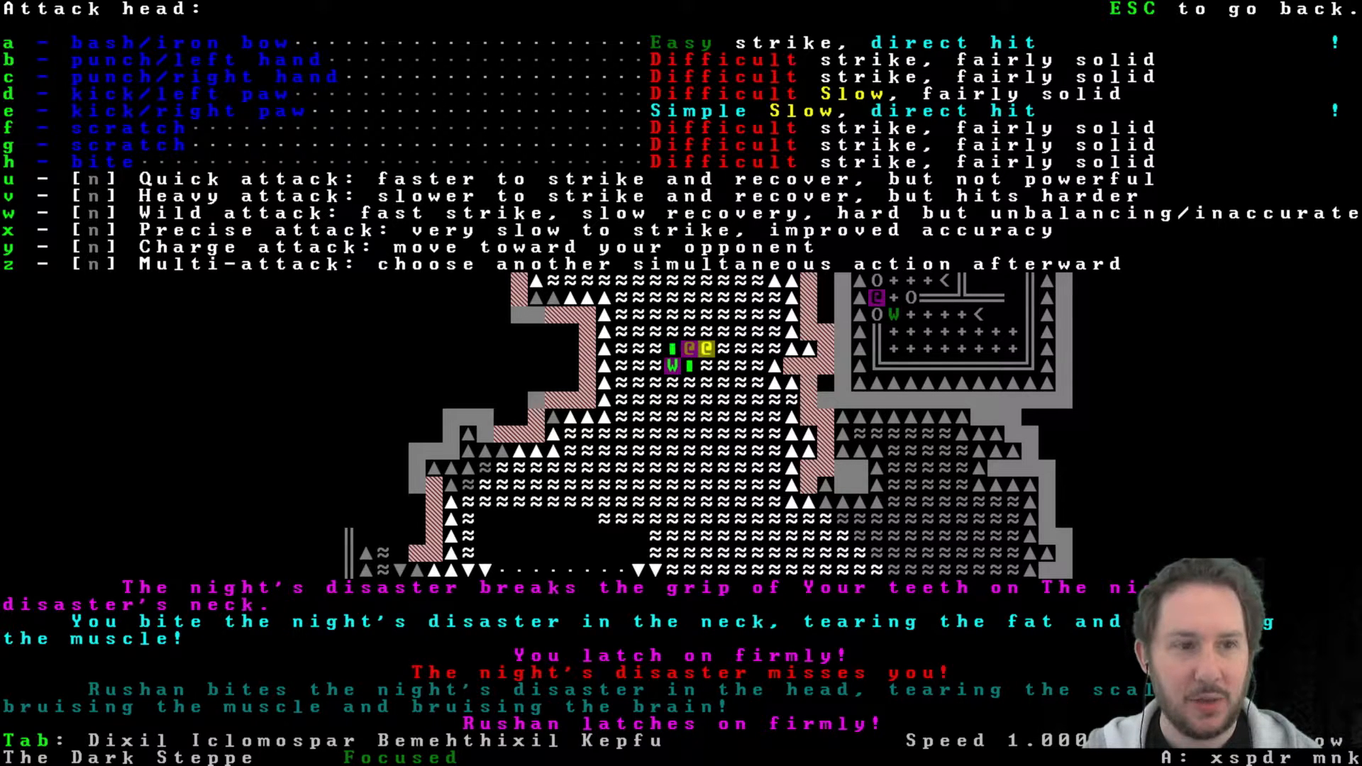
key(a)
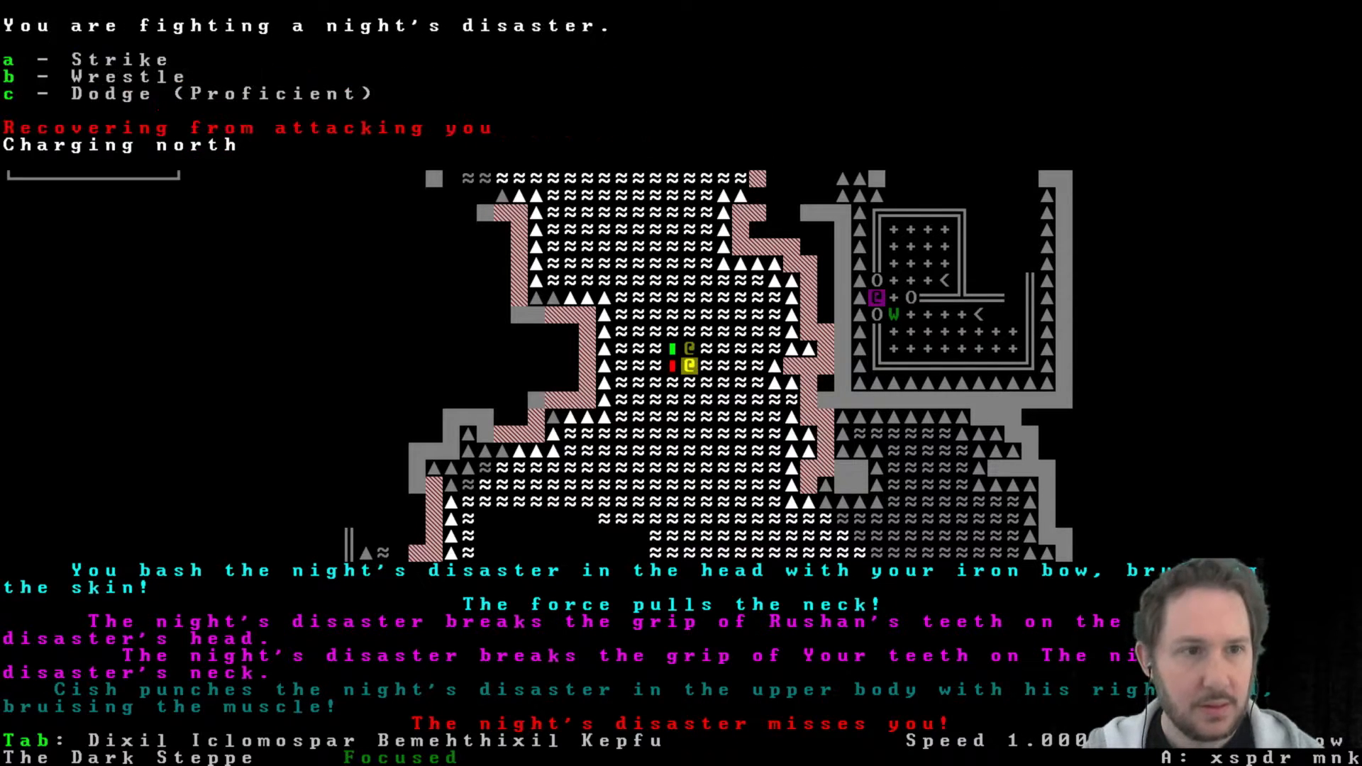
key(a)
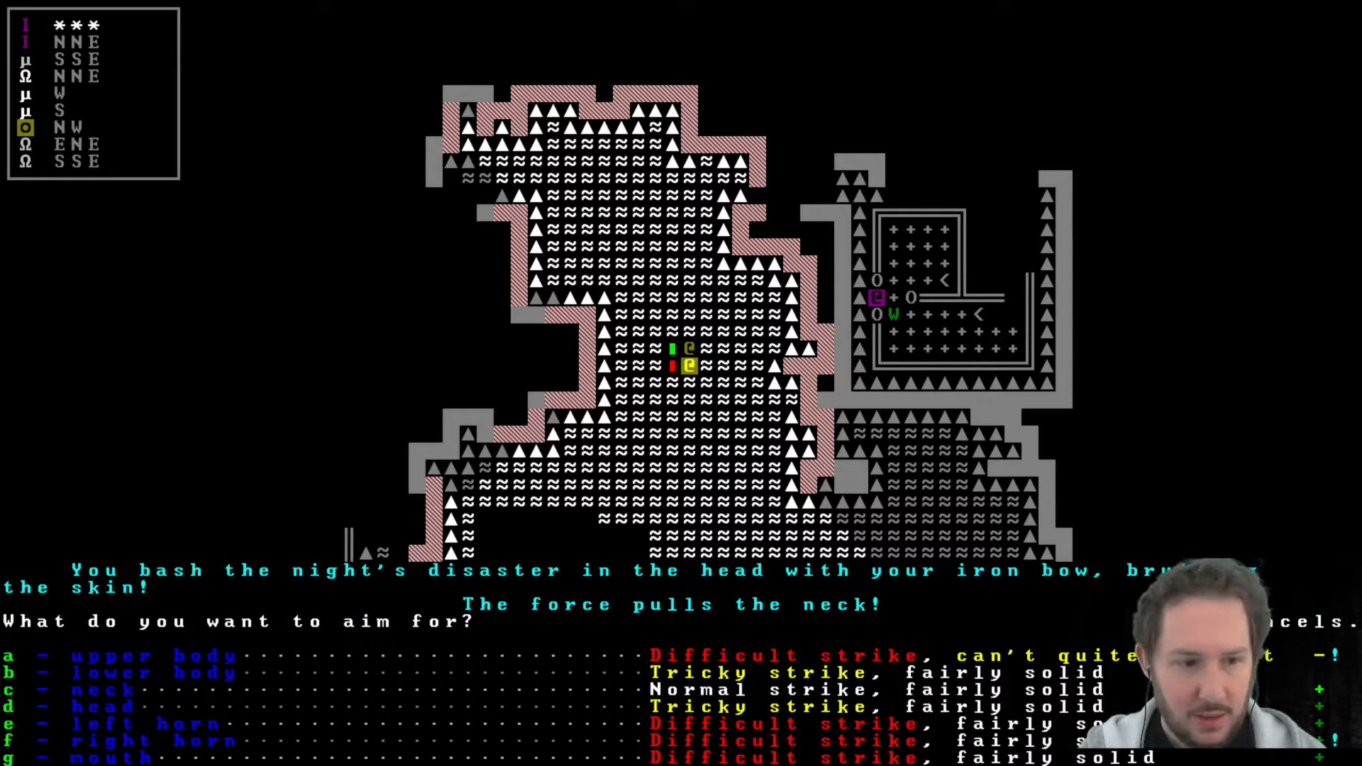
key(d)
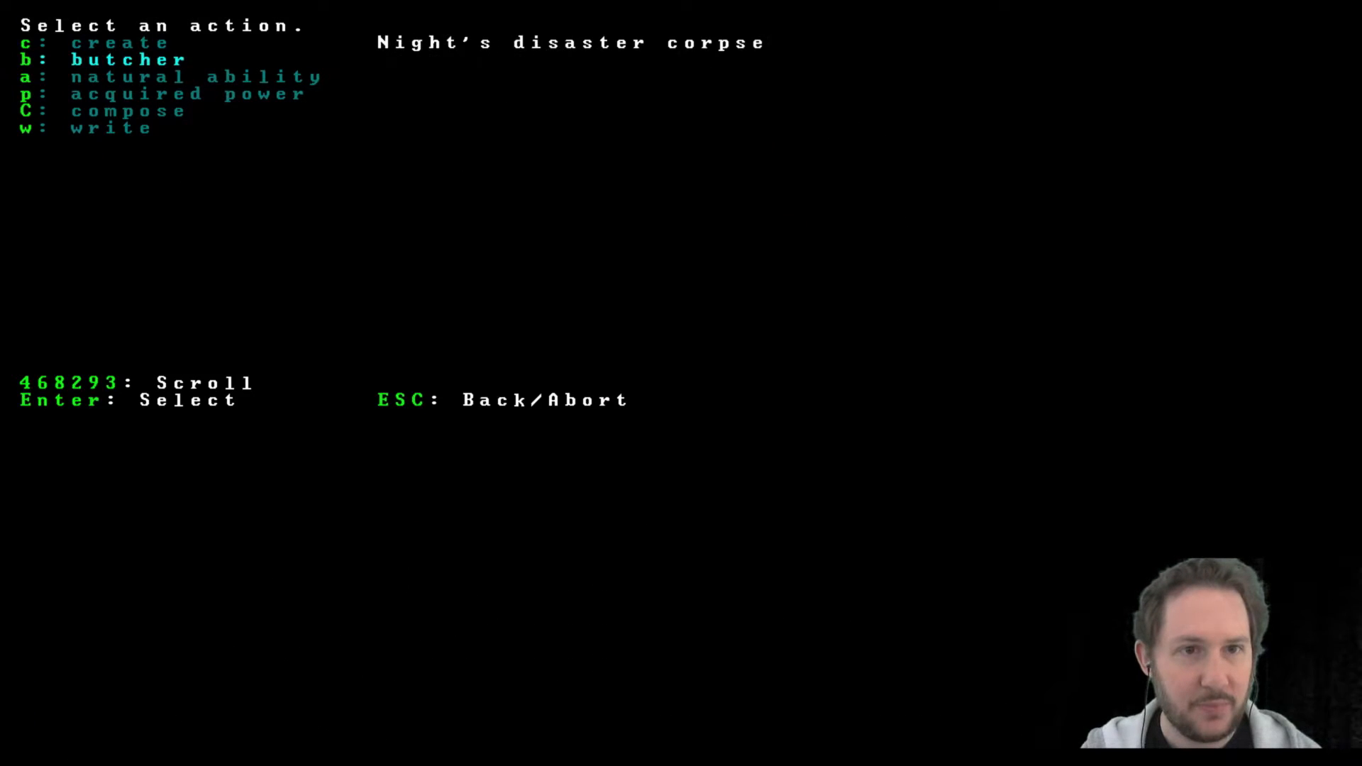
Butcher the disaster's corpse and pick up its meat and other parts.
key(b)
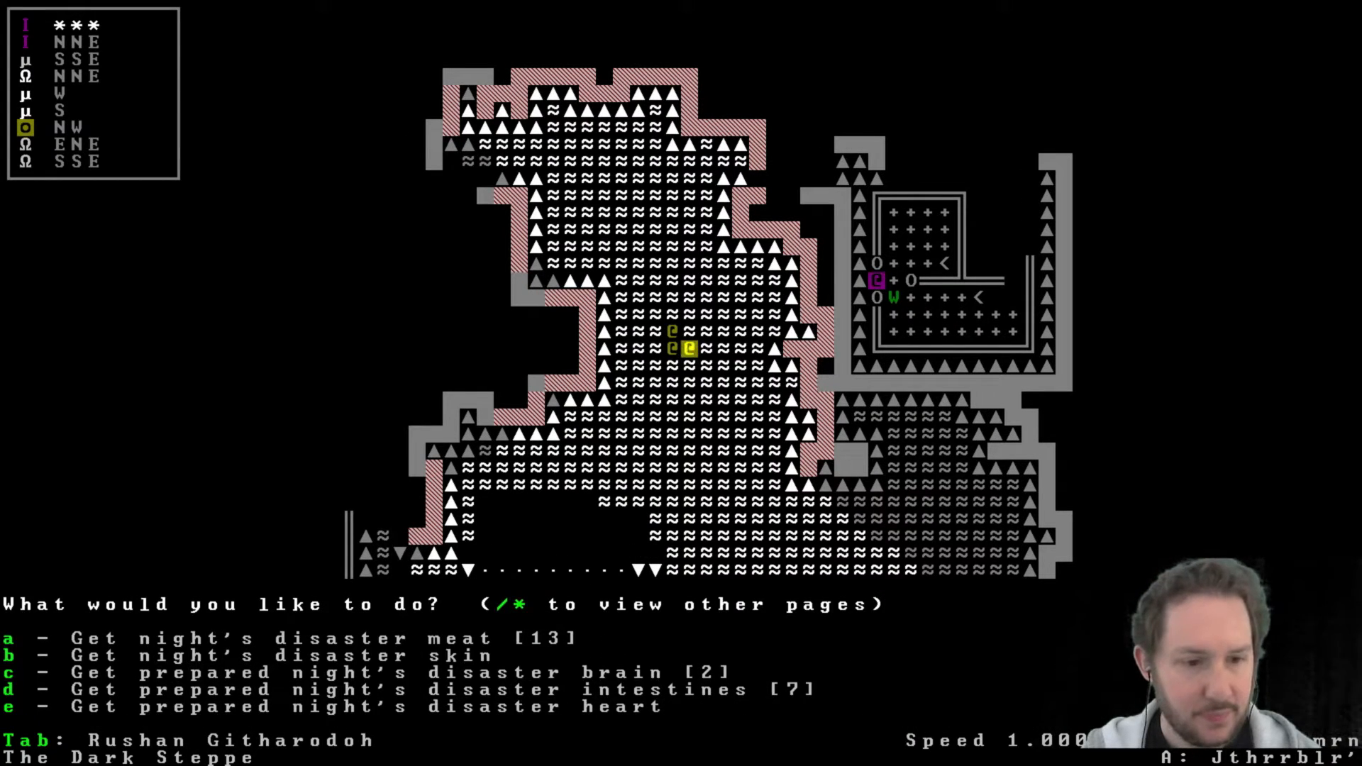
key(a)
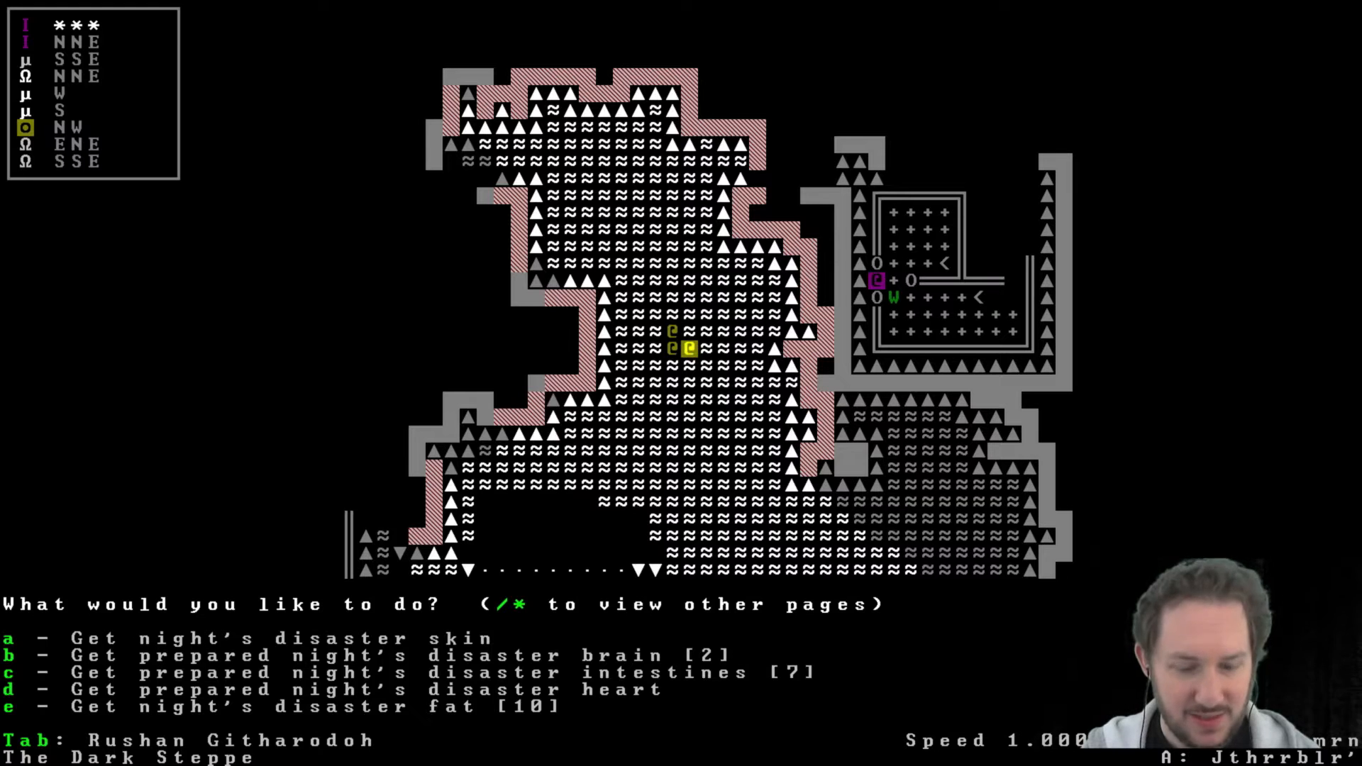
key(b)
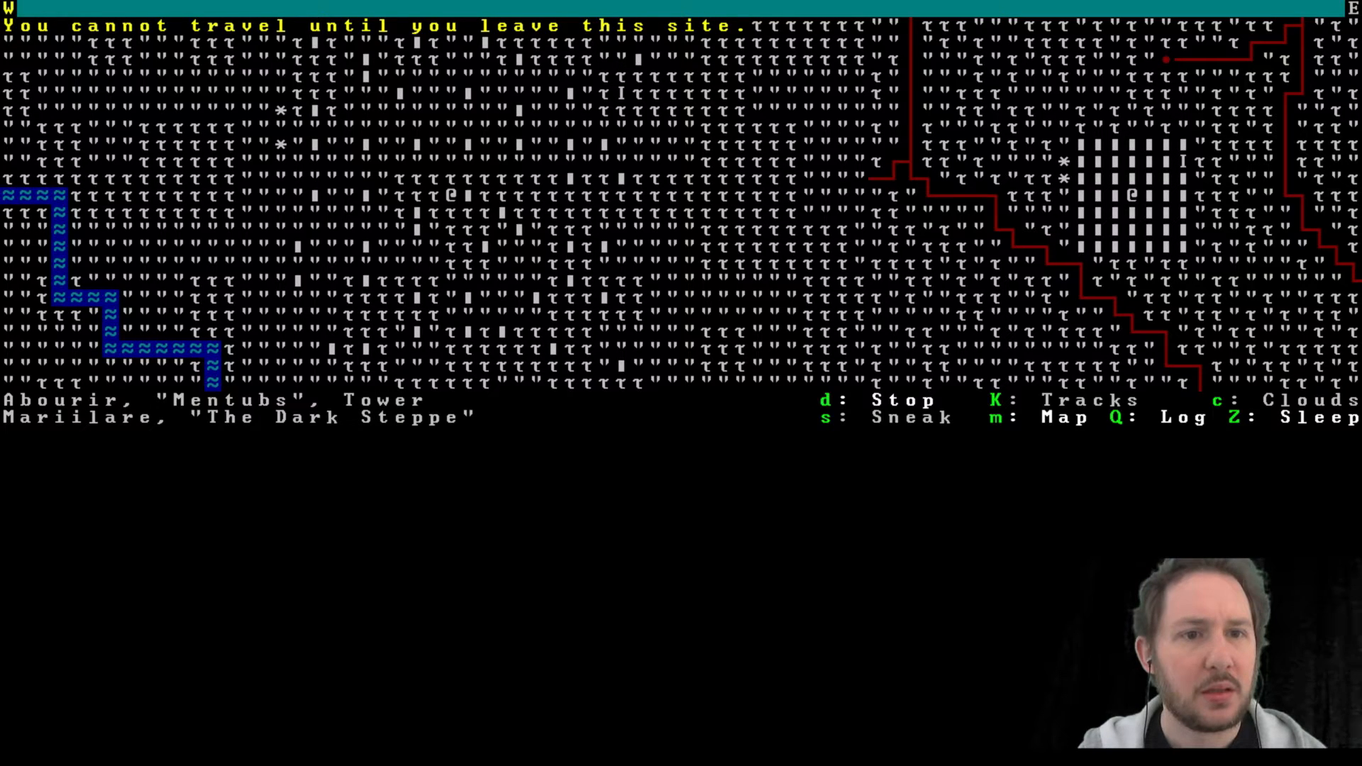
Open the adventure log of heard events and browse it.
key(Escape)
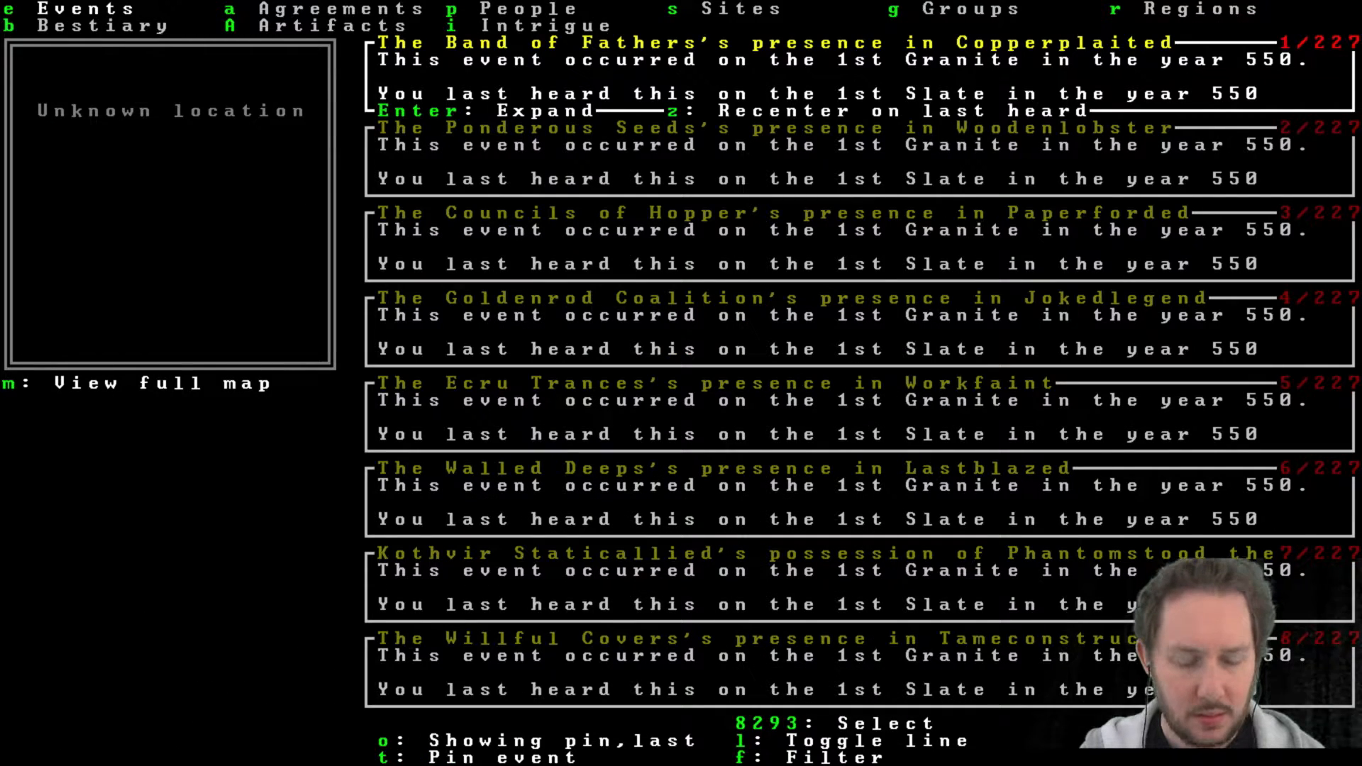
key(m)
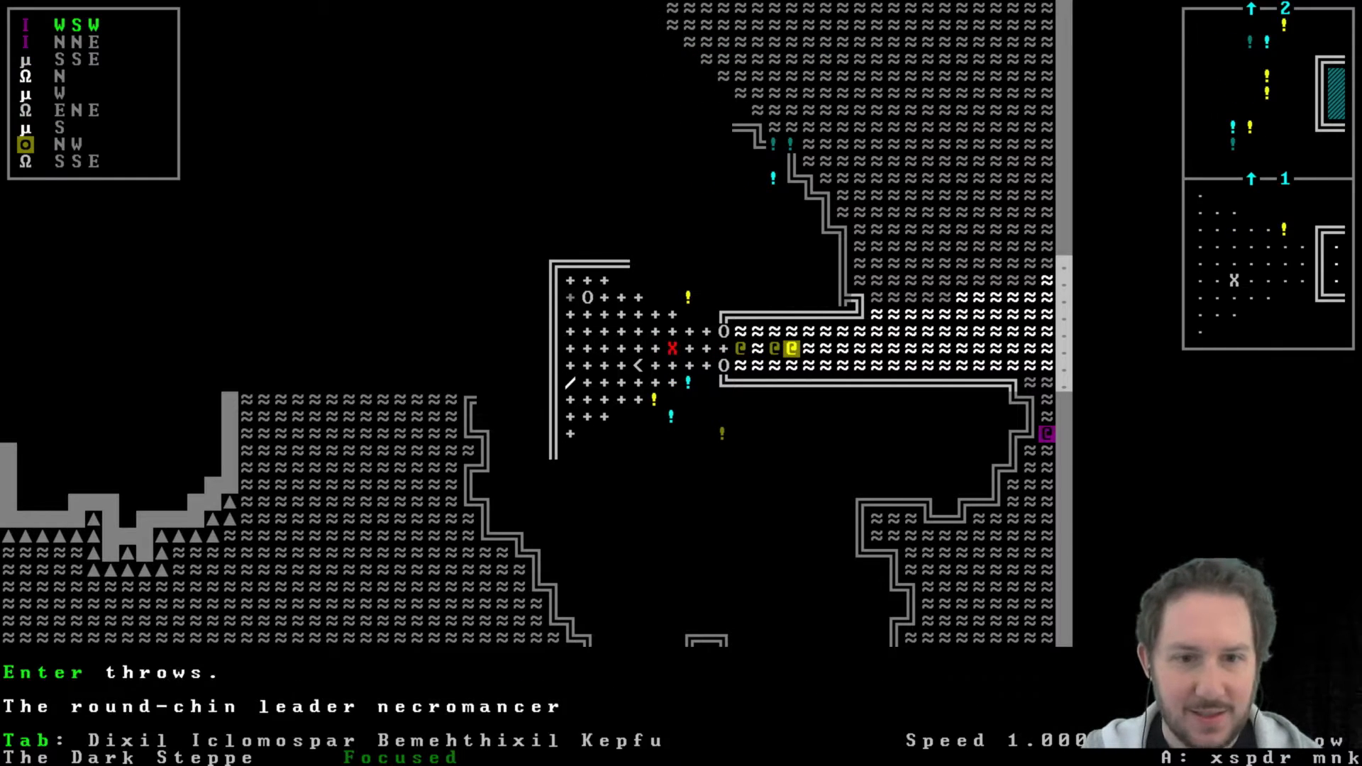
Throw an object at the round-chin leader necromancer.
key(Return)
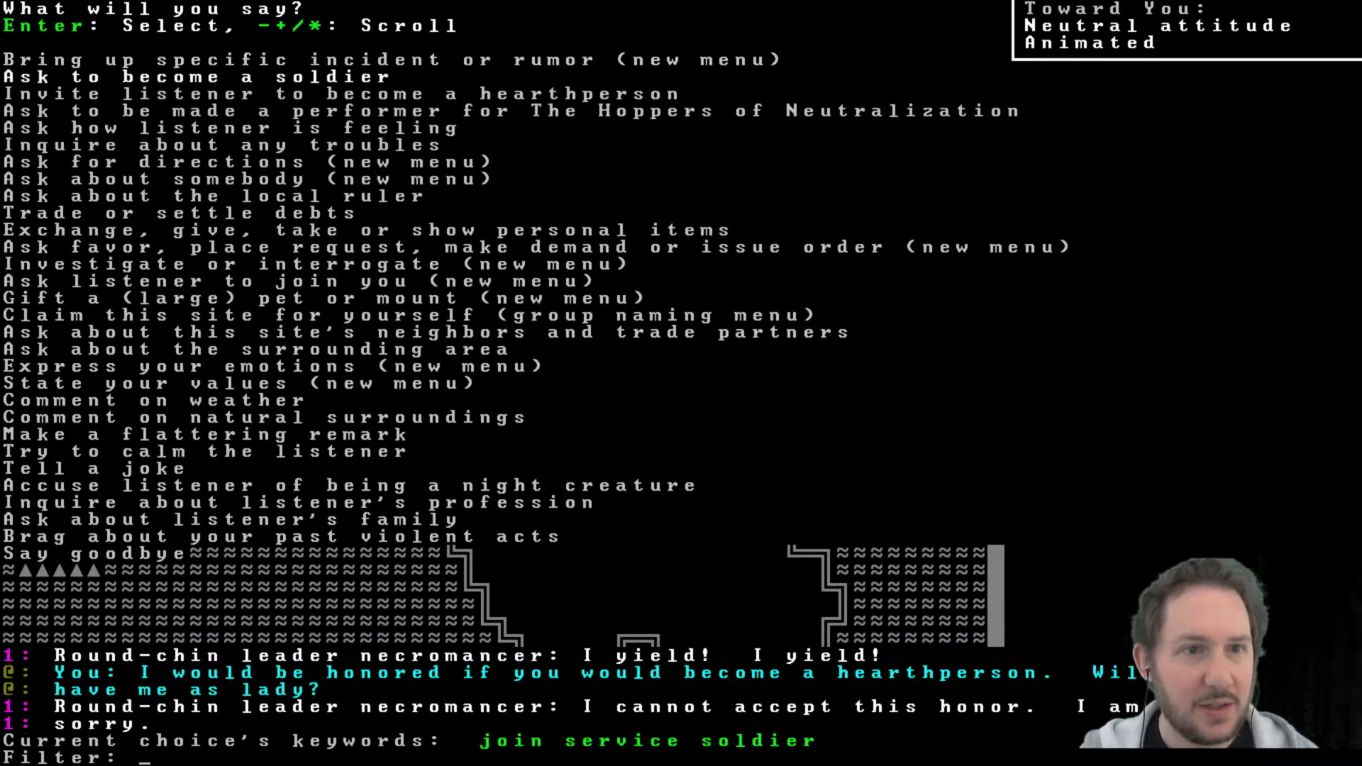
Ask the surrendered necromancer to join as a soldier.
key(down)
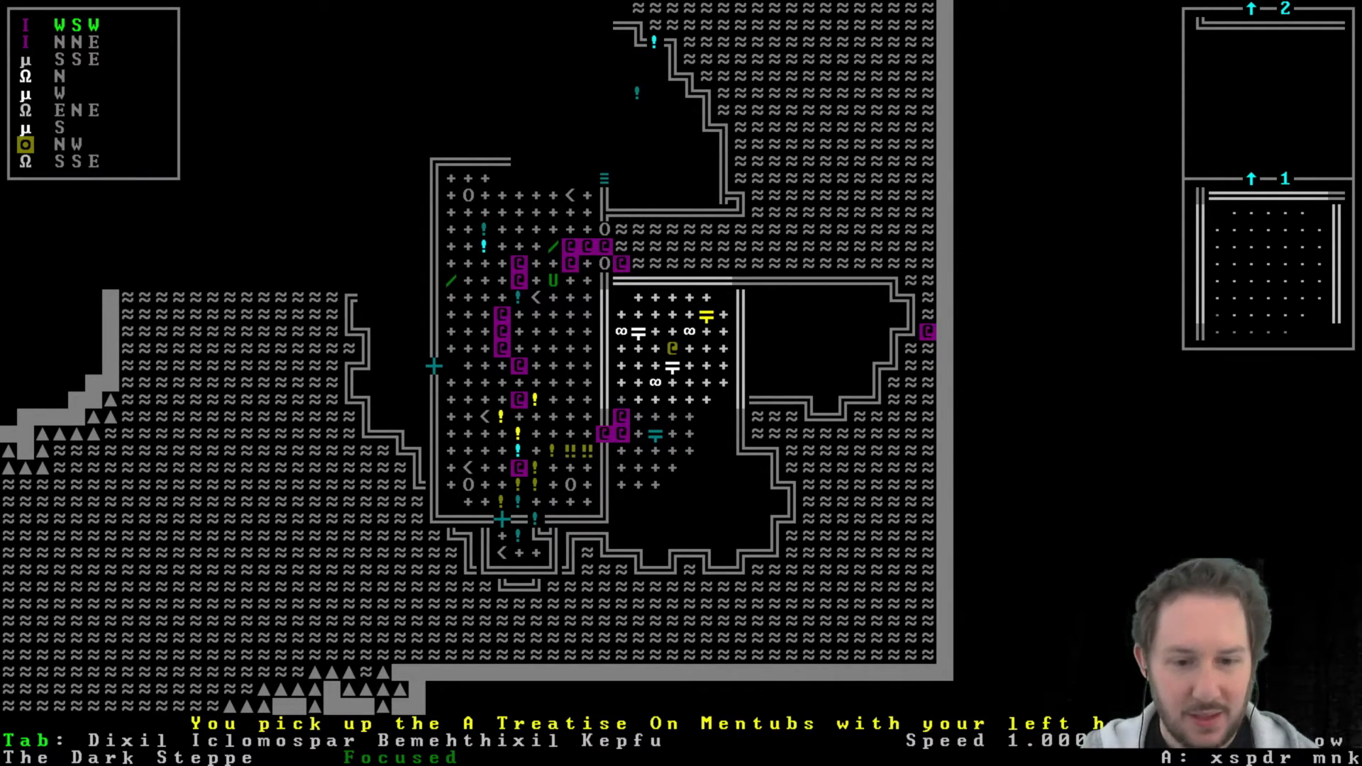
View the worn-items removal list and close it without removing anything.
key(R)
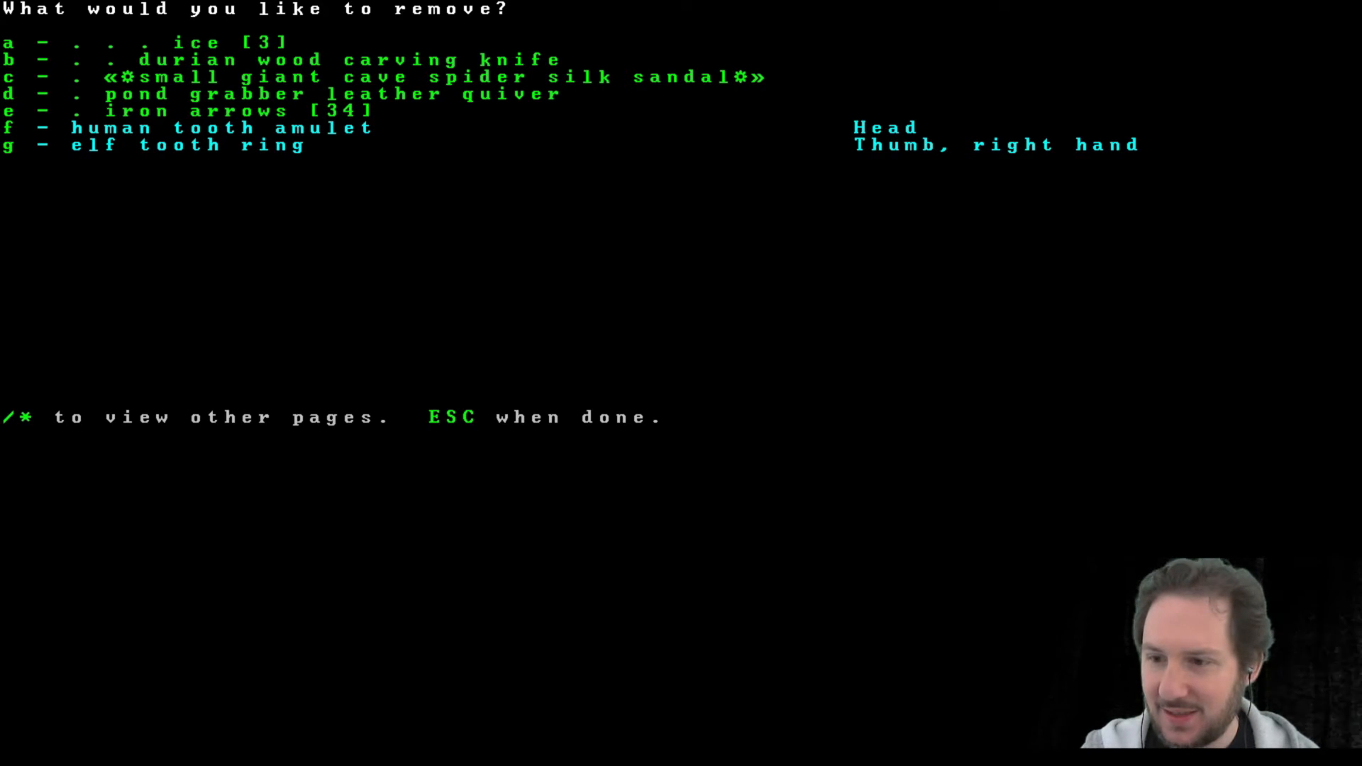
key(Escape)
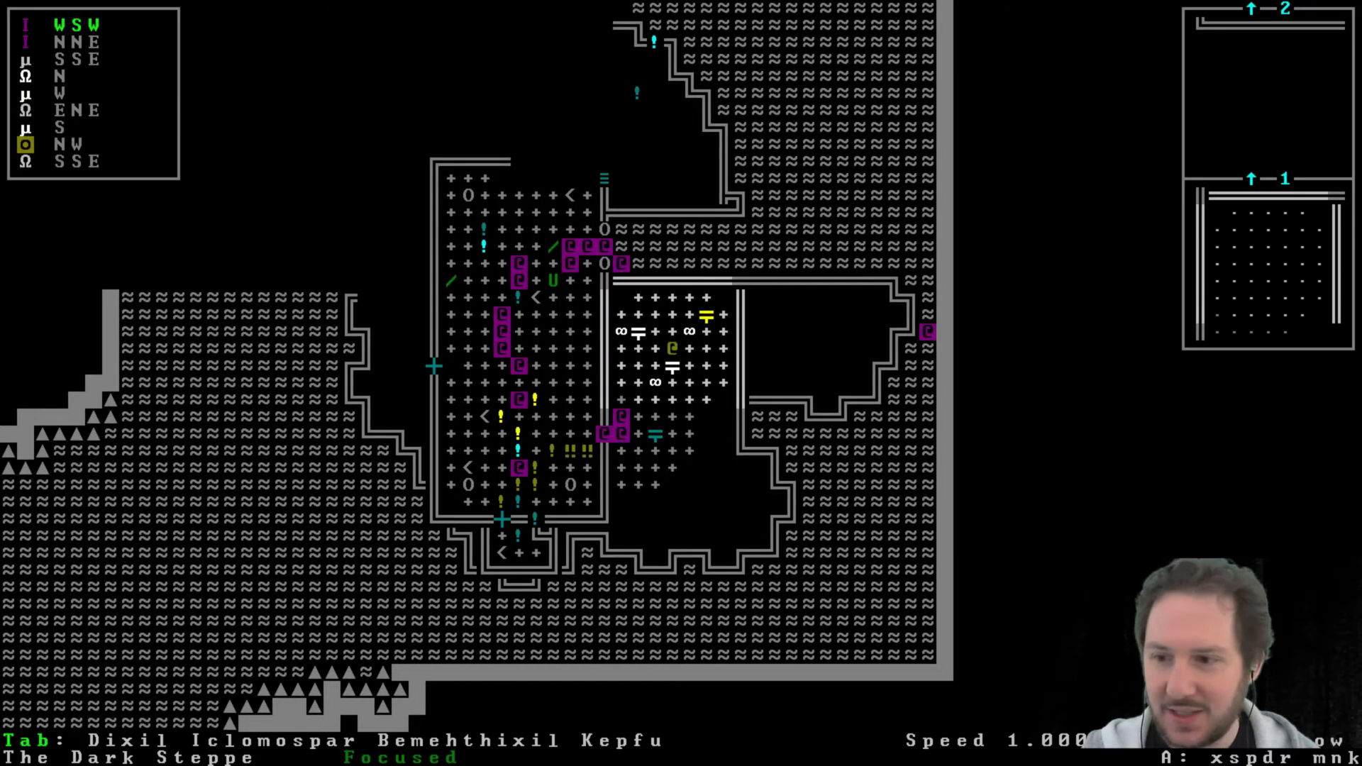
scroll(down, 3)
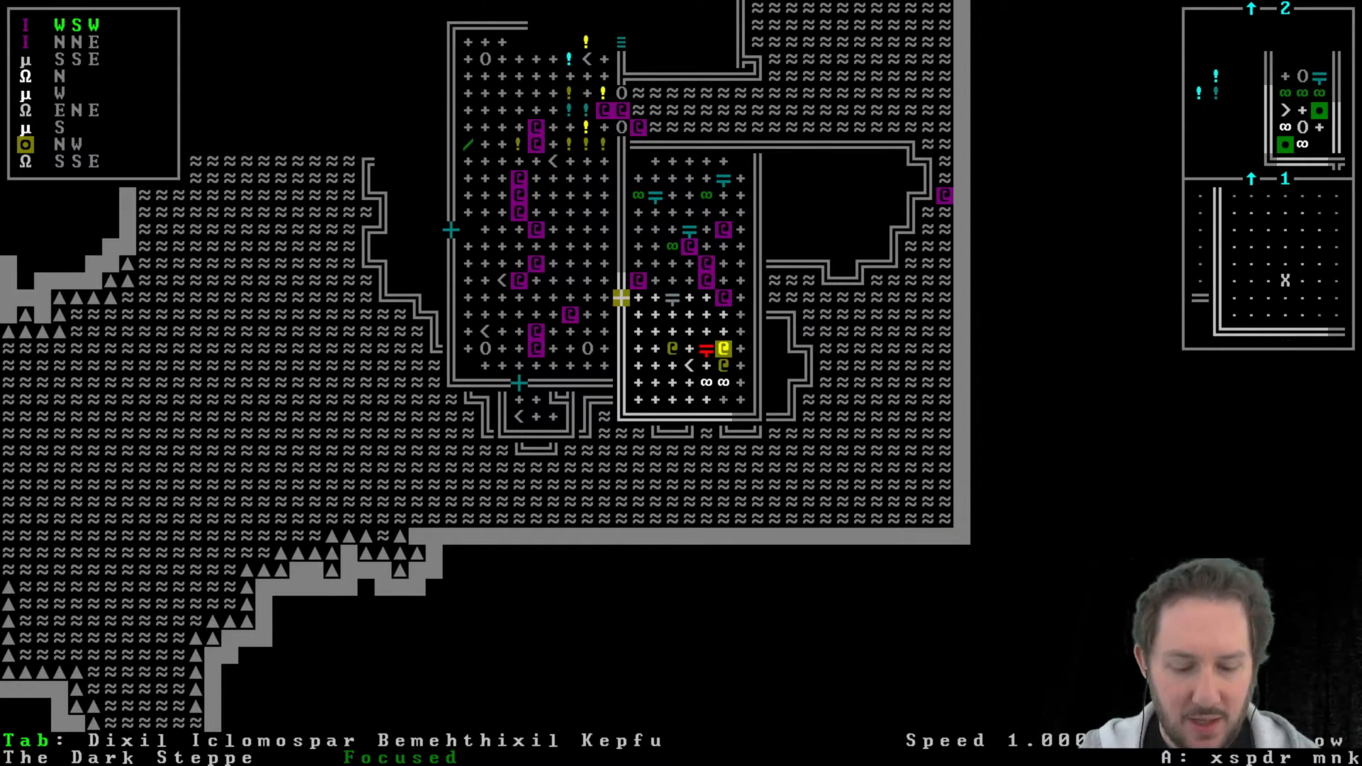
Read the 100-page guide A Treatise On Mentubs by Xim Roarcombine from the carried items.
key(i)
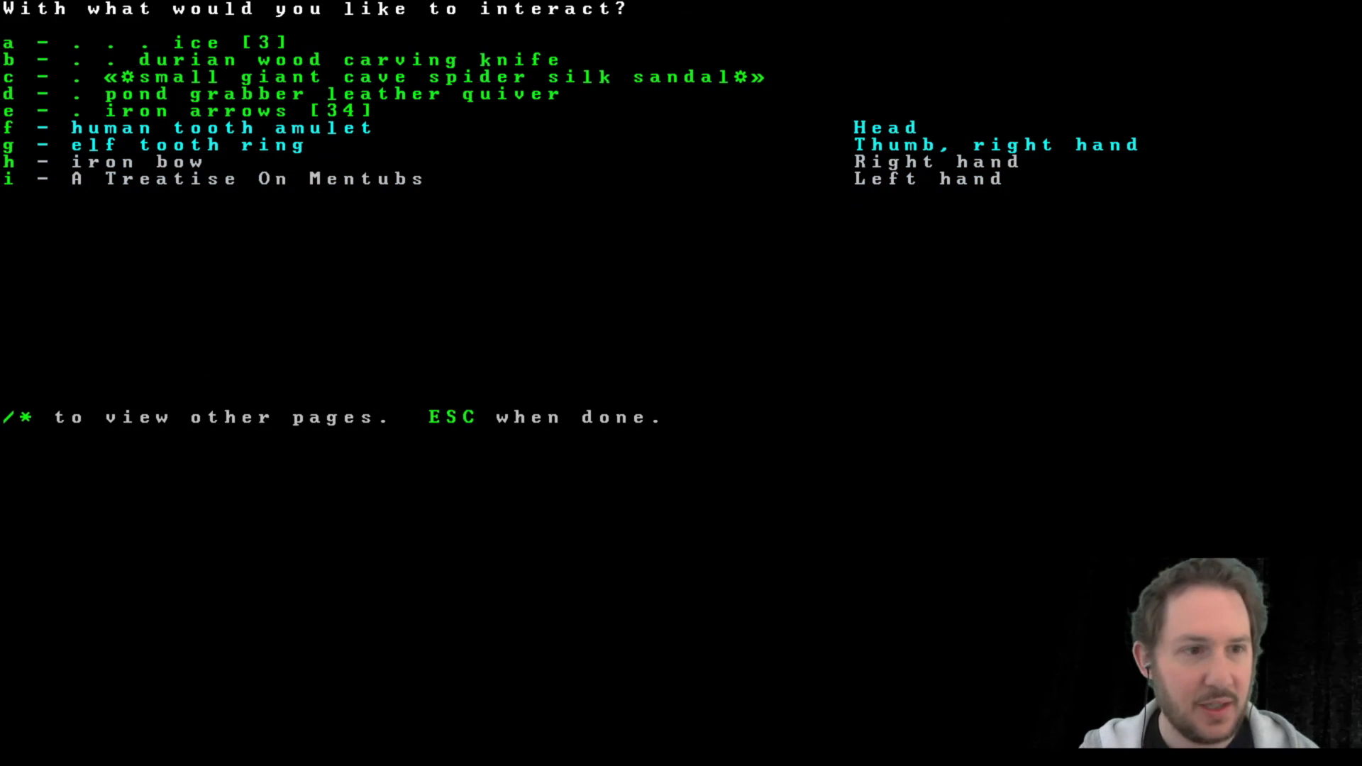
key(i)
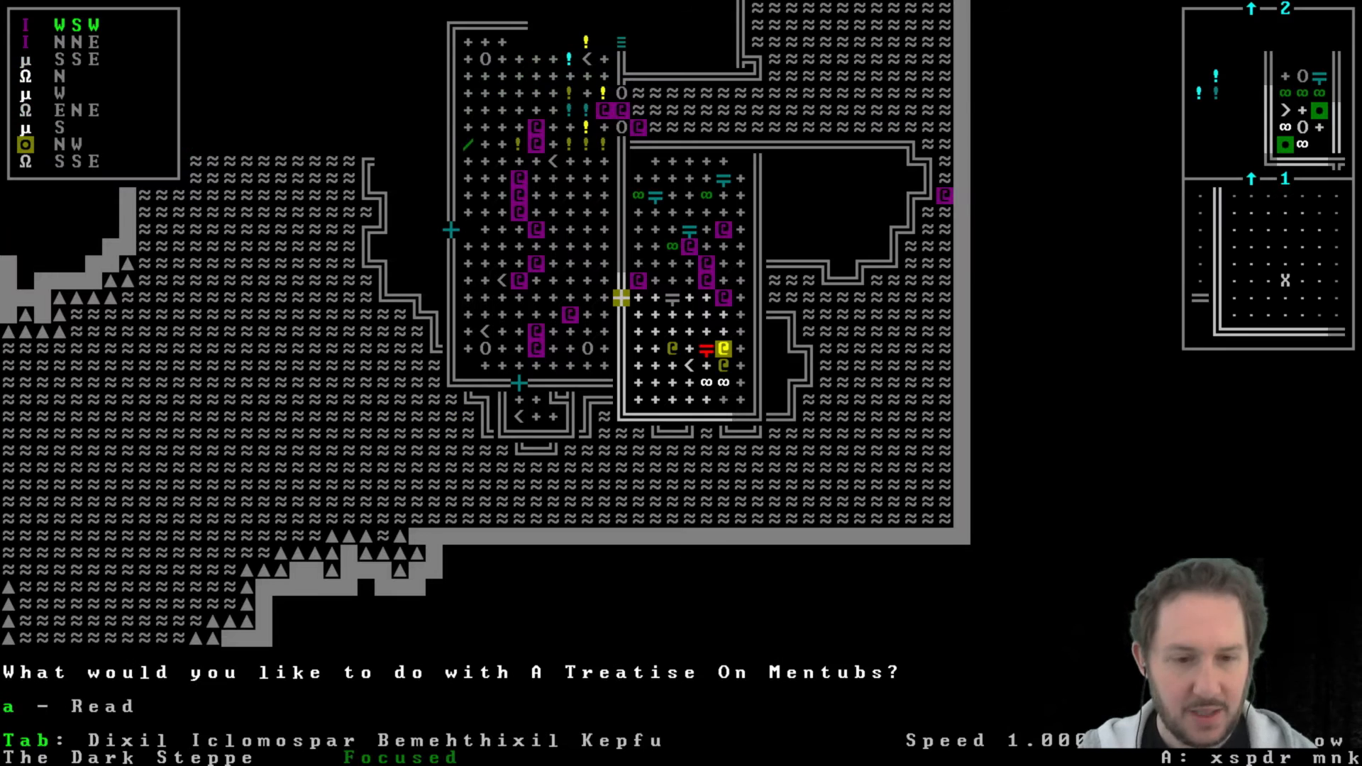
key(a)
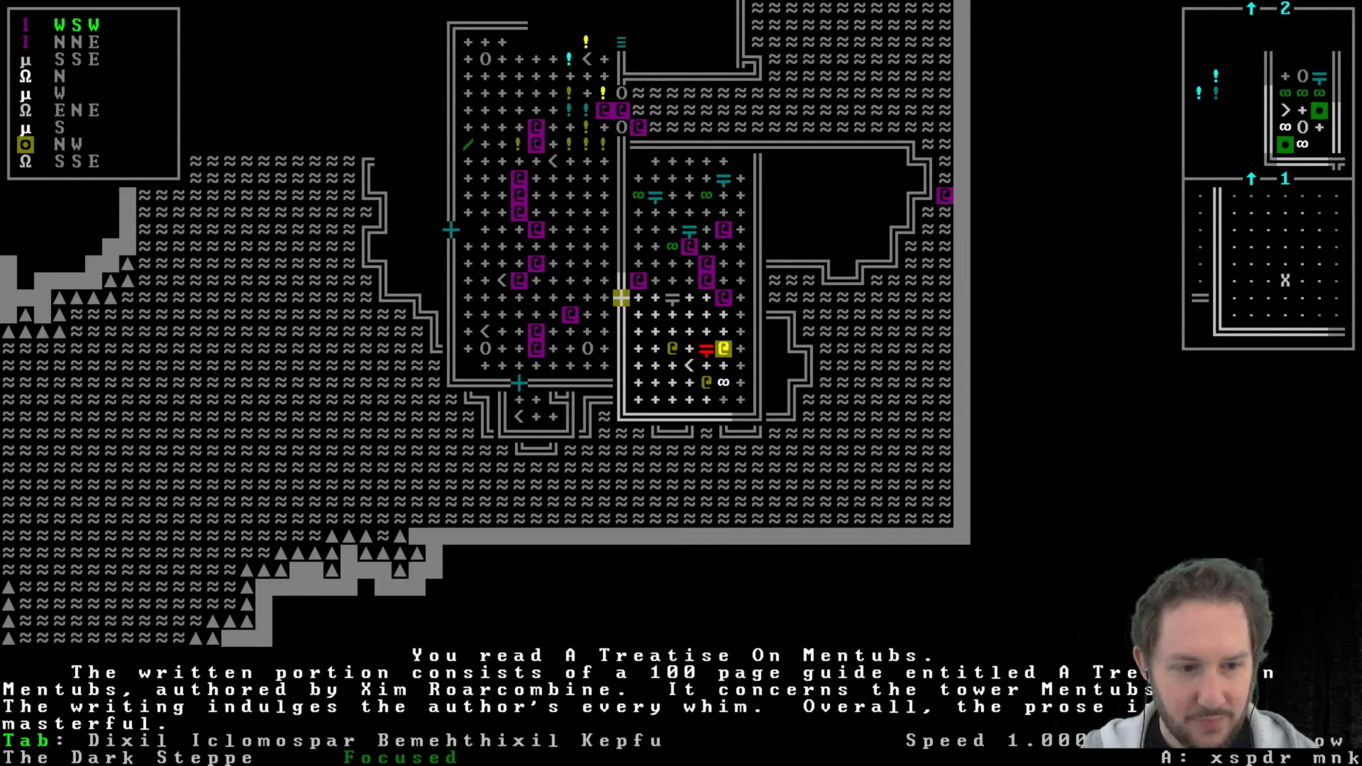